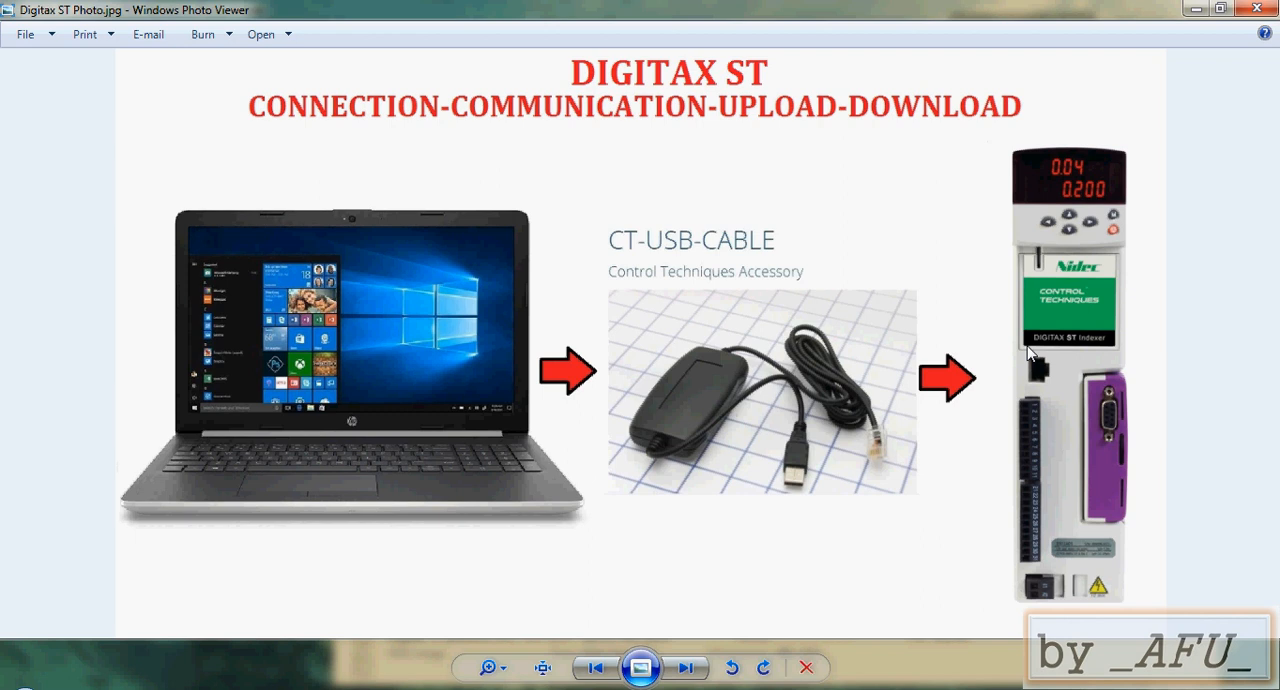
mouse_move(1028, 308)
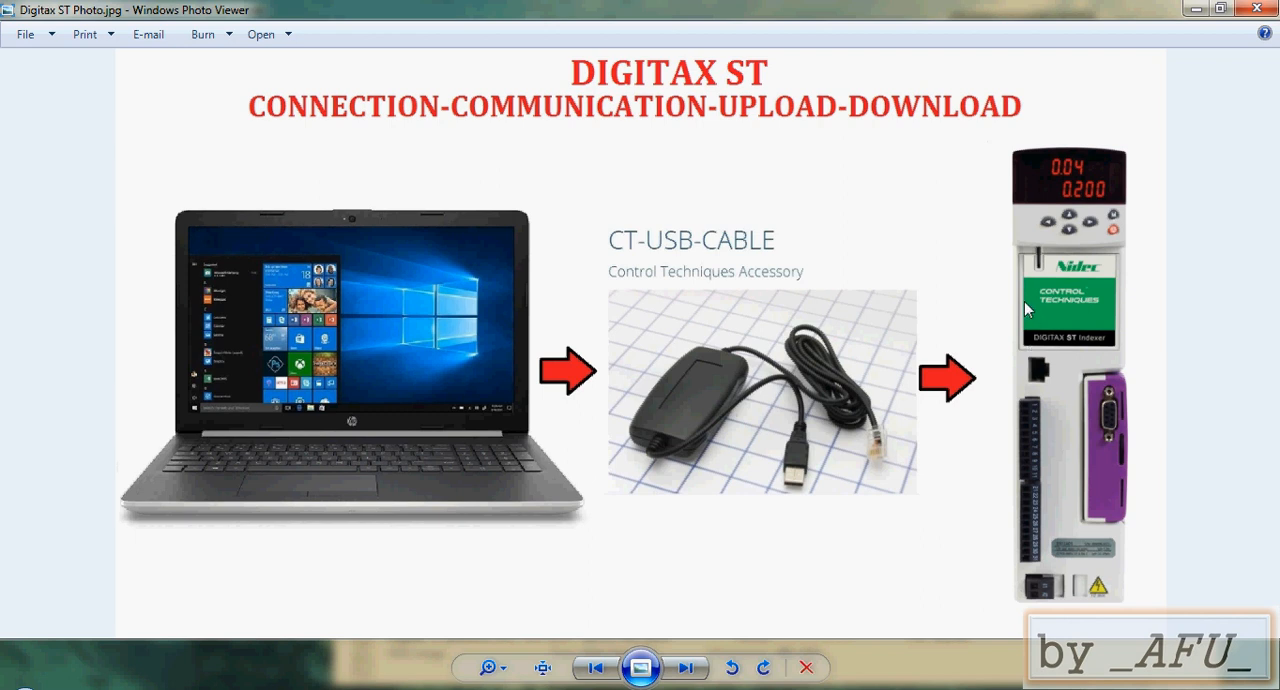
mouse_move(1014, 334)
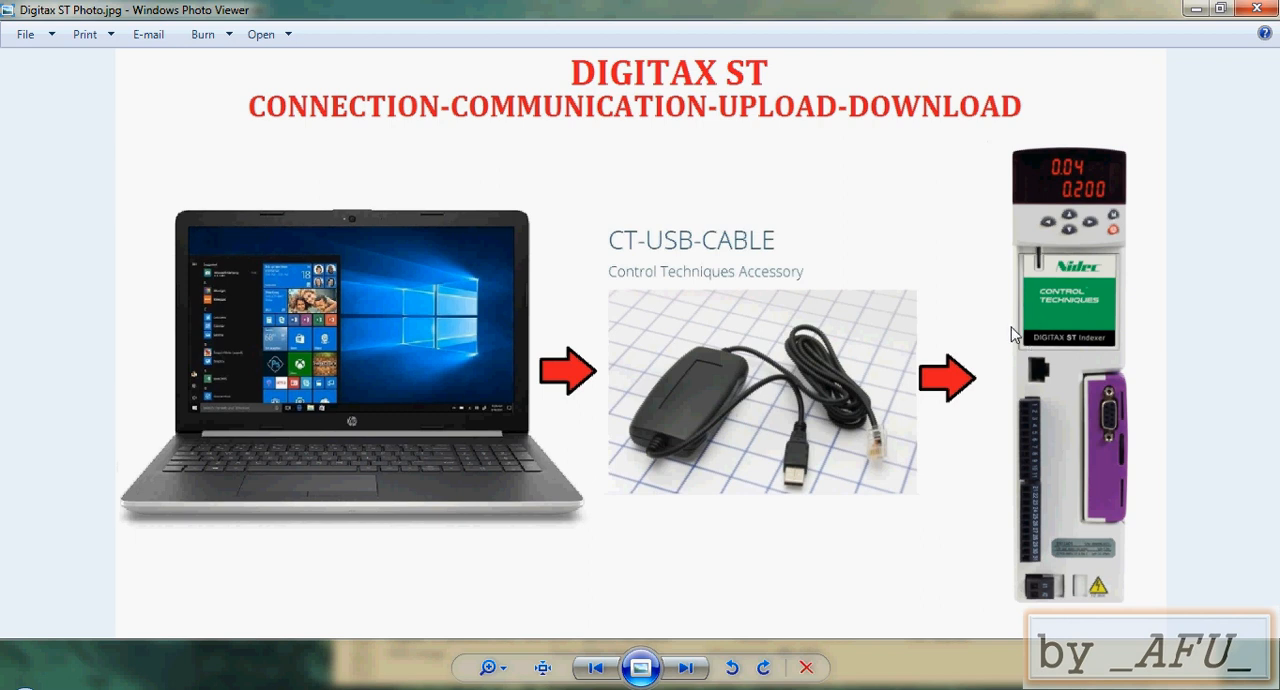
mouse_move(1016, 354)
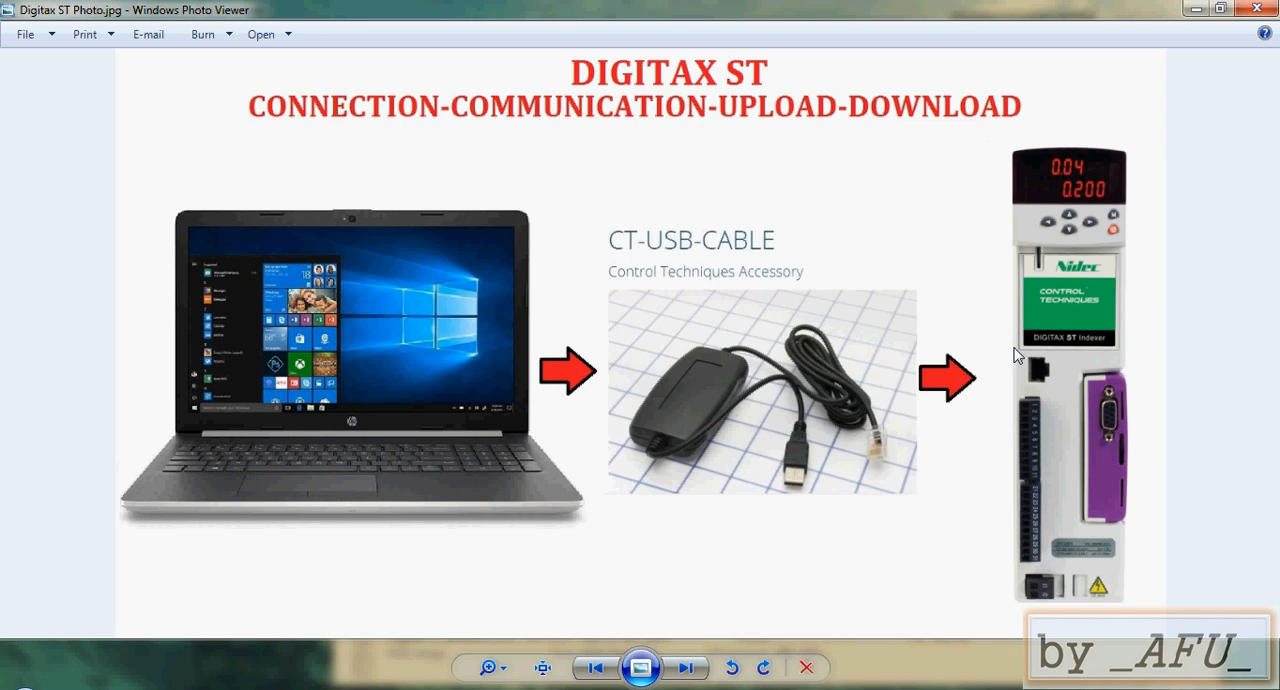
mouse_move(800, 368)
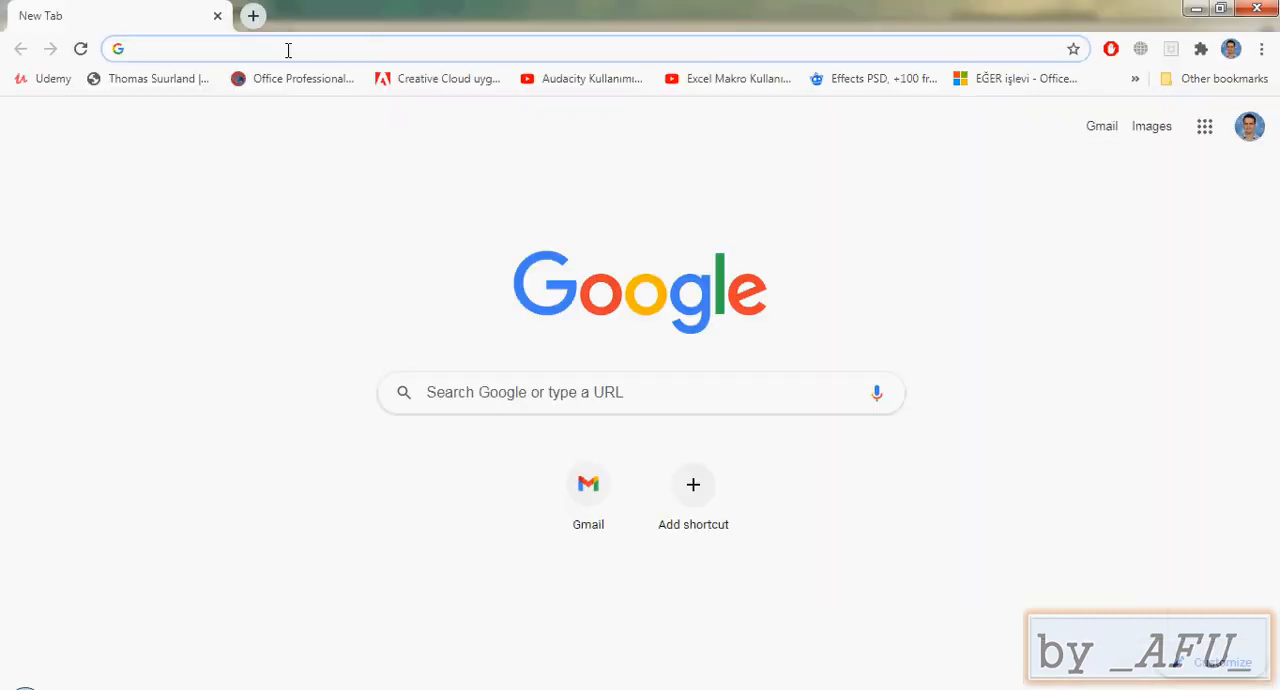
Step: Search Google for 'ct soft' and go to the Science Gate CTSoft downloads result
text(ct soft)
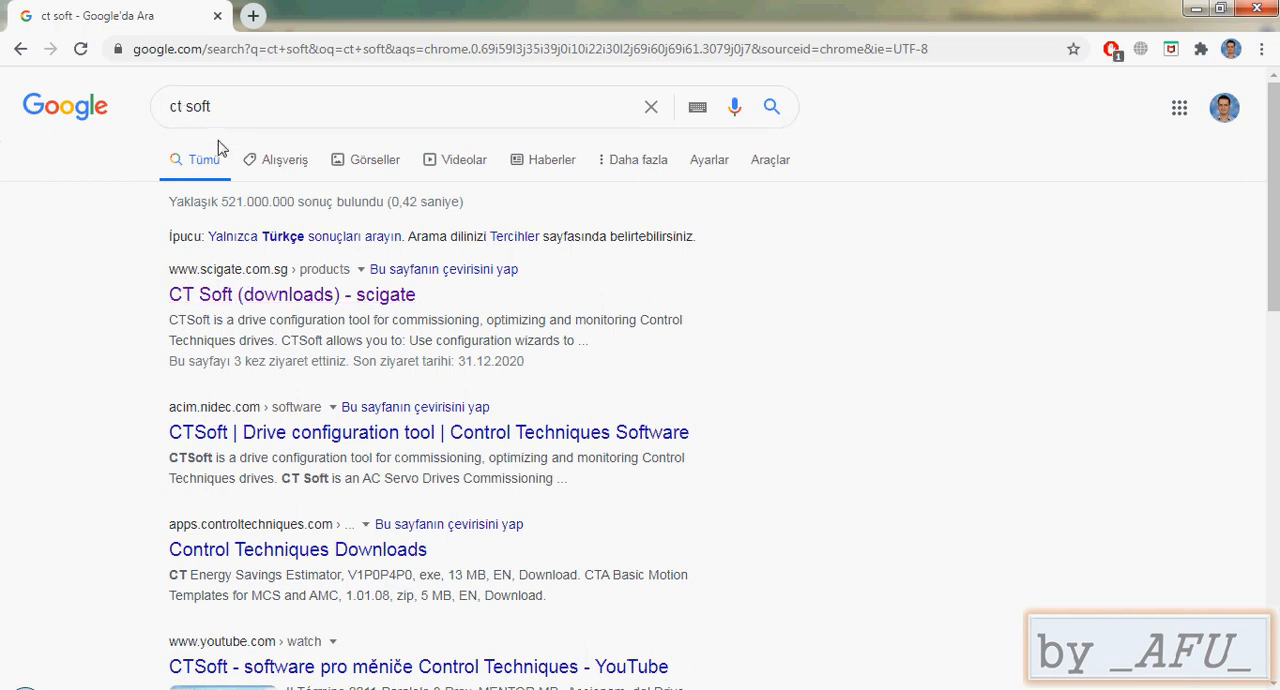
click(292, 294)
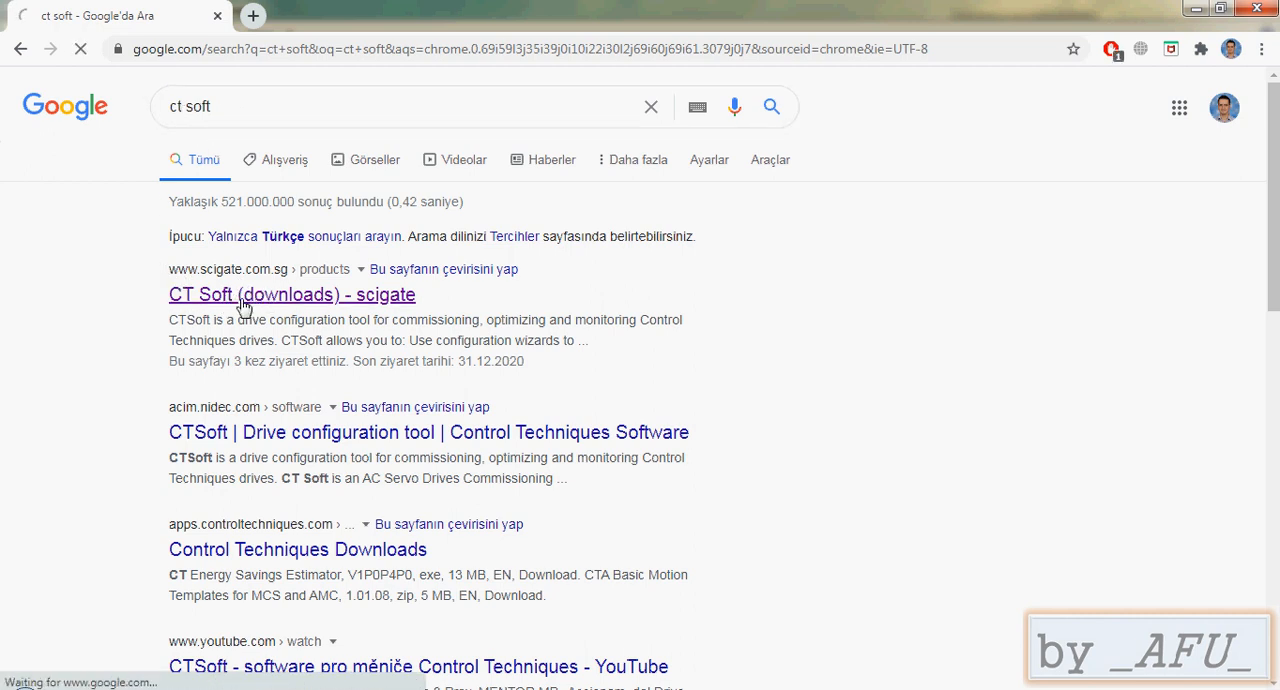
click(272, 294)
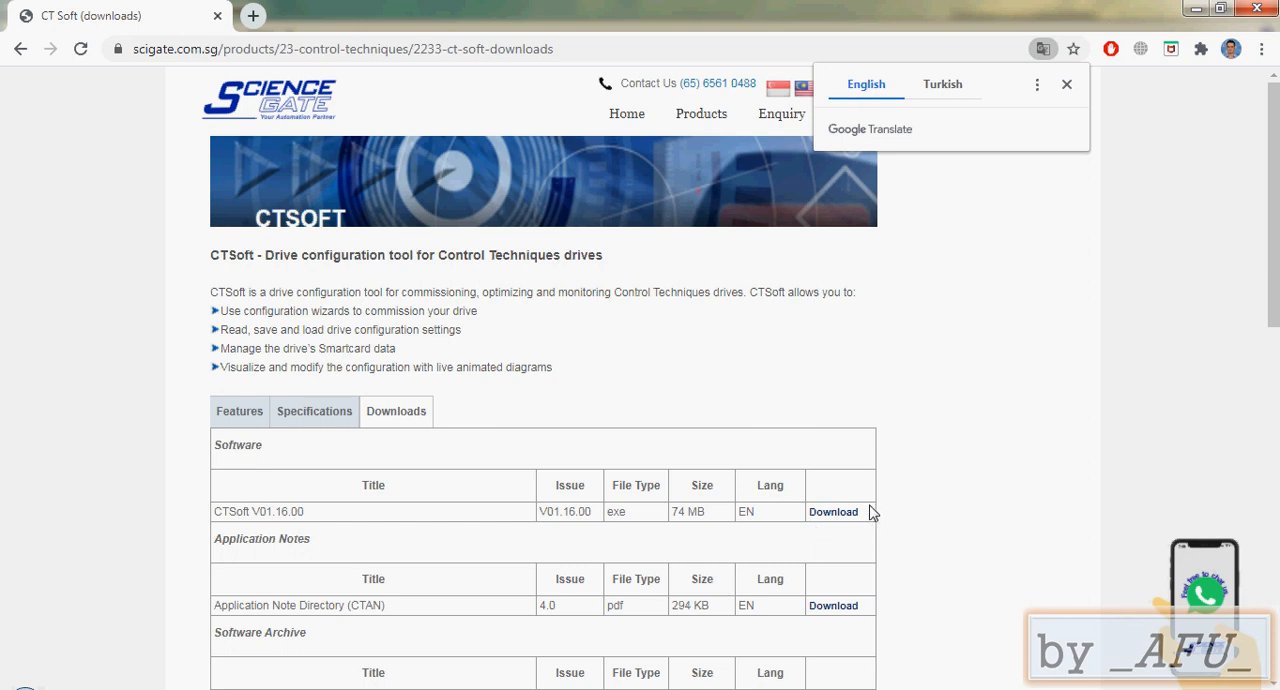
mouse_move(752, 492)
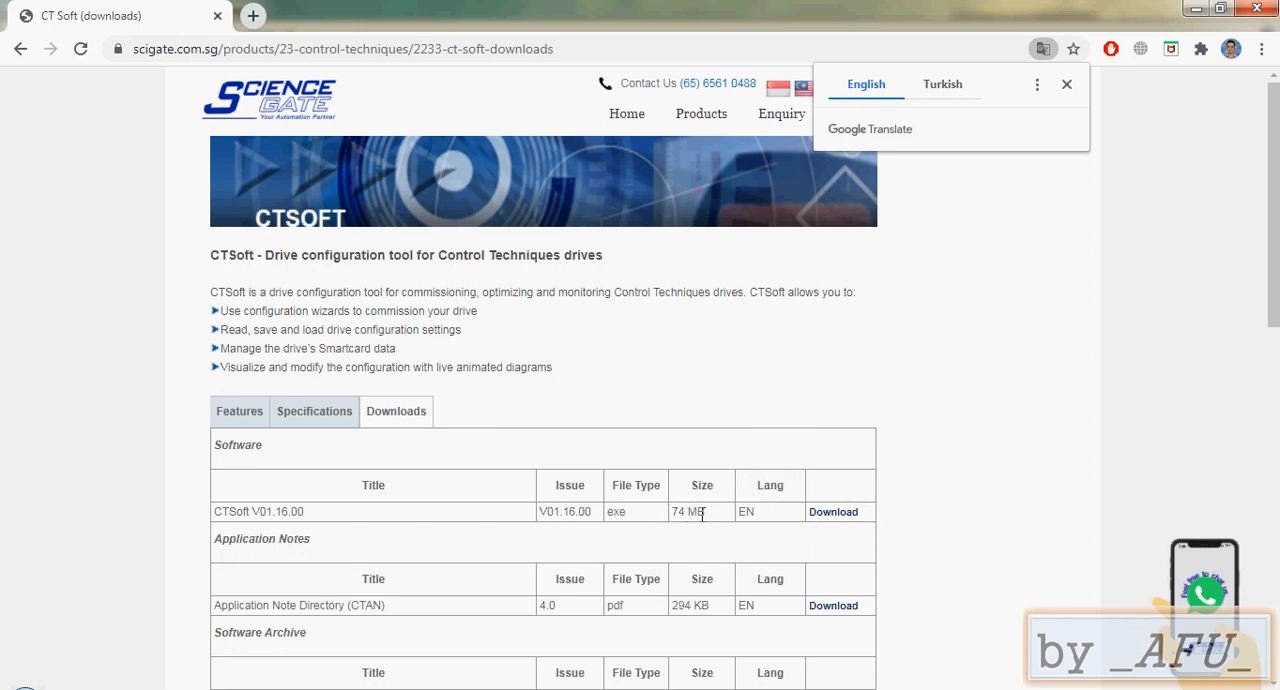
mouse_move(856, 520)
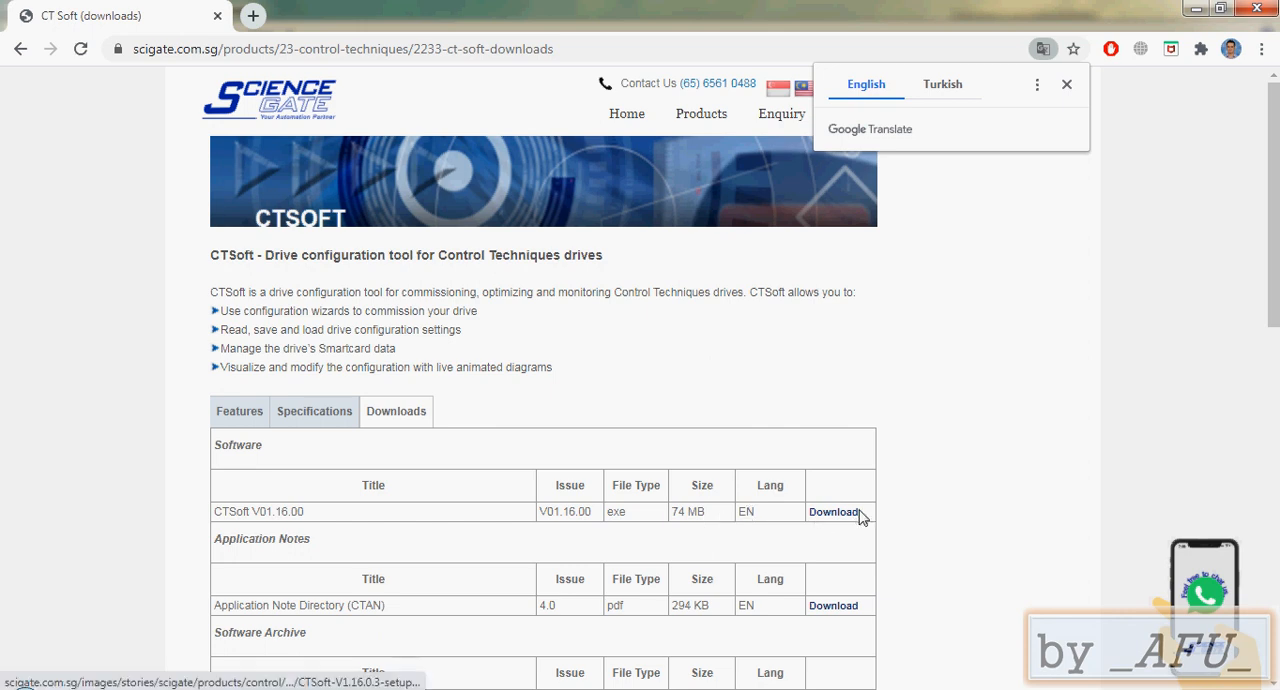
mouse_move(832, 488)
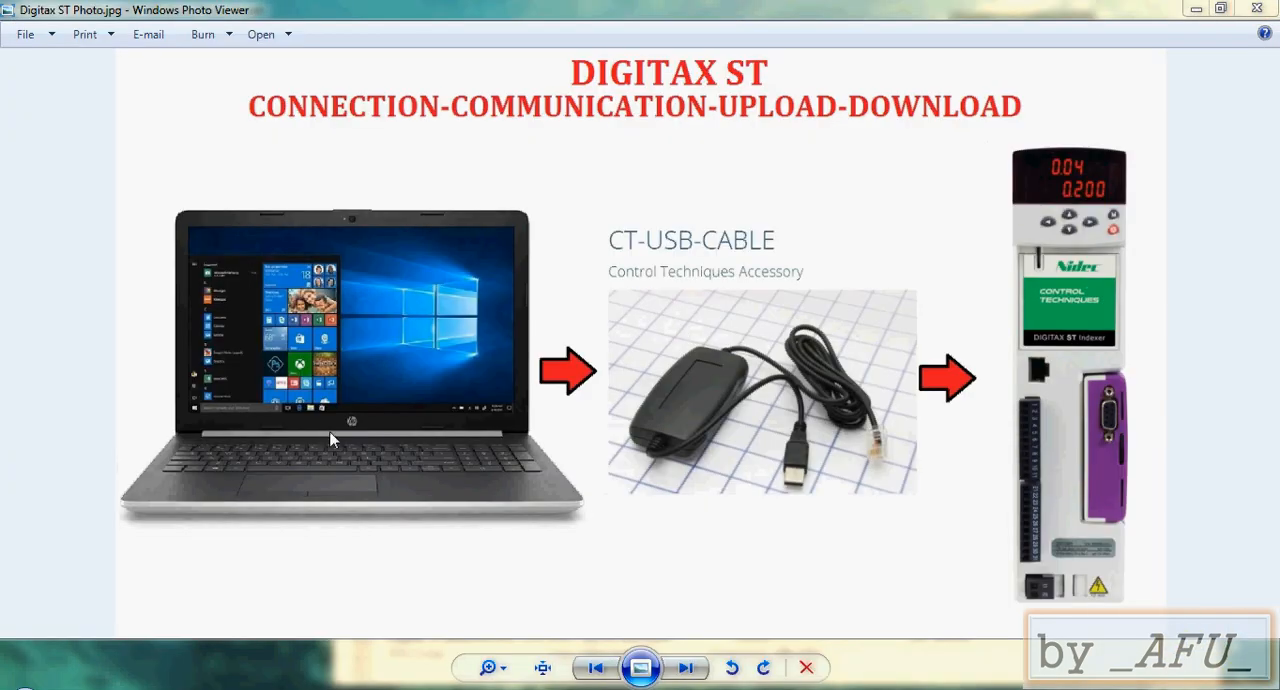
mouse_move(576, 420)
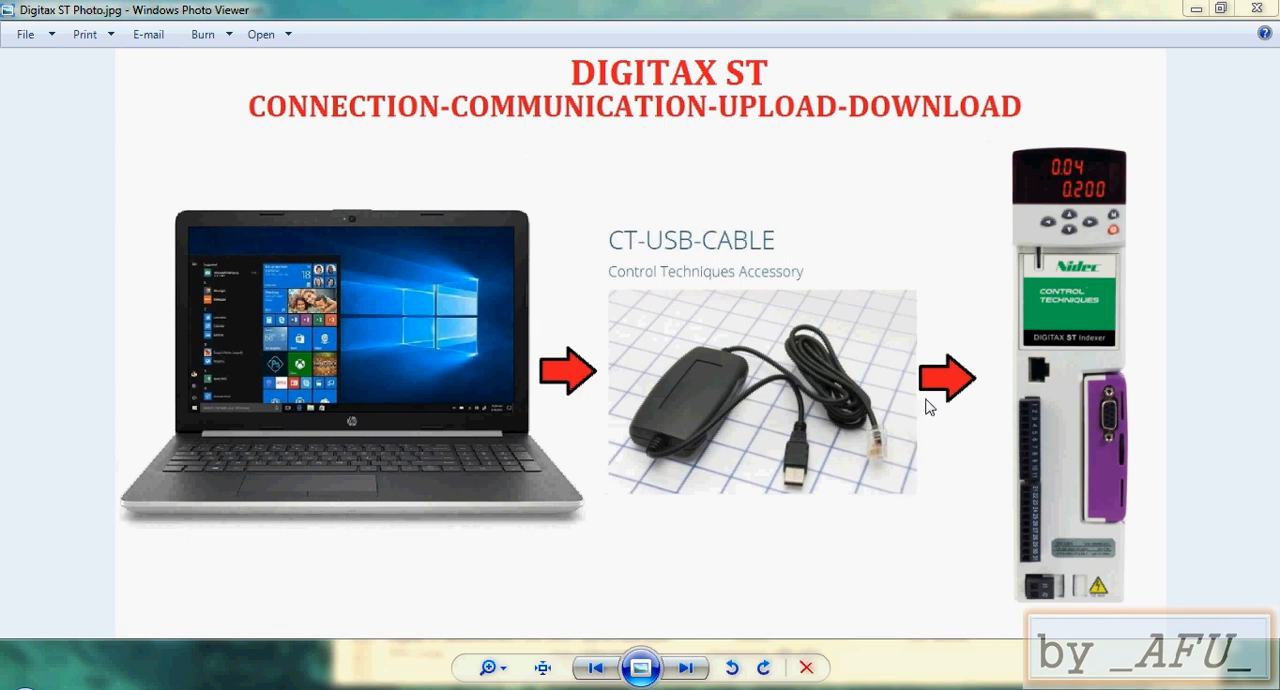
mouse_move(588, 360)
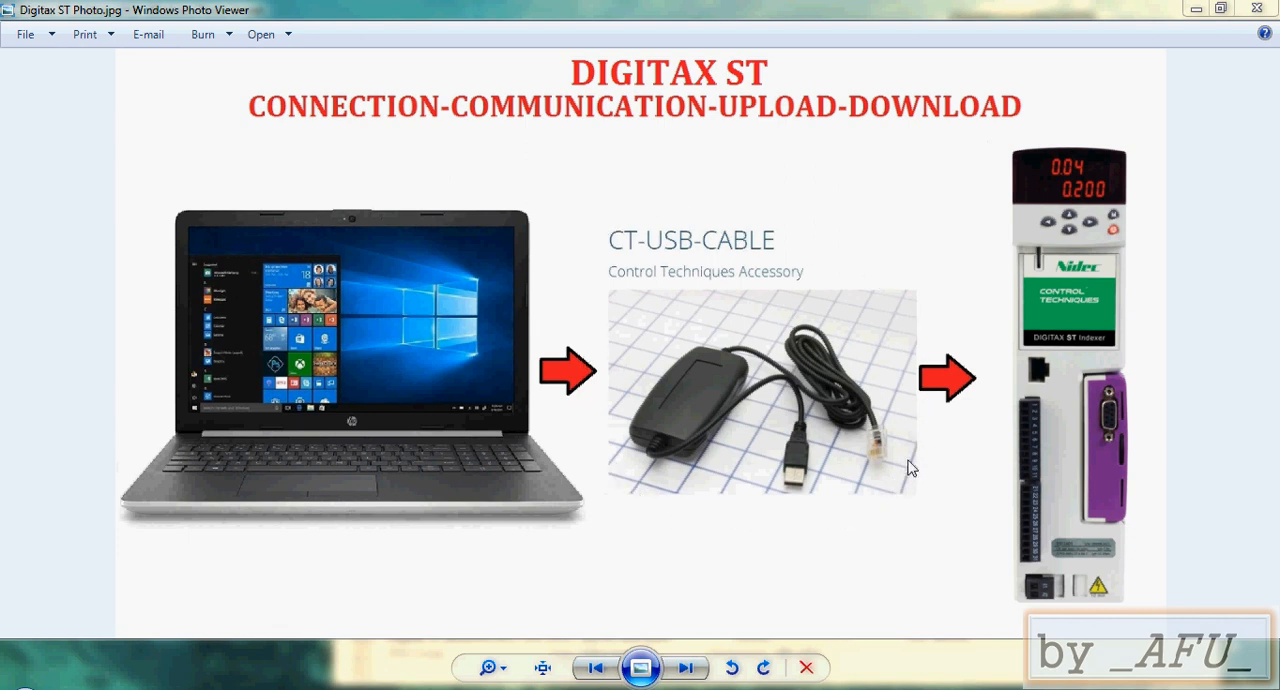
mouse_move(700, 208)
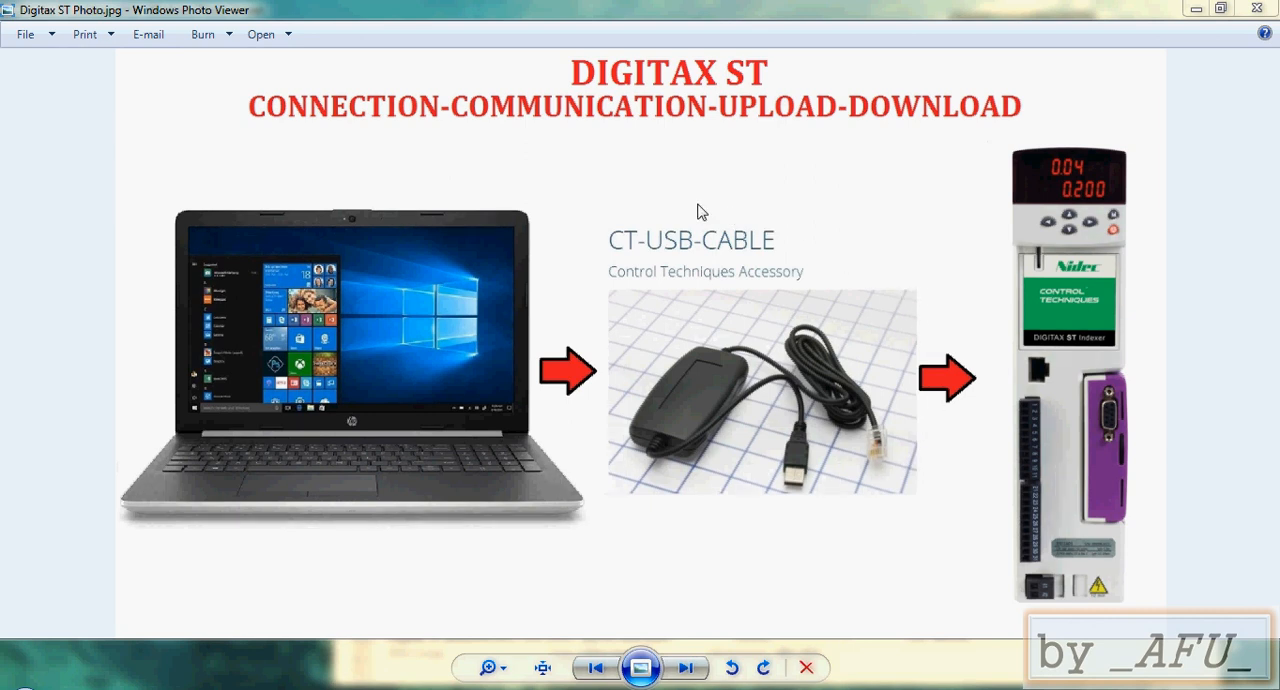
mouse_move(584, 424)
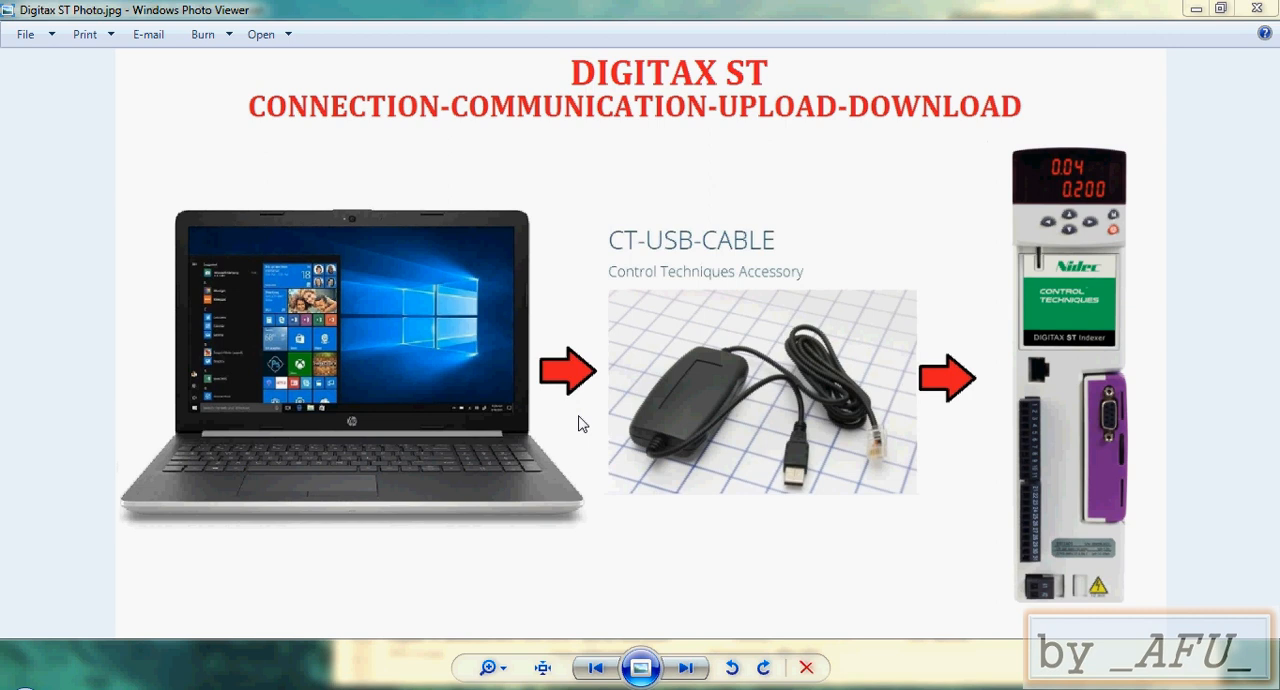
mouse_move(652, 420)
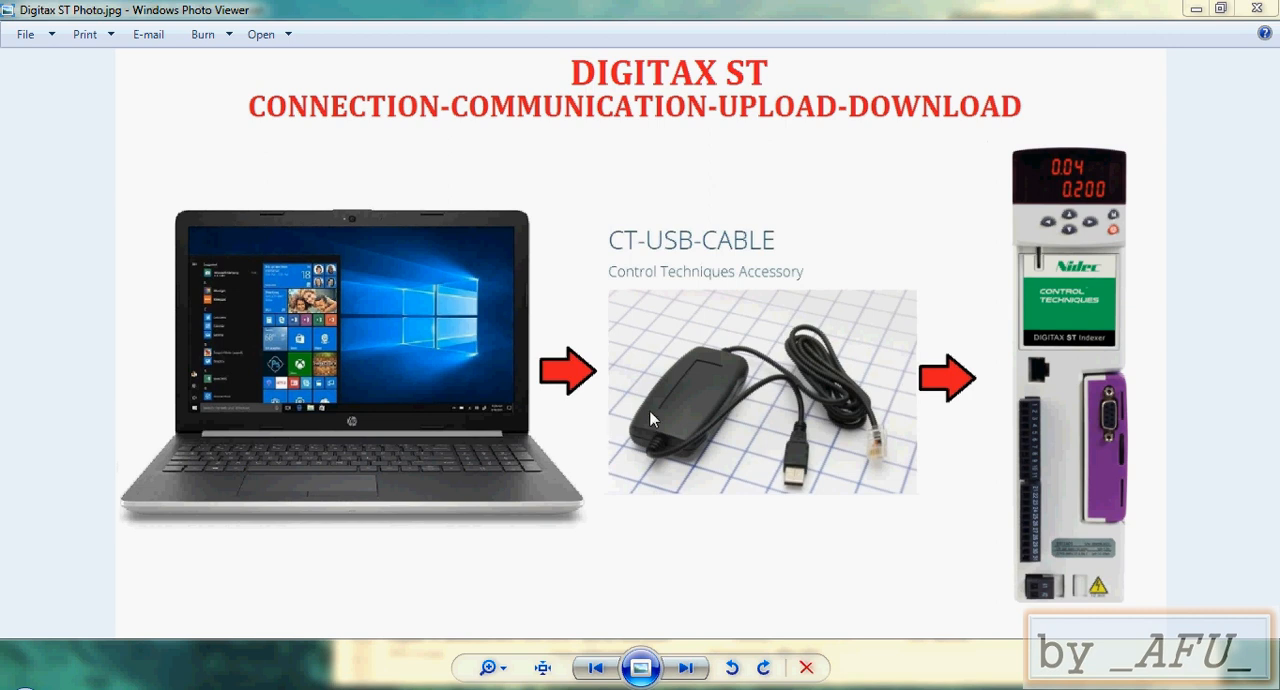
mouse_move(762, 456)
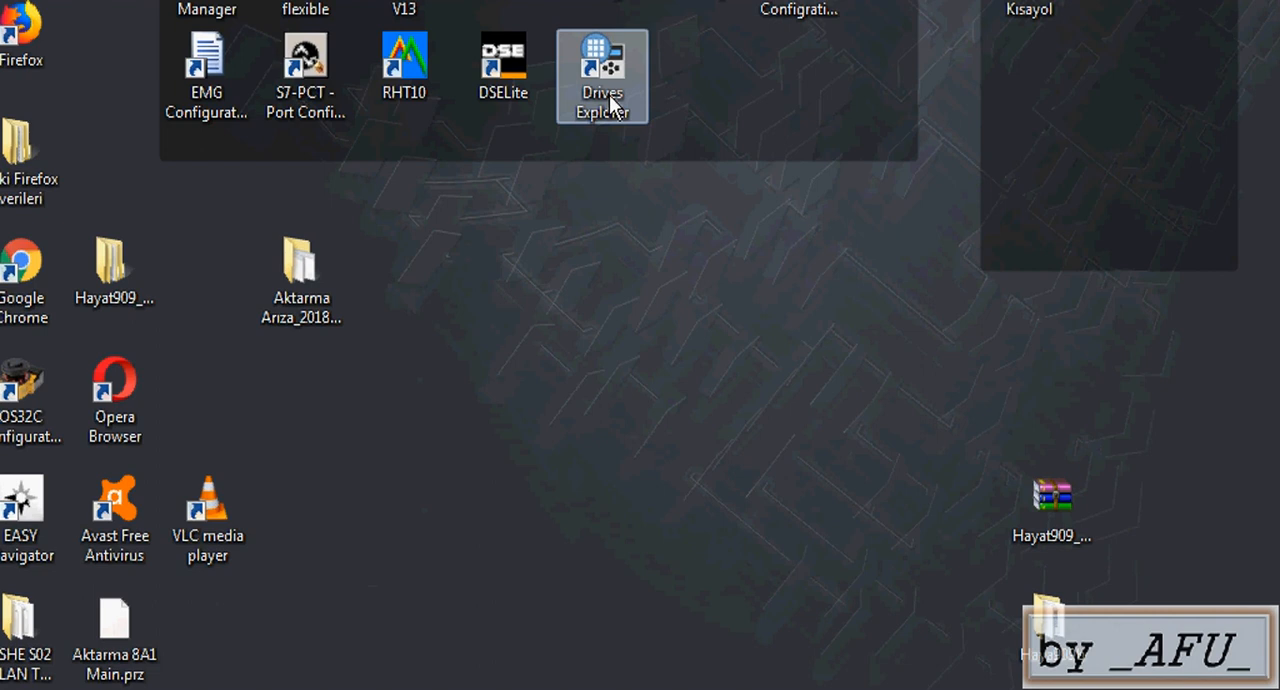
mouse_move(612, 172)
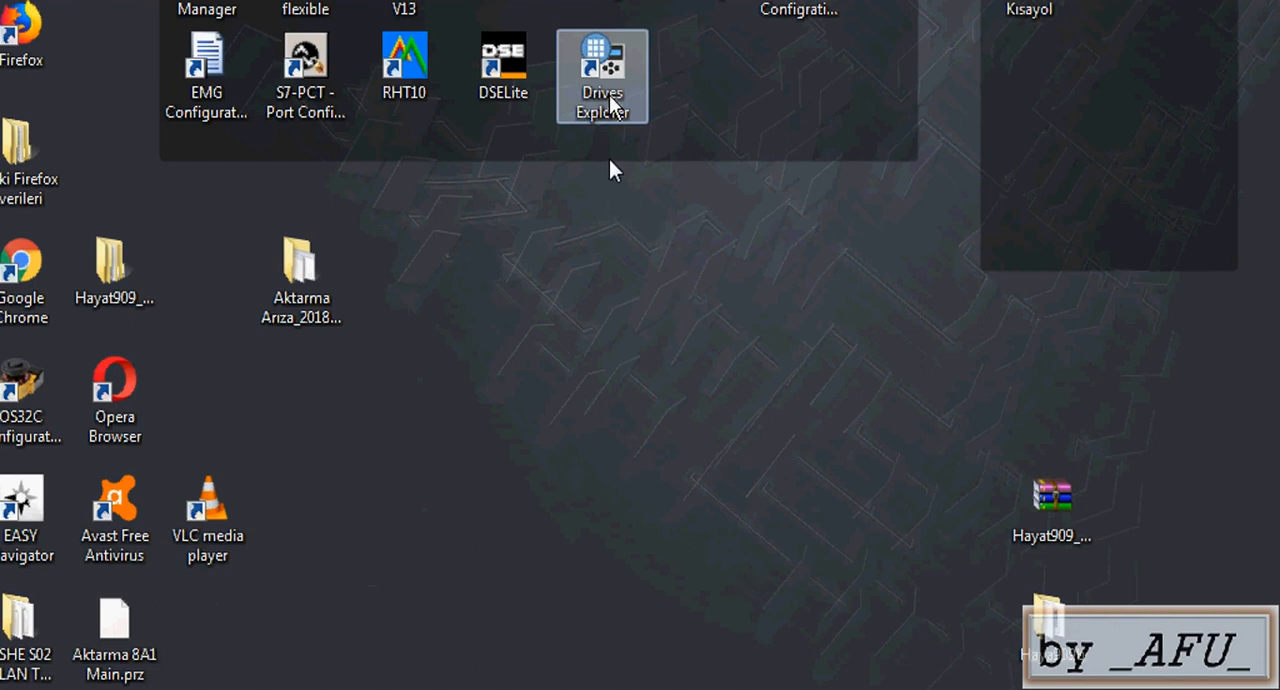
mouse_move(584, 148)
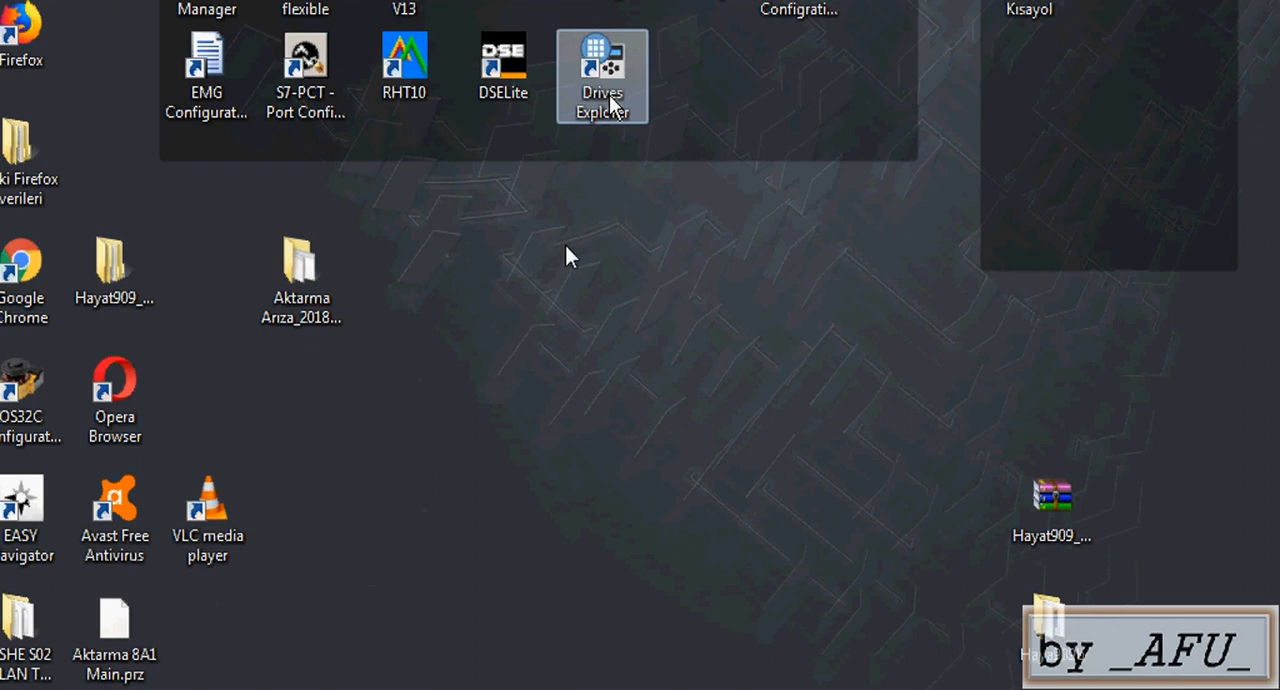
mouse_move(668, 482)
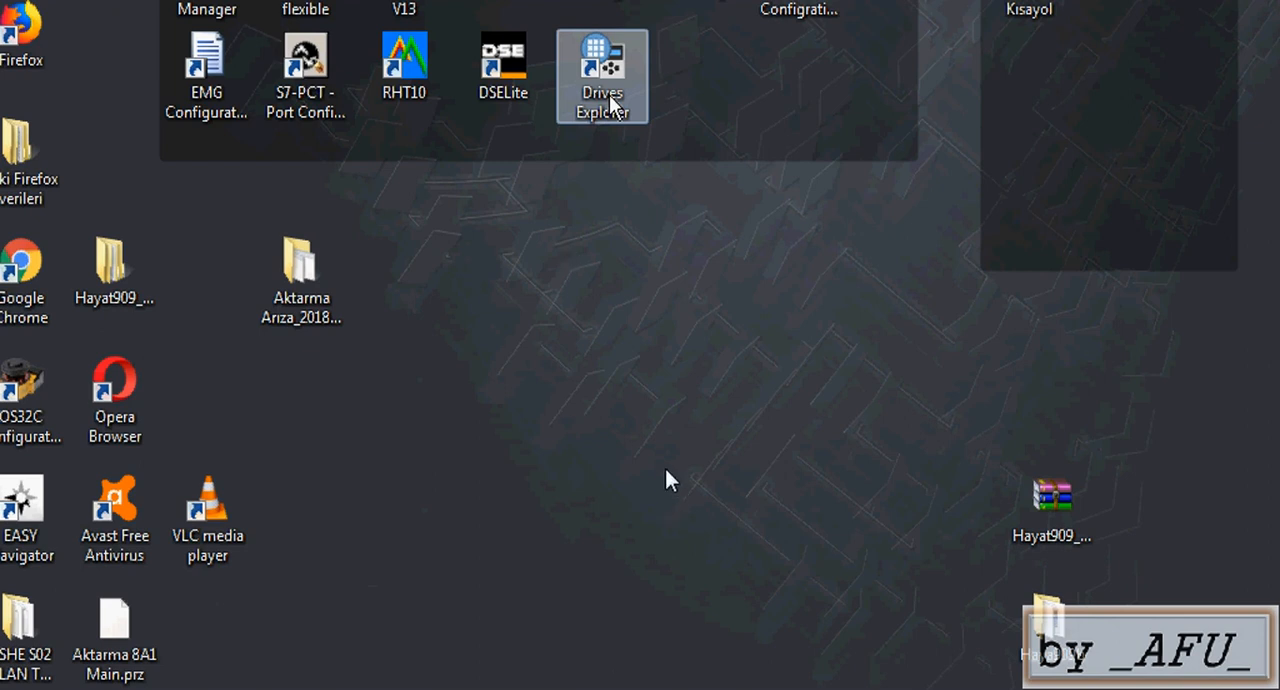
Step: Launch Drives Explorer from the desktop and start CTSoft from its Commissioning tools
double_click(602, 60)
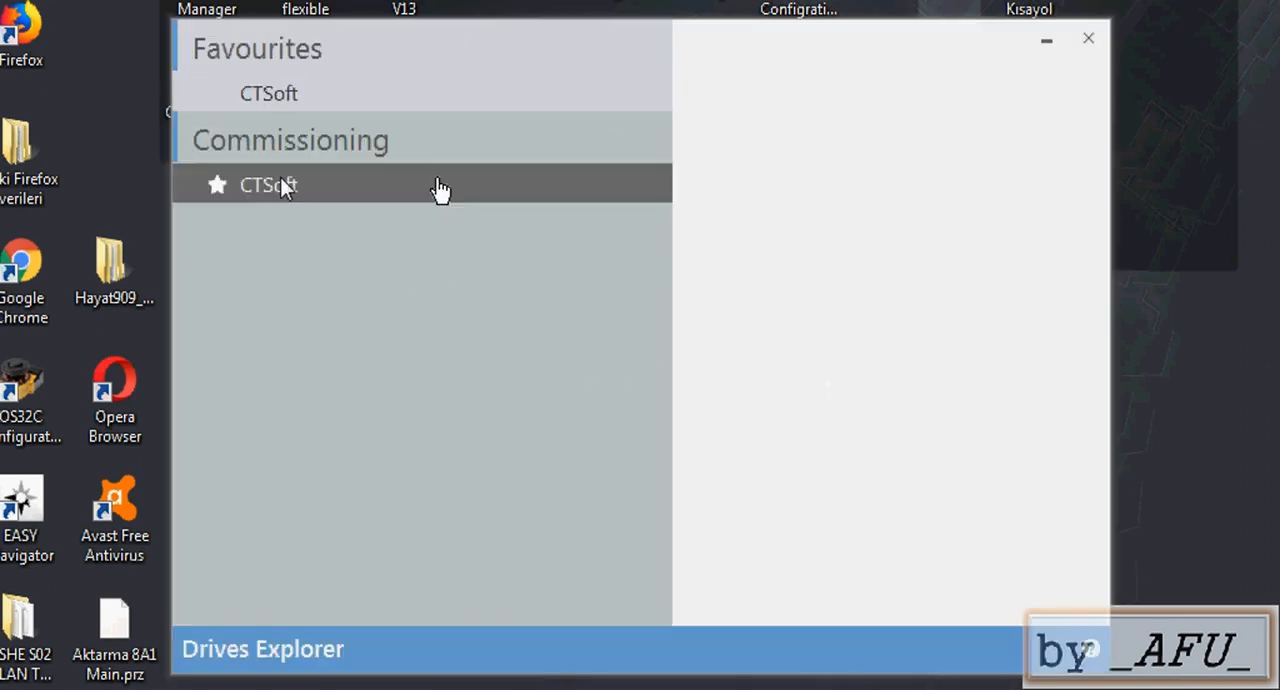
click(268, 186)
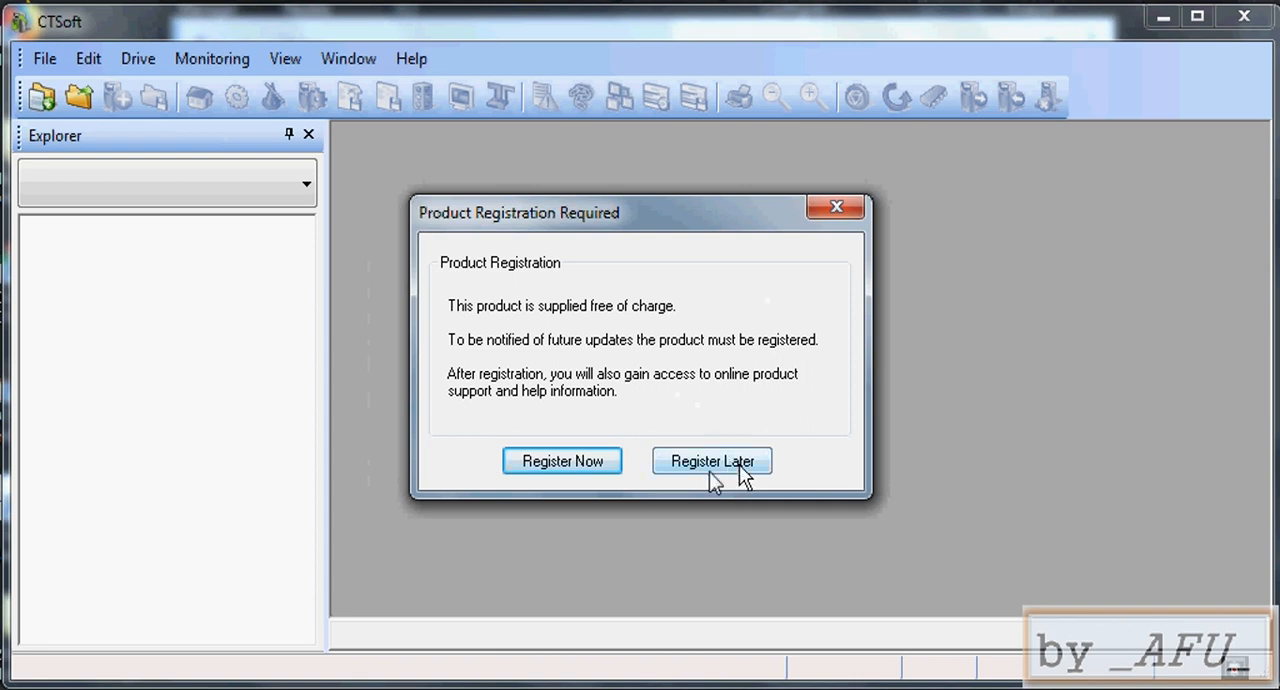
Step: Postpone product registration and choose to start a new CTSoft project
click(712, 460)
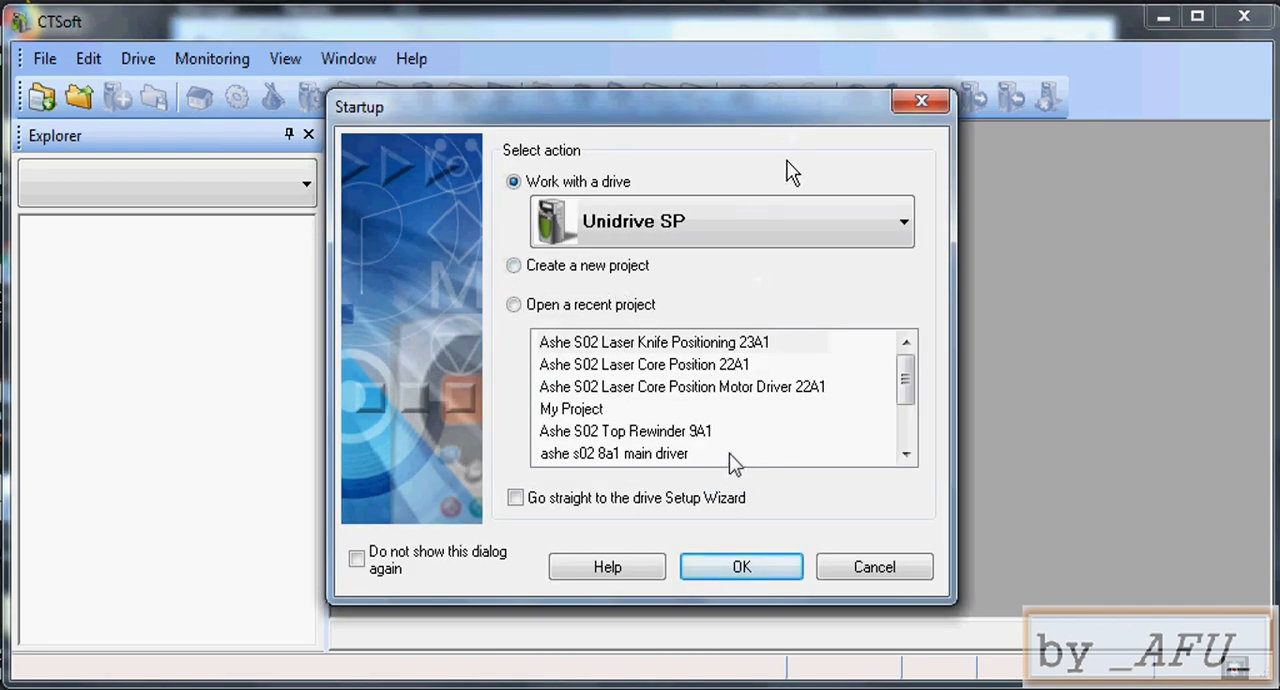
click(900, 220)
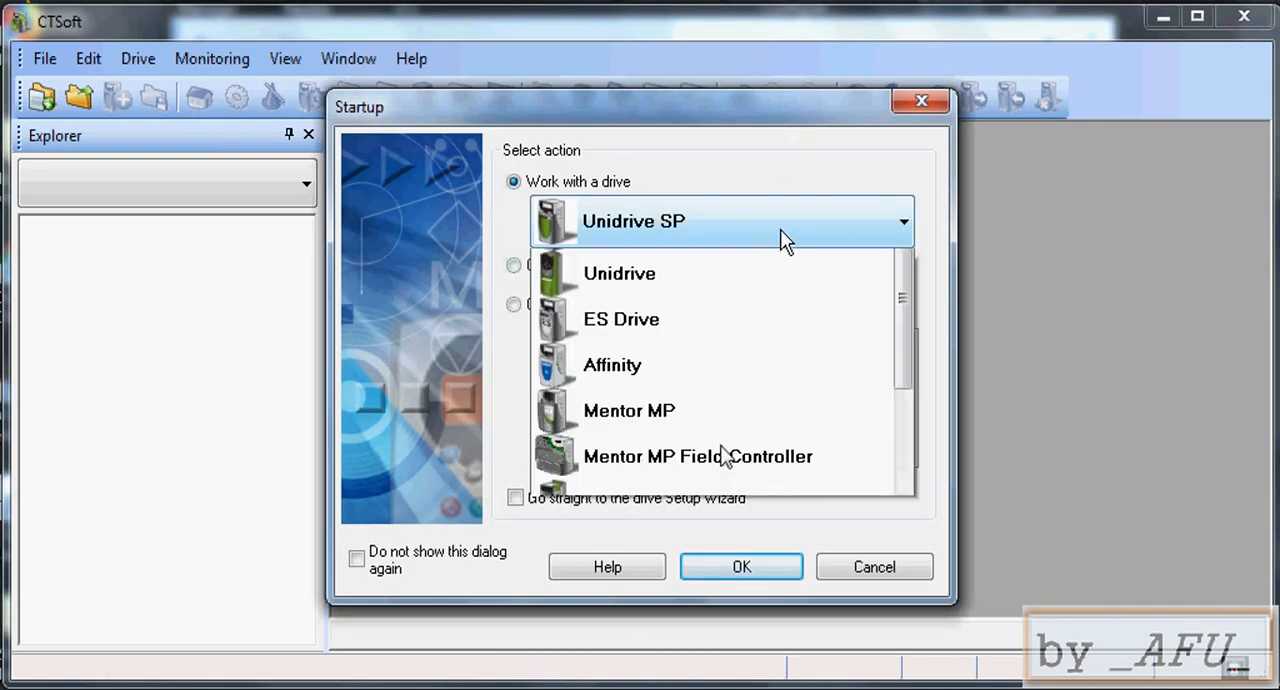
click(512, 264)
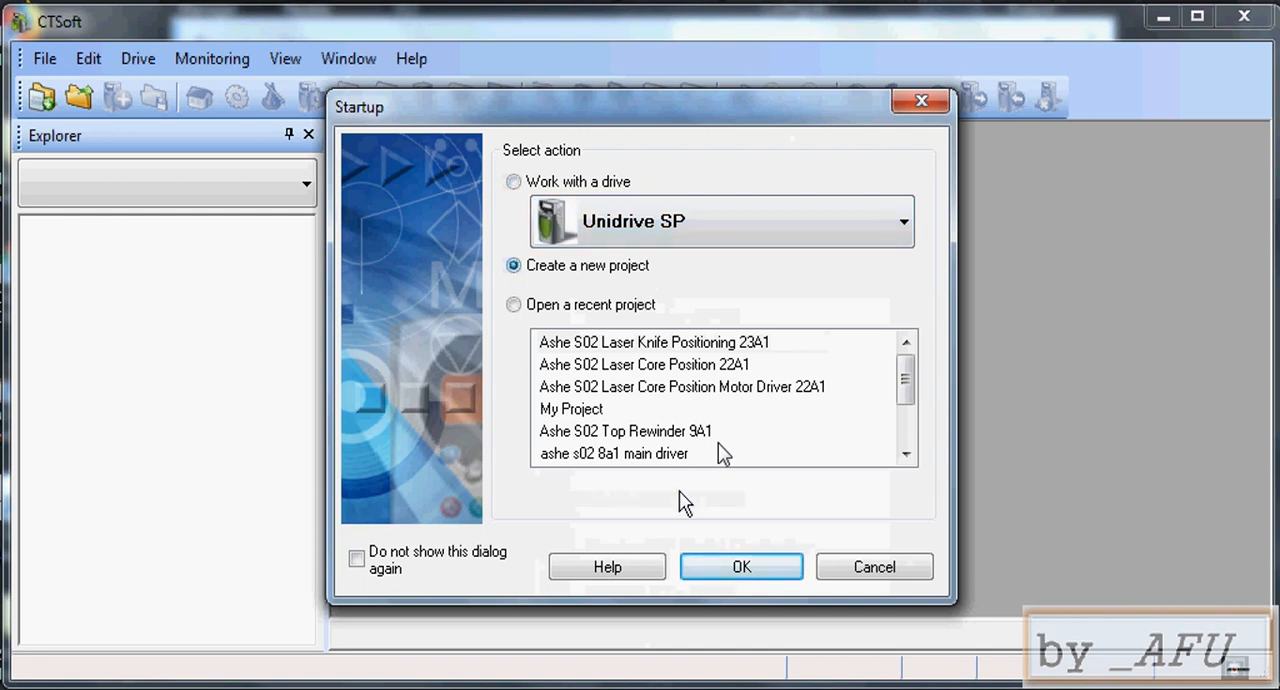
click(740, 566)
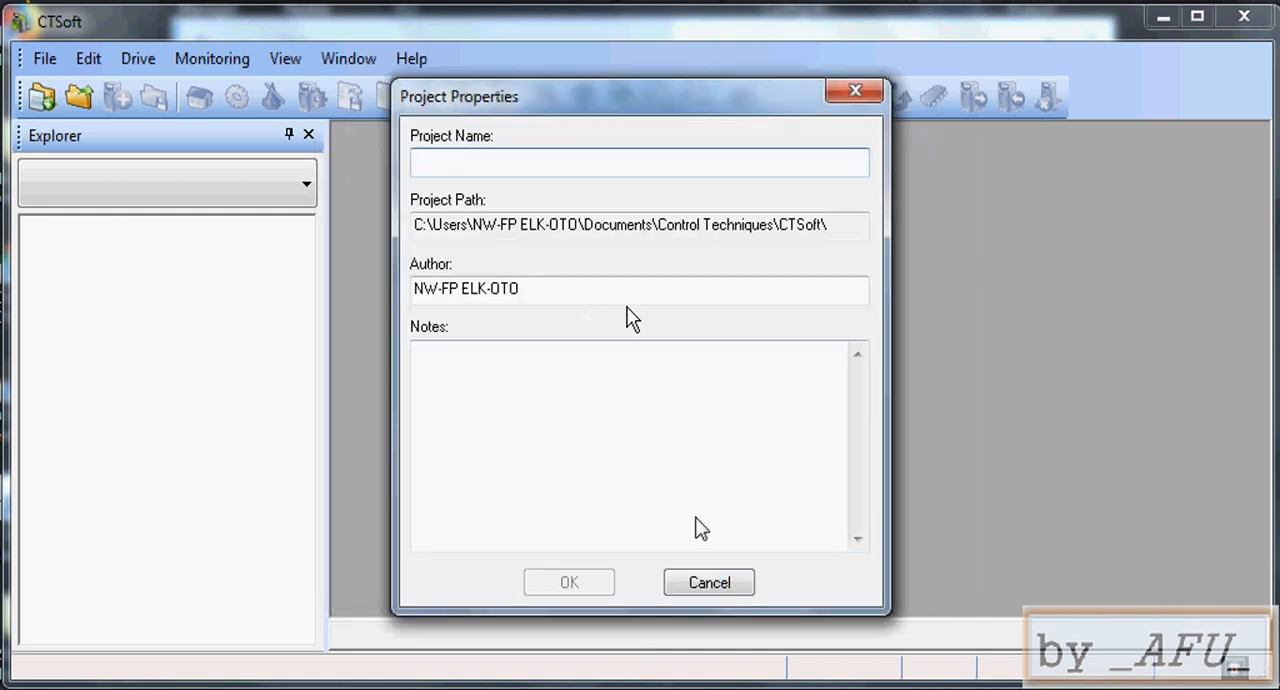
mouse_move(496, 206)
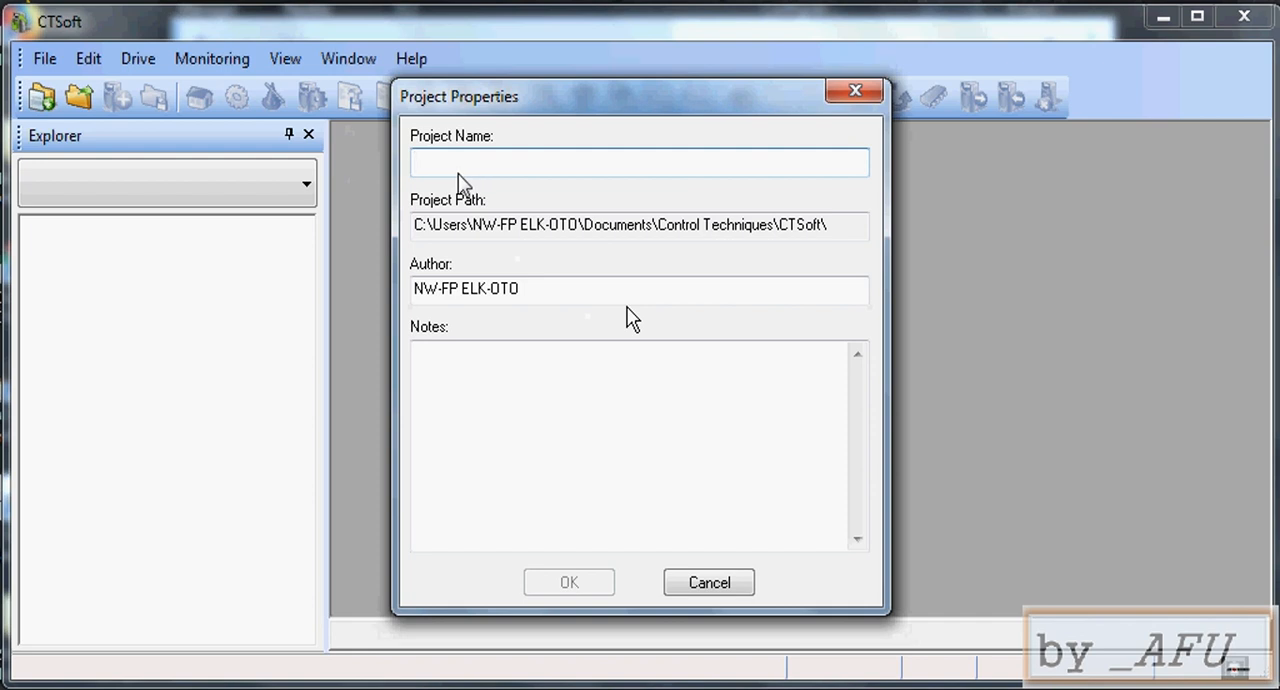
Step: Name the project '23A1 Laser Knife Position' in Project Properties and confirm
text(23A1 L)
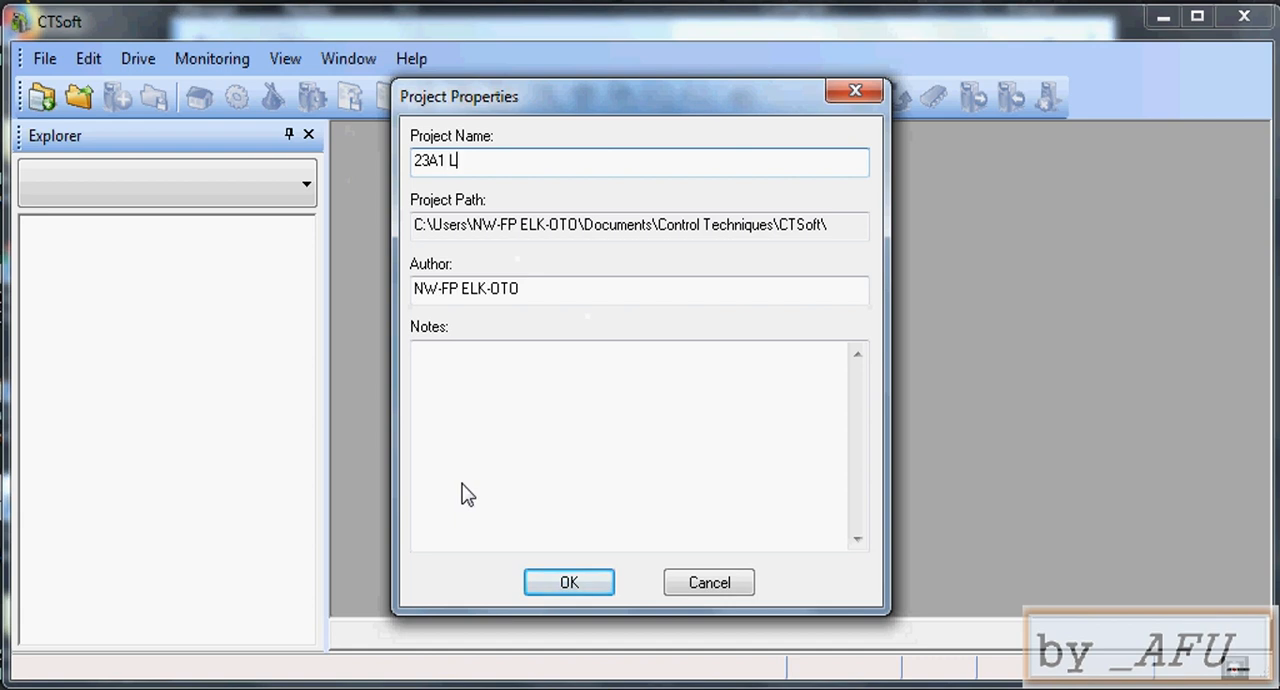
text(ase)
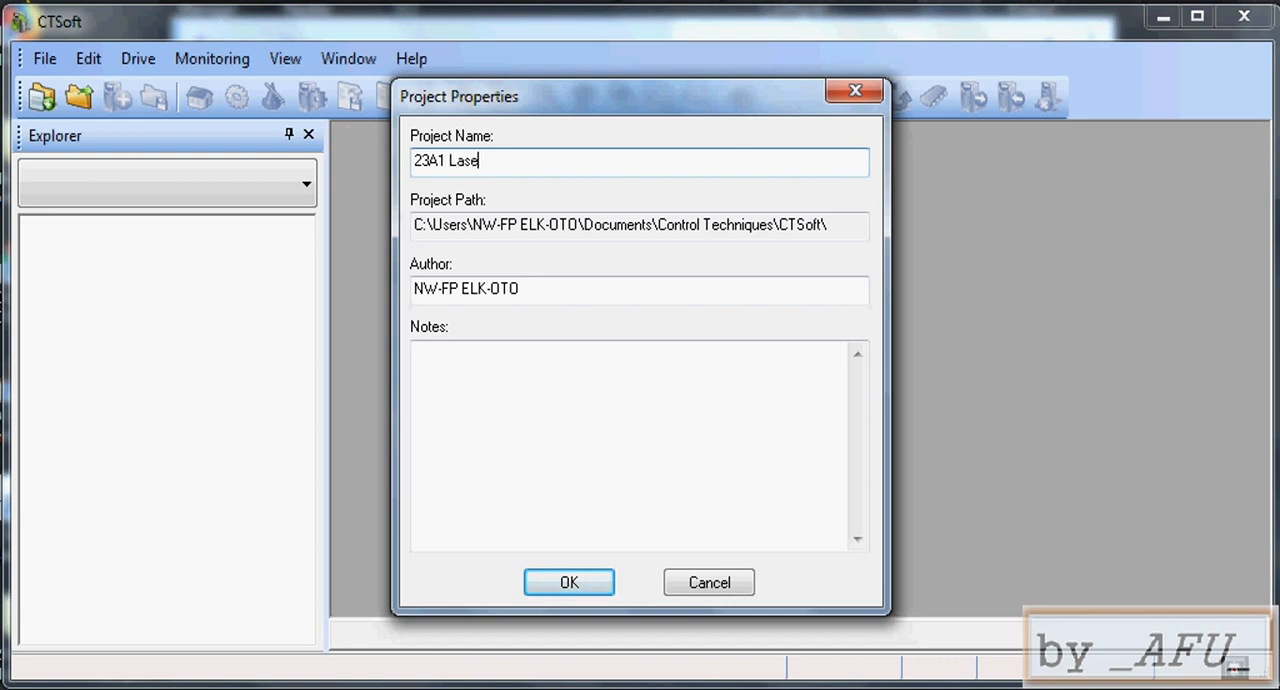
text(r Kni)
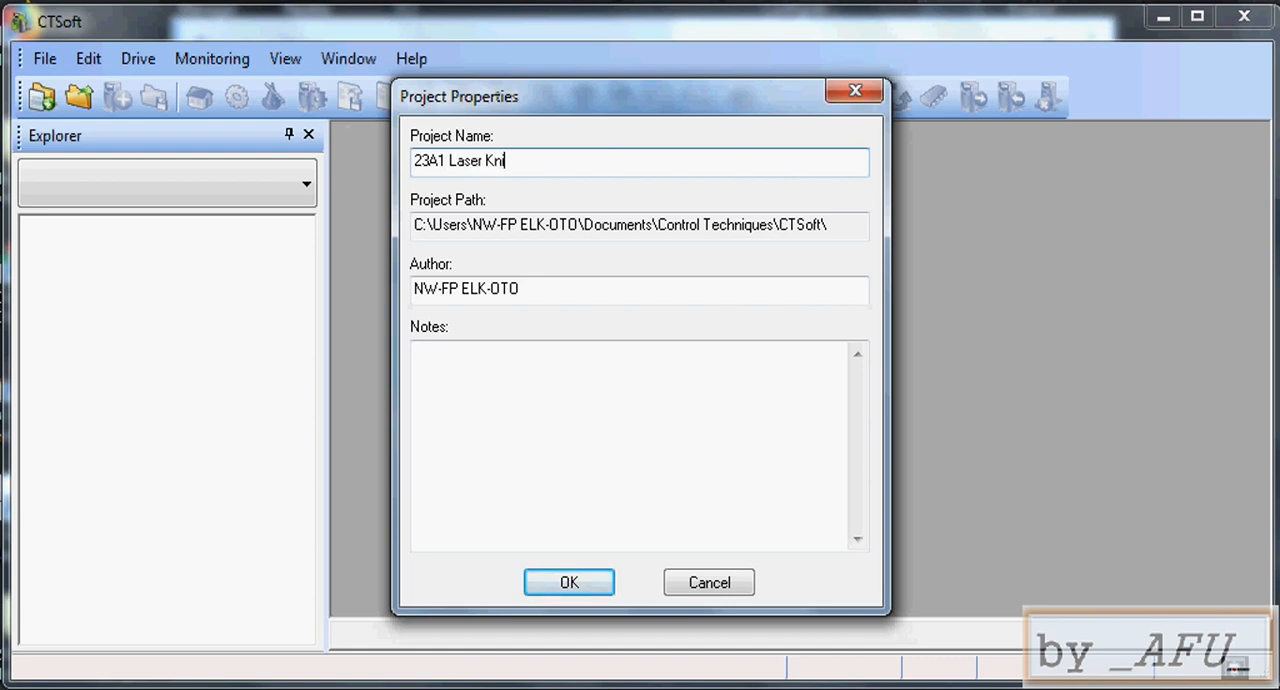
text(fe Posi)
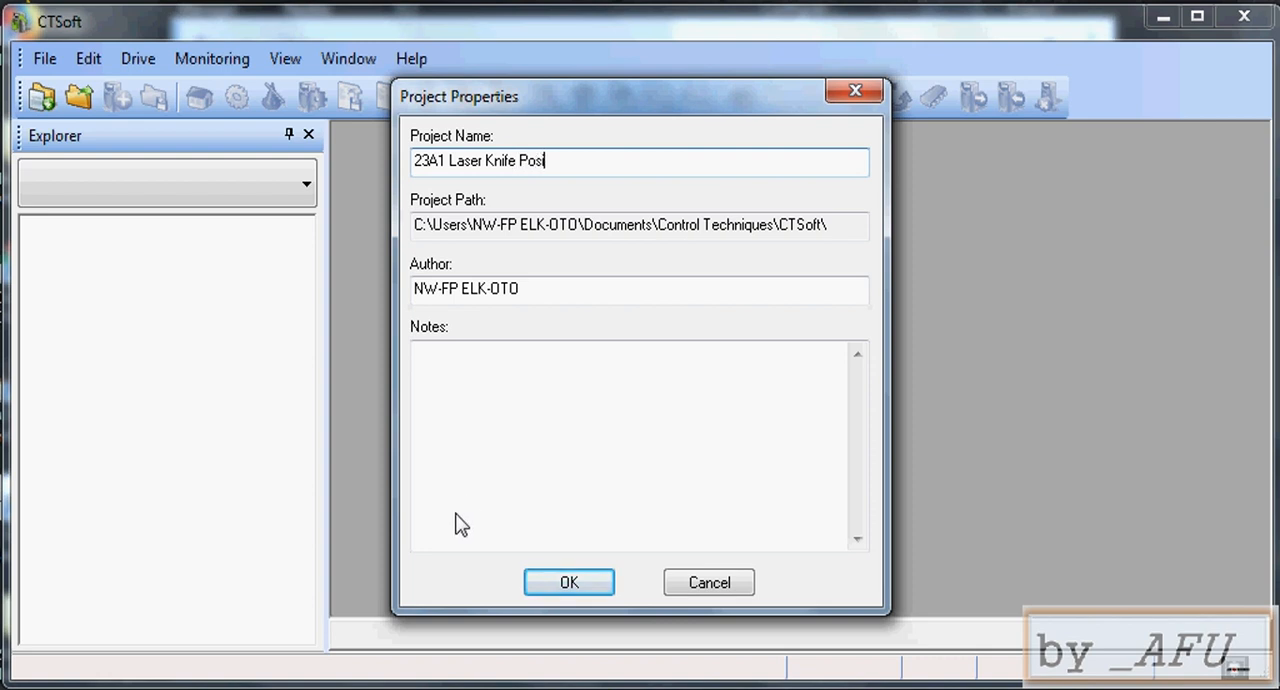
text(tion)
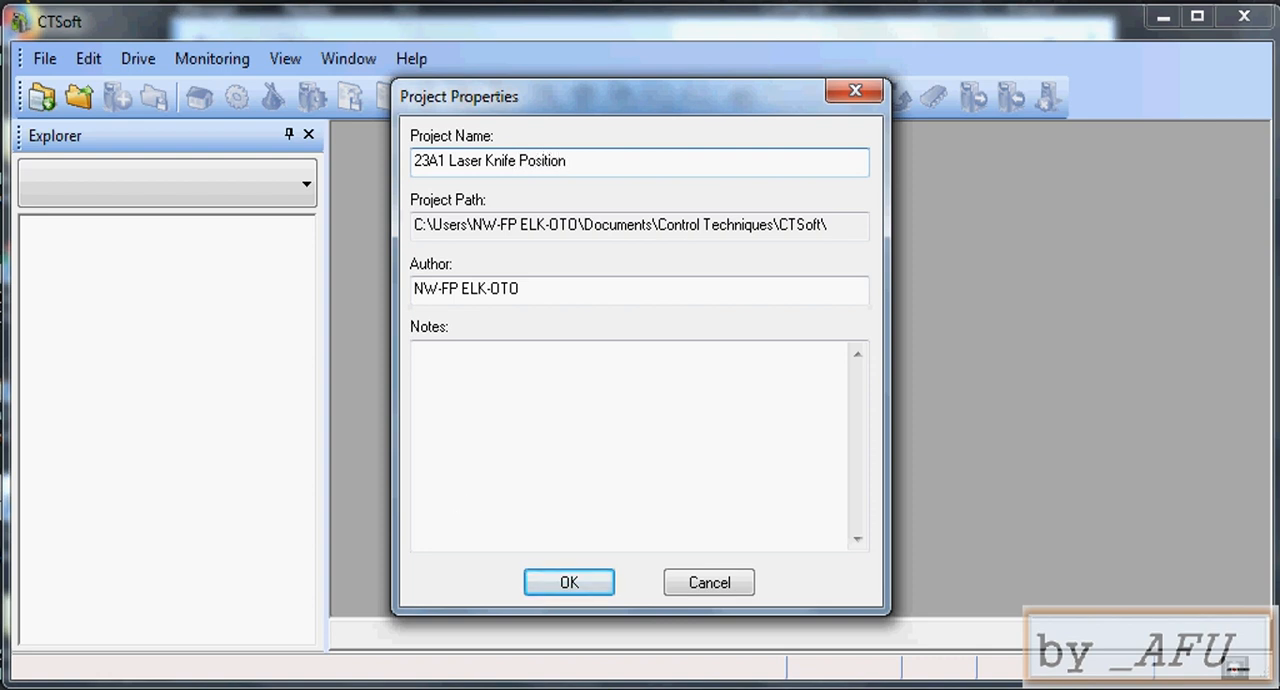
click(568, 582)
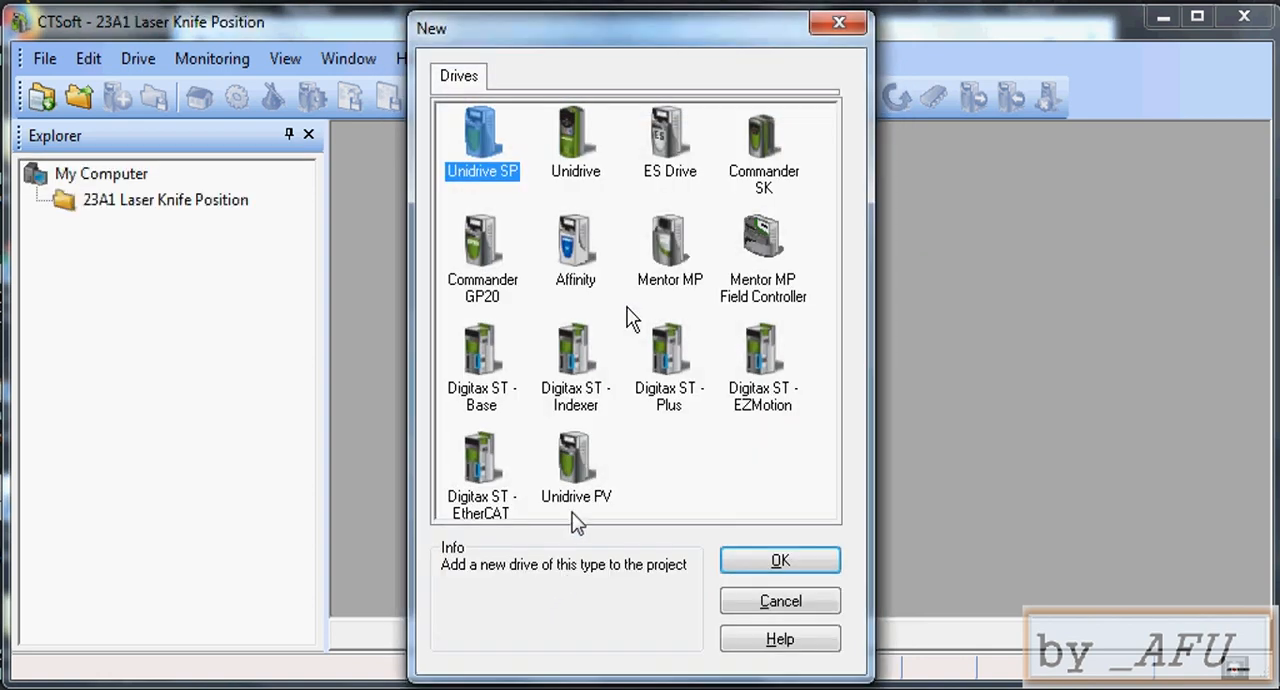
Step: Add a Digitax ST - Indexer drive to the project, starting its Quick Setup wizard
click(576, 354)
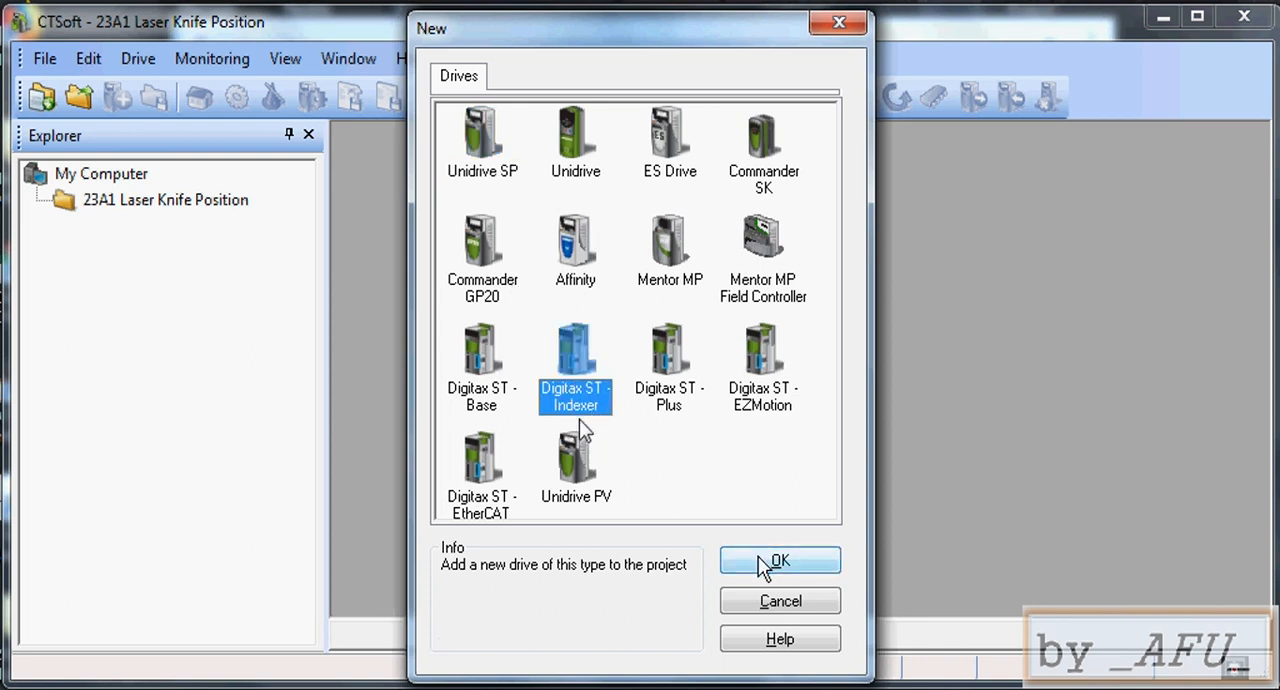
click(780, 560)
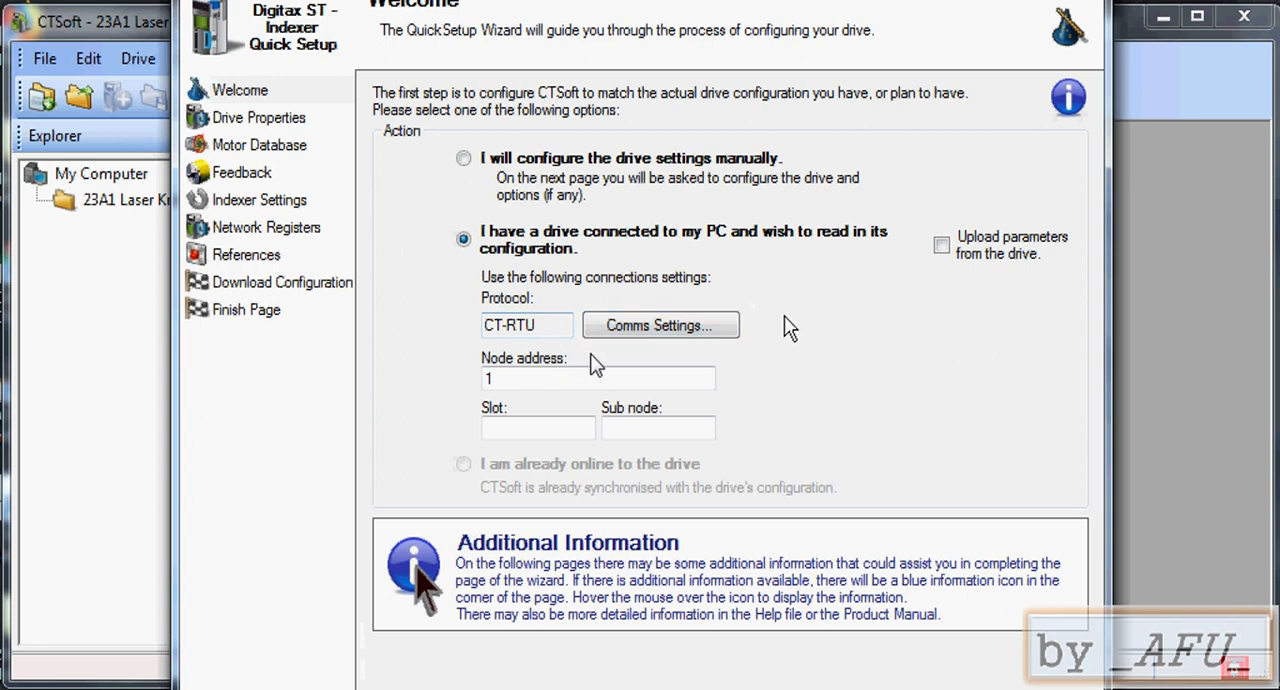
Step: Bring up the Communication Settings showing CT-RTU on COM7 at 19.2 kb/s
click(660, 324)
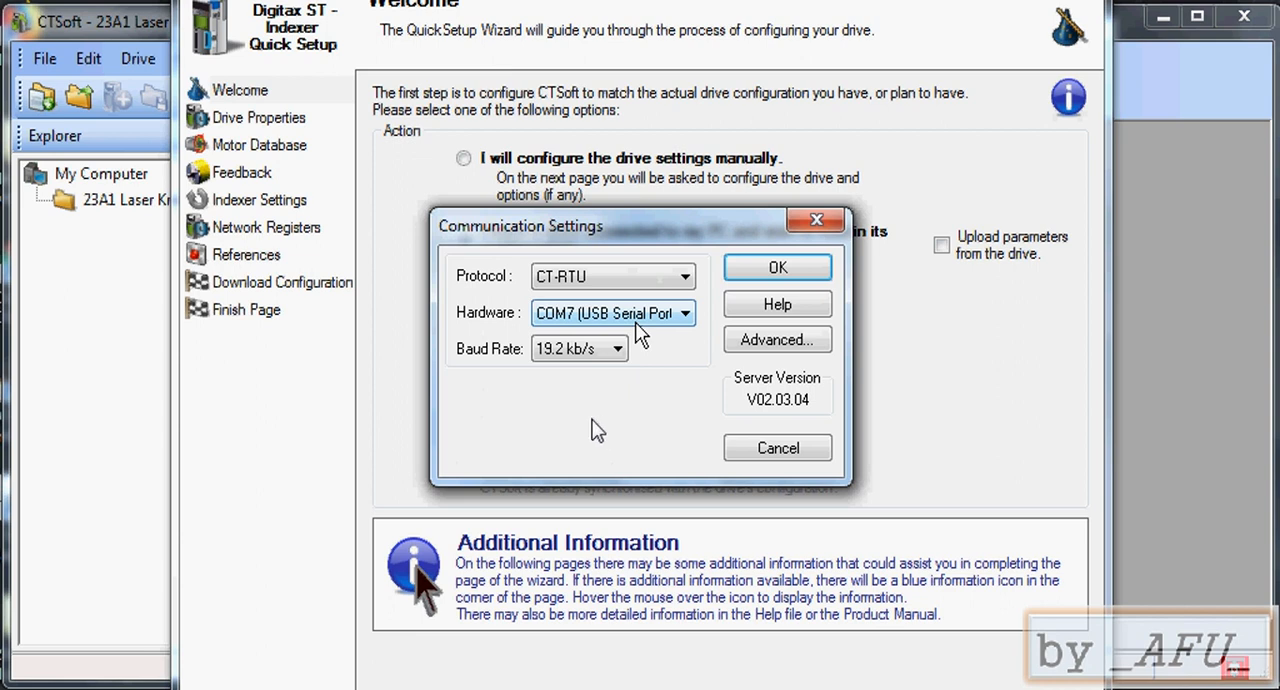
mouse_move(600, 352)
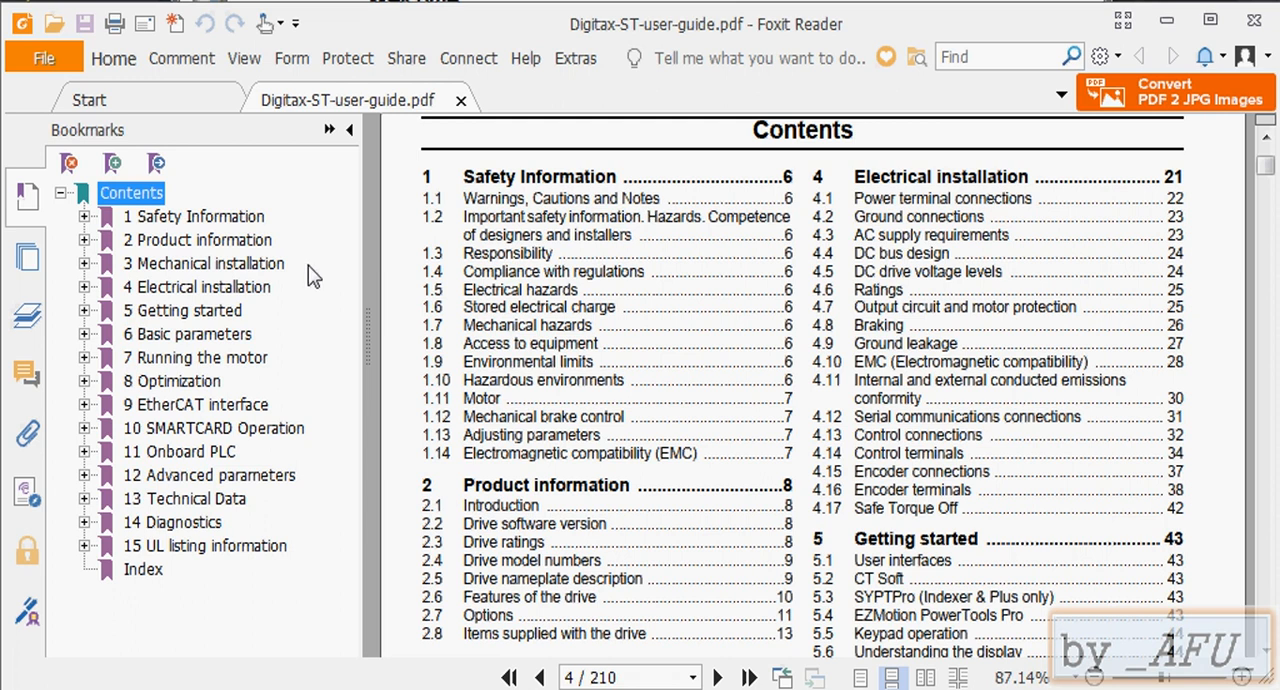
mouse_move(176, 312)
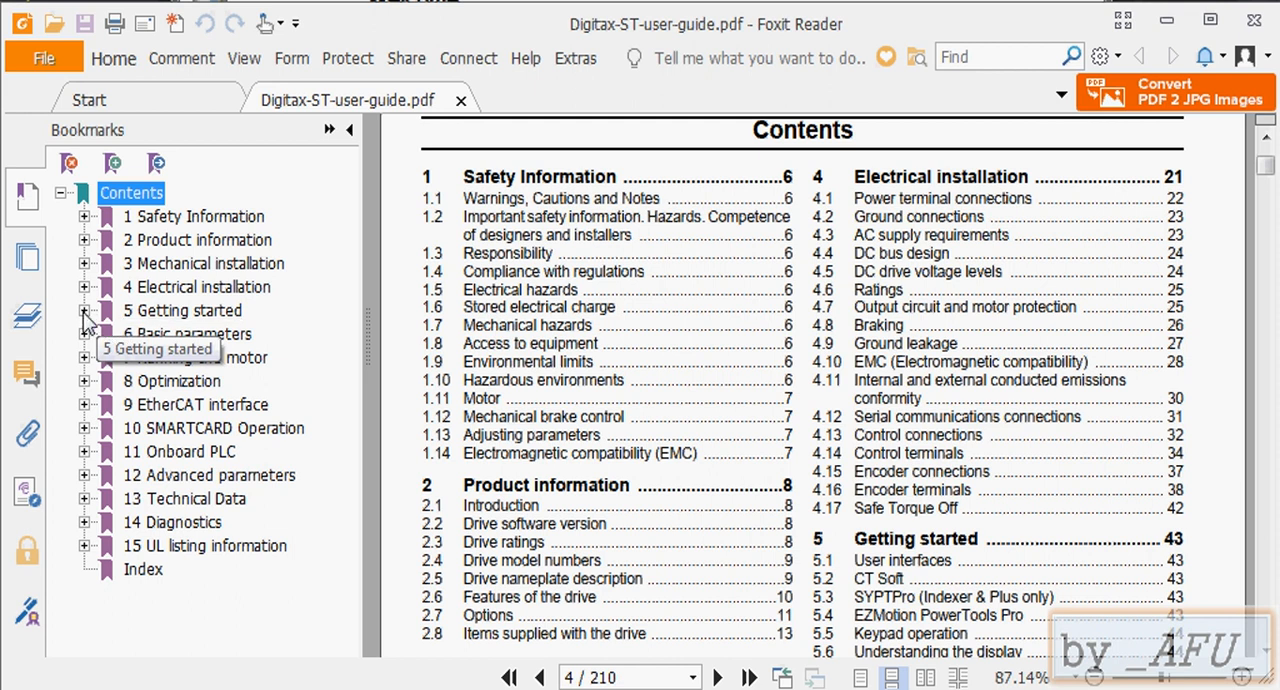
Step: Navigate the user guide bookmarks to section 5.9.2 and scroll to parameters 0.35–0.37
click(84, 312)
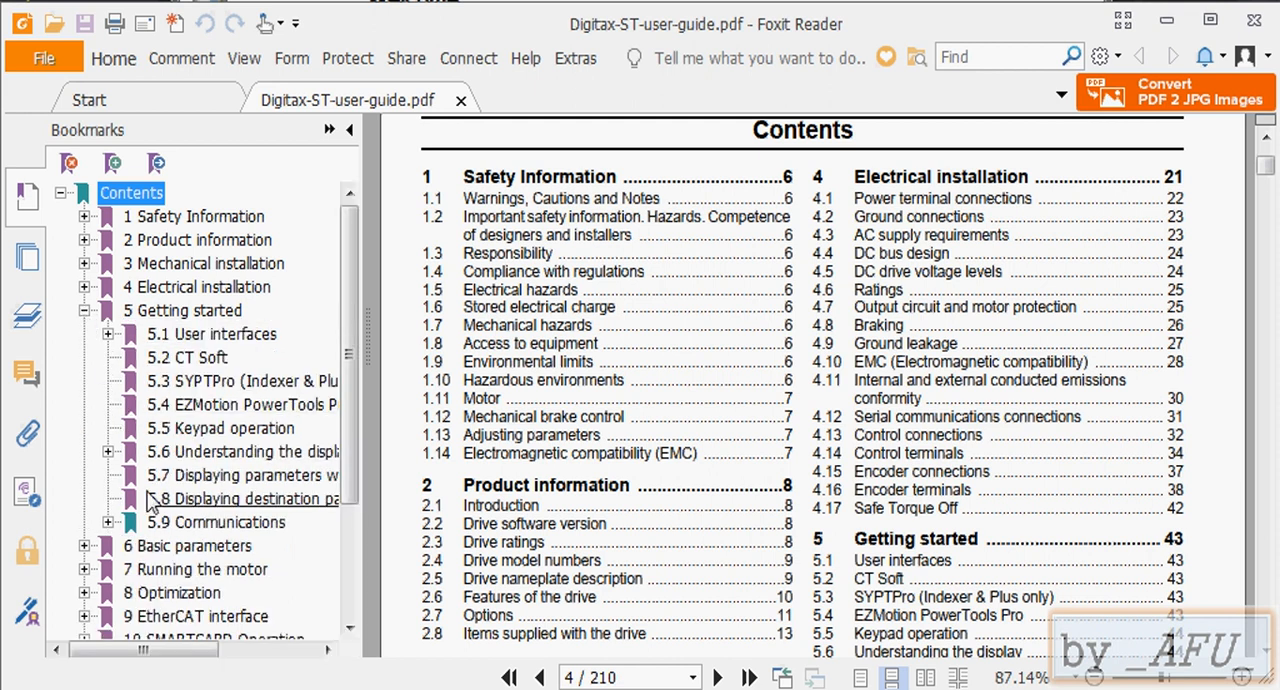
click(82, 522)
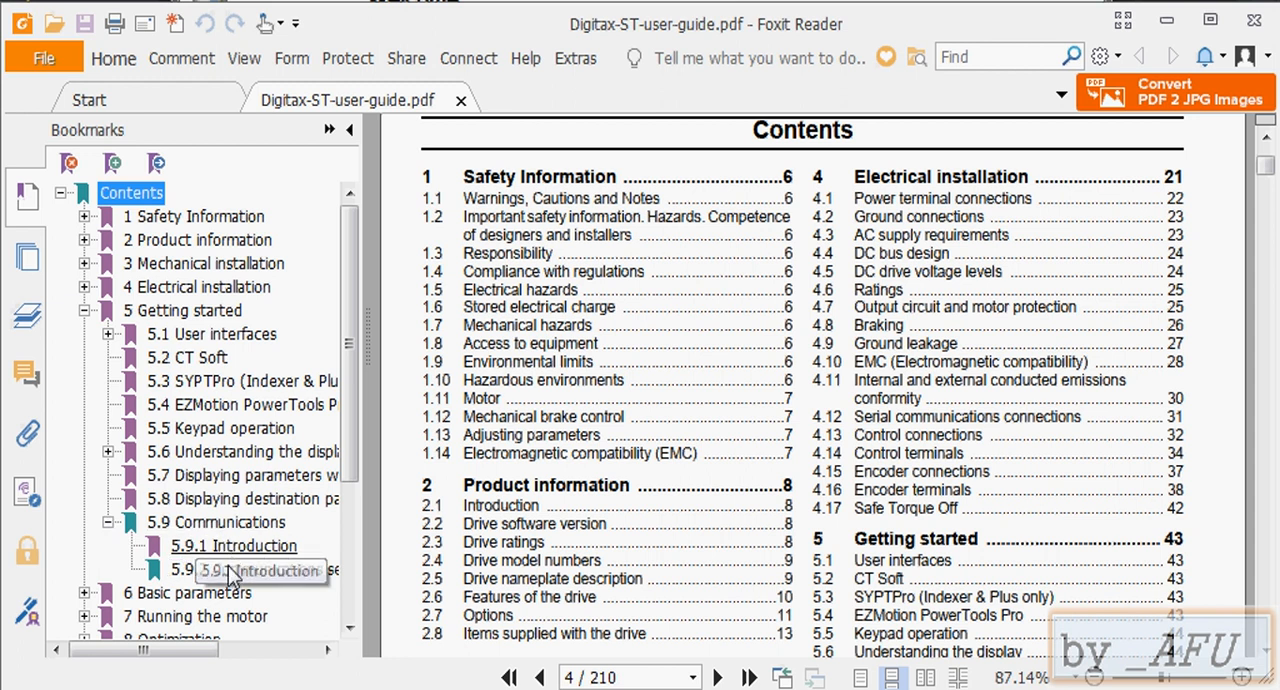
click(232, 570)
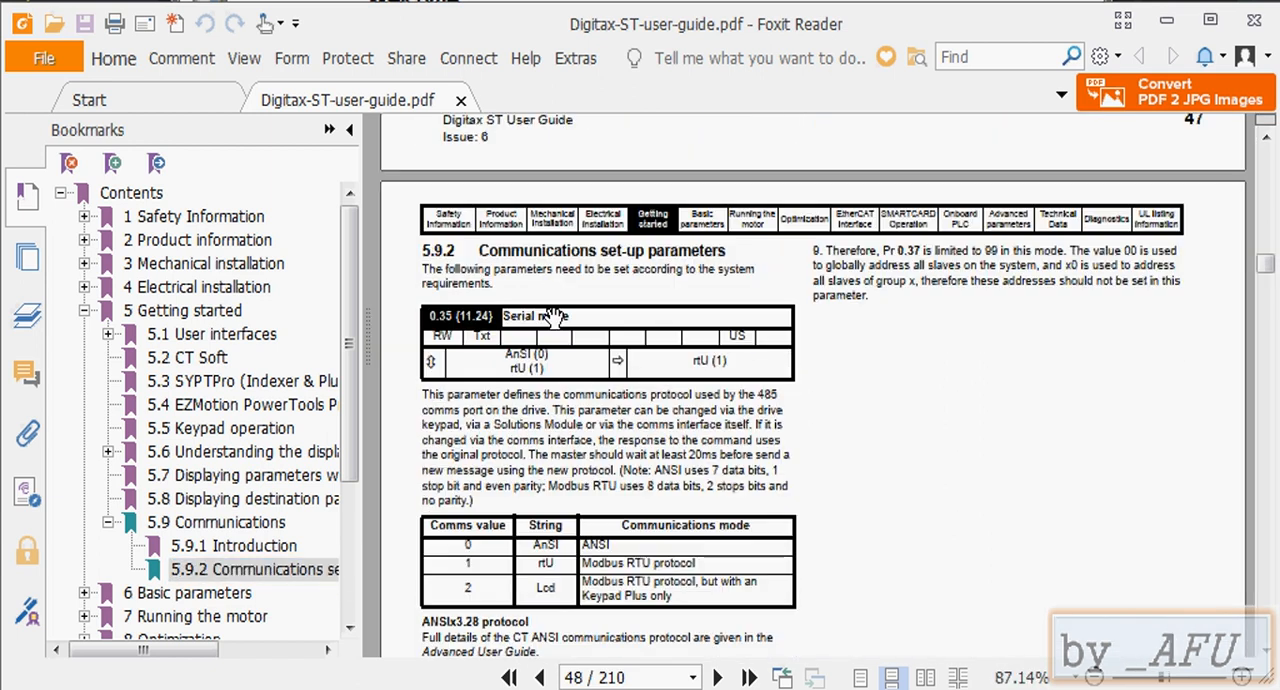
mouse_move(490, 304)
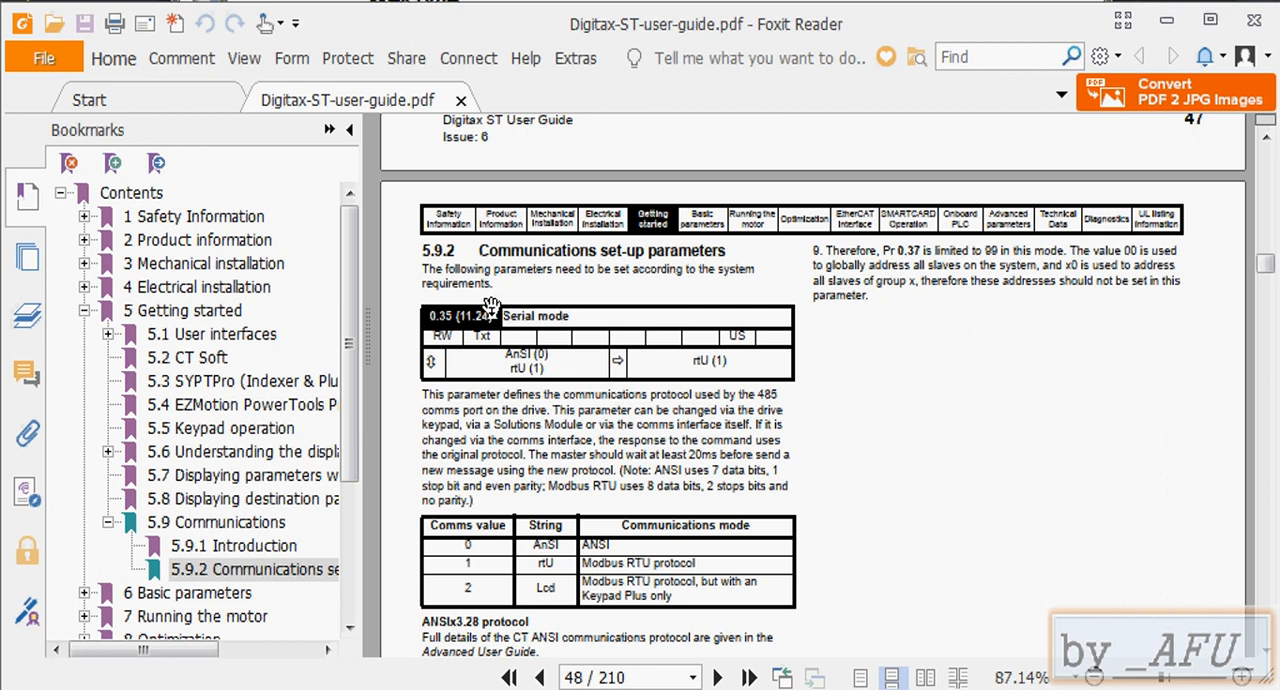
mouse_move(452, 320)
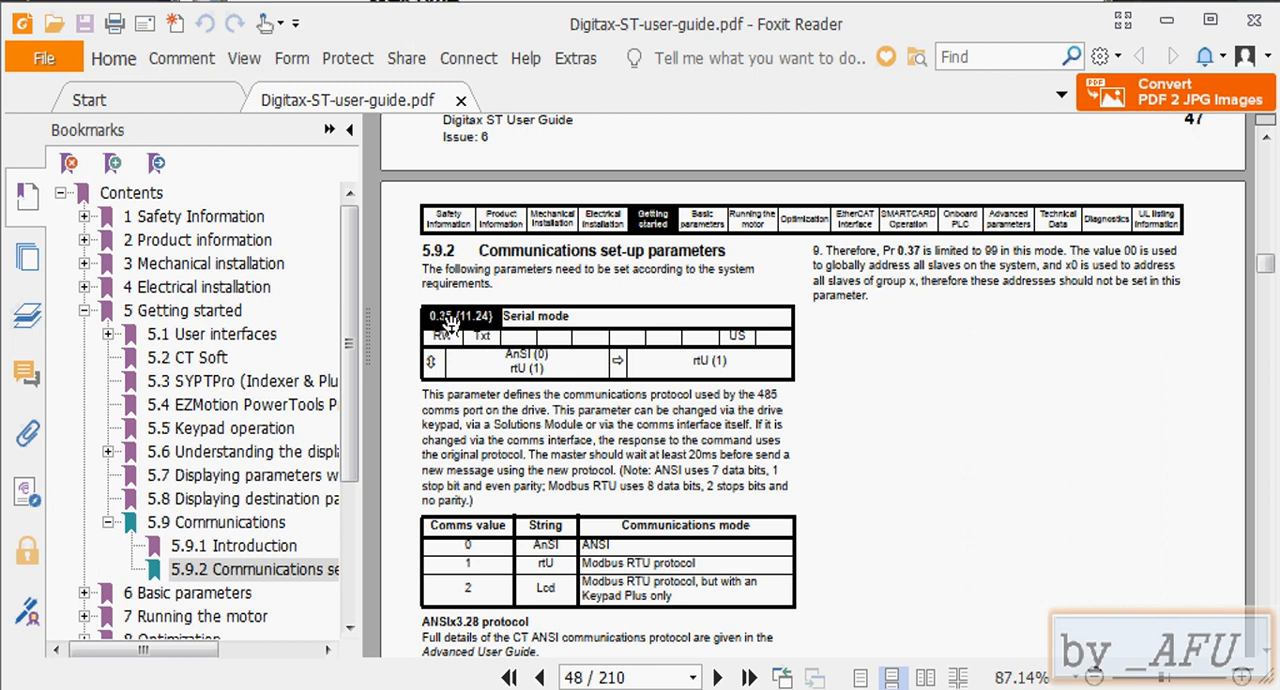
scroll(down, 3)
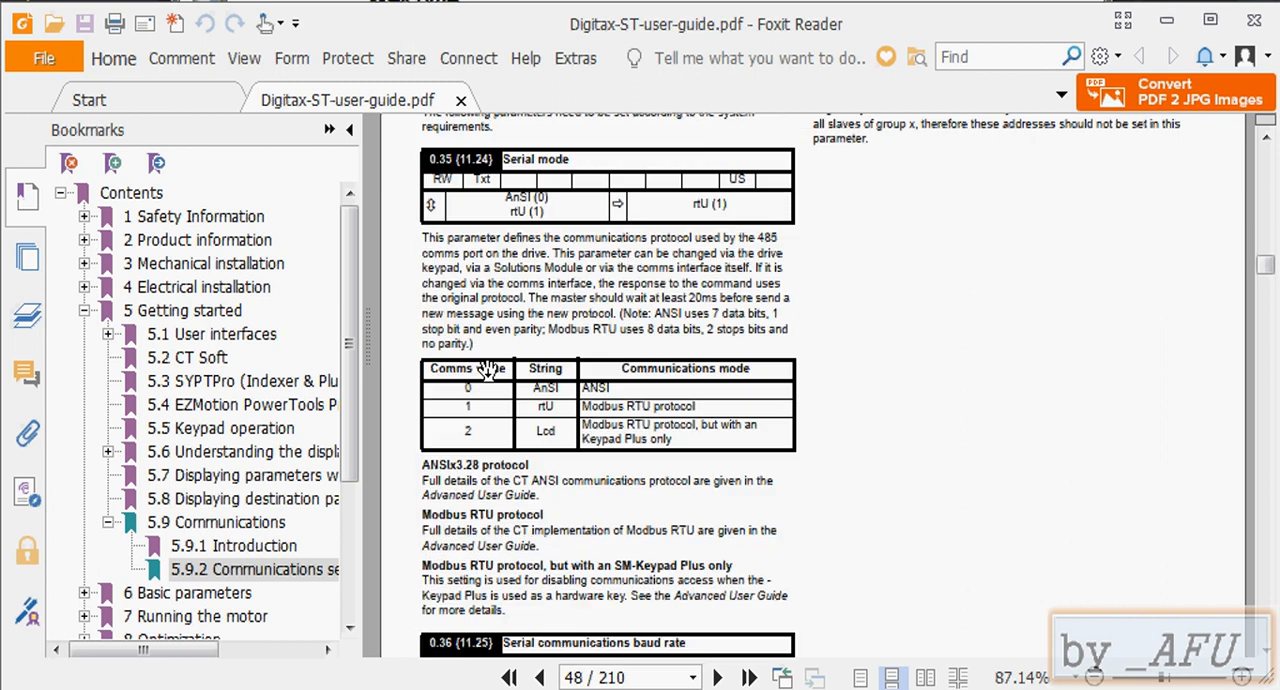
scroll(down, 3)
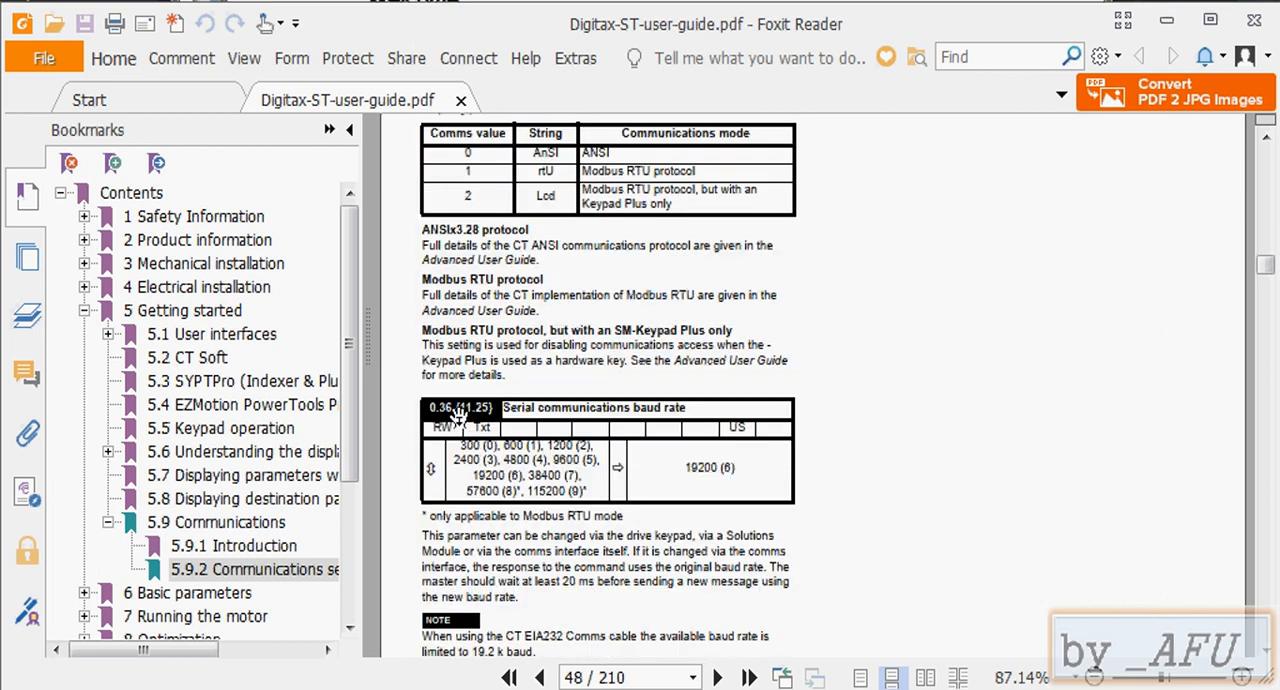
scroll(down, 3)
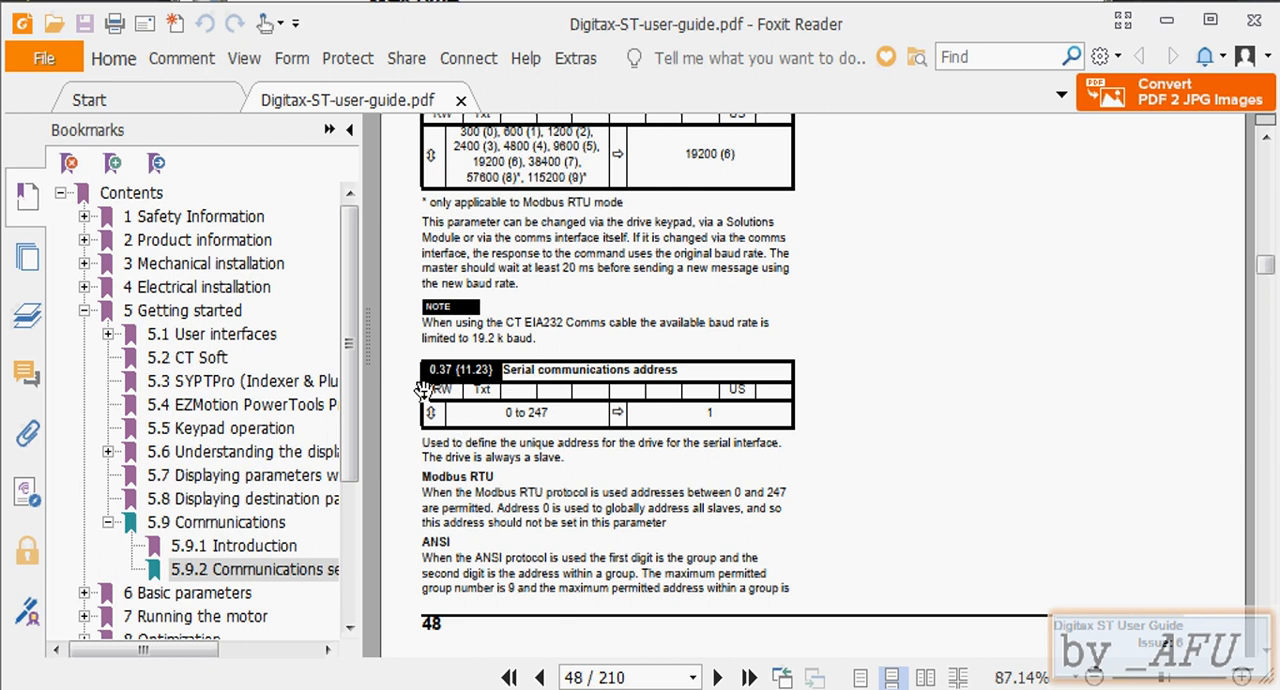
mouse_move(628, 444)
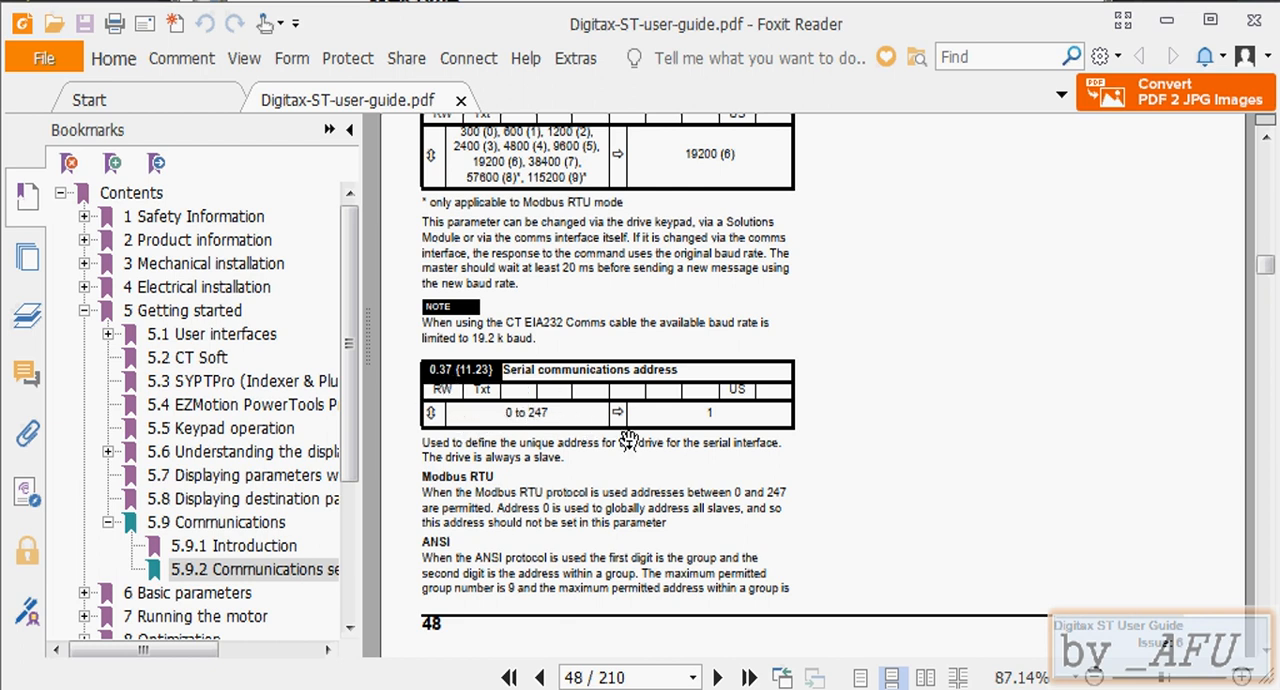
mouse_move(430, 384)
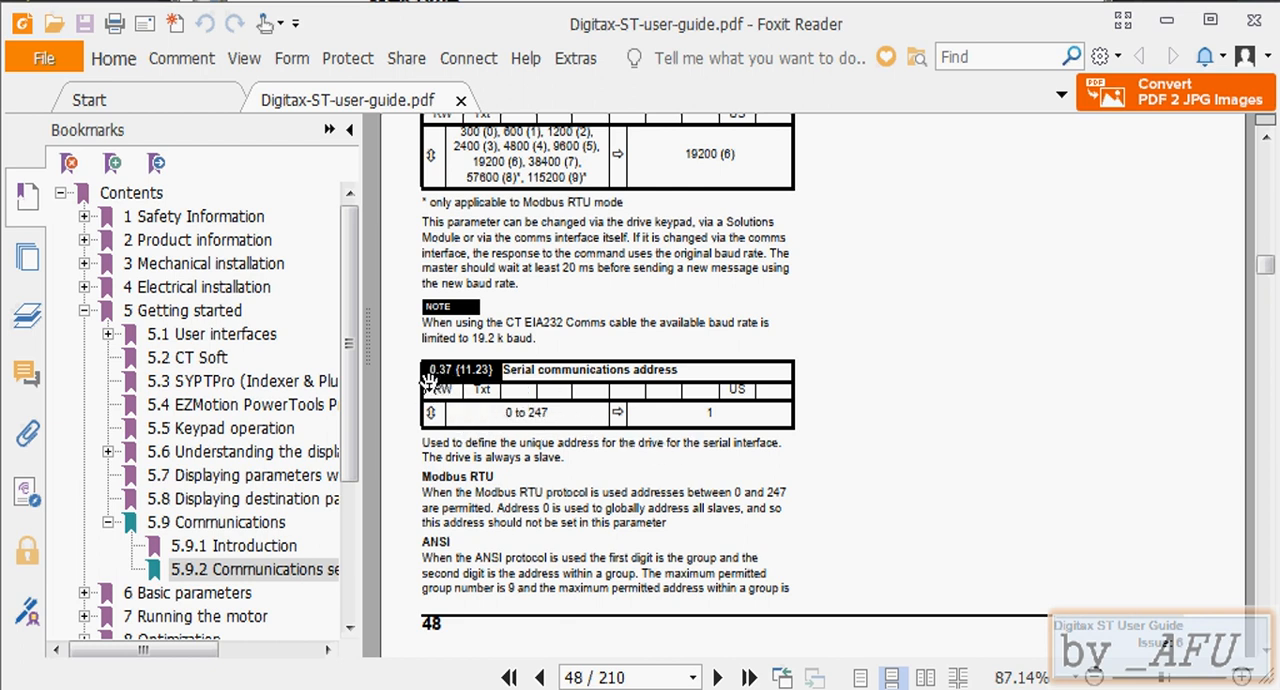
mouse_move(450, 382)
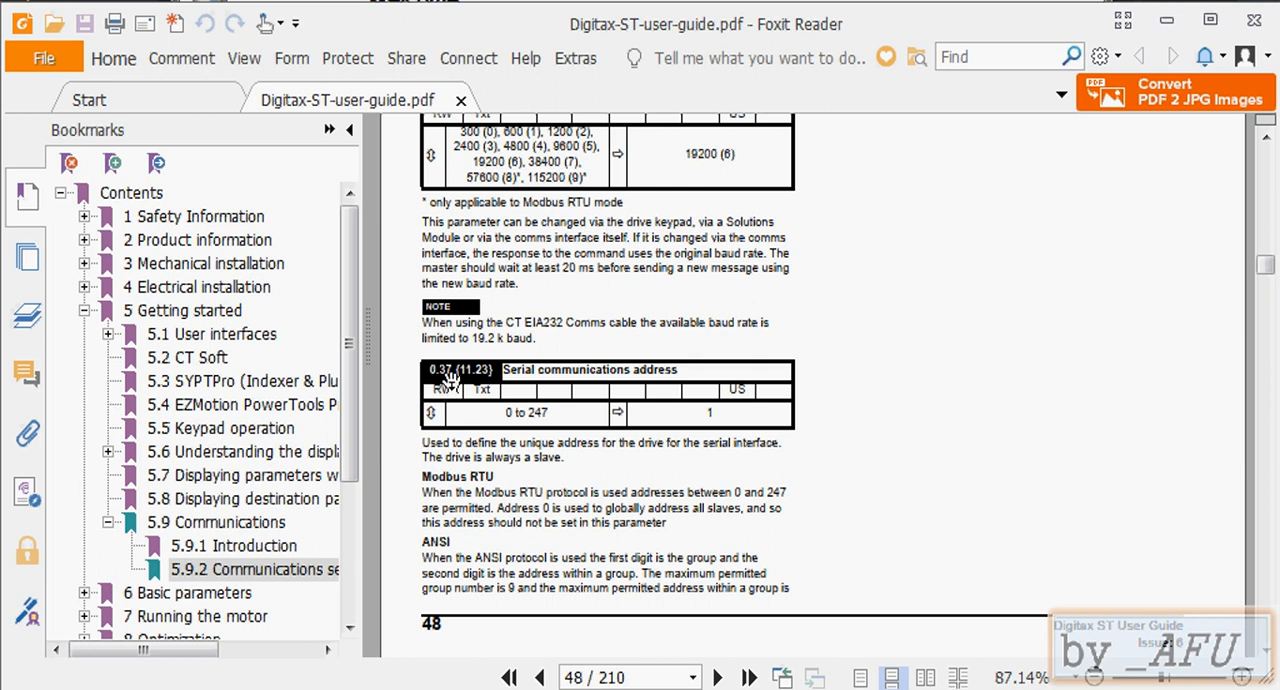
mouse_move(540, 430)
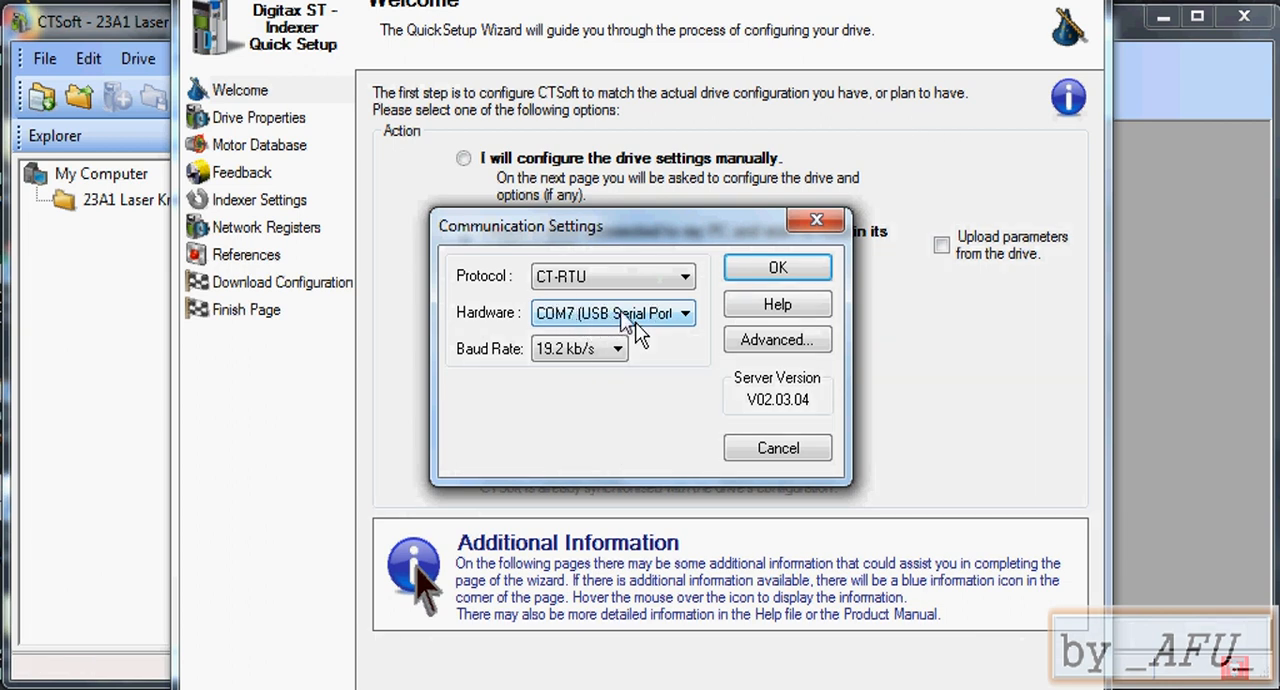
mouse_move(582, 356)
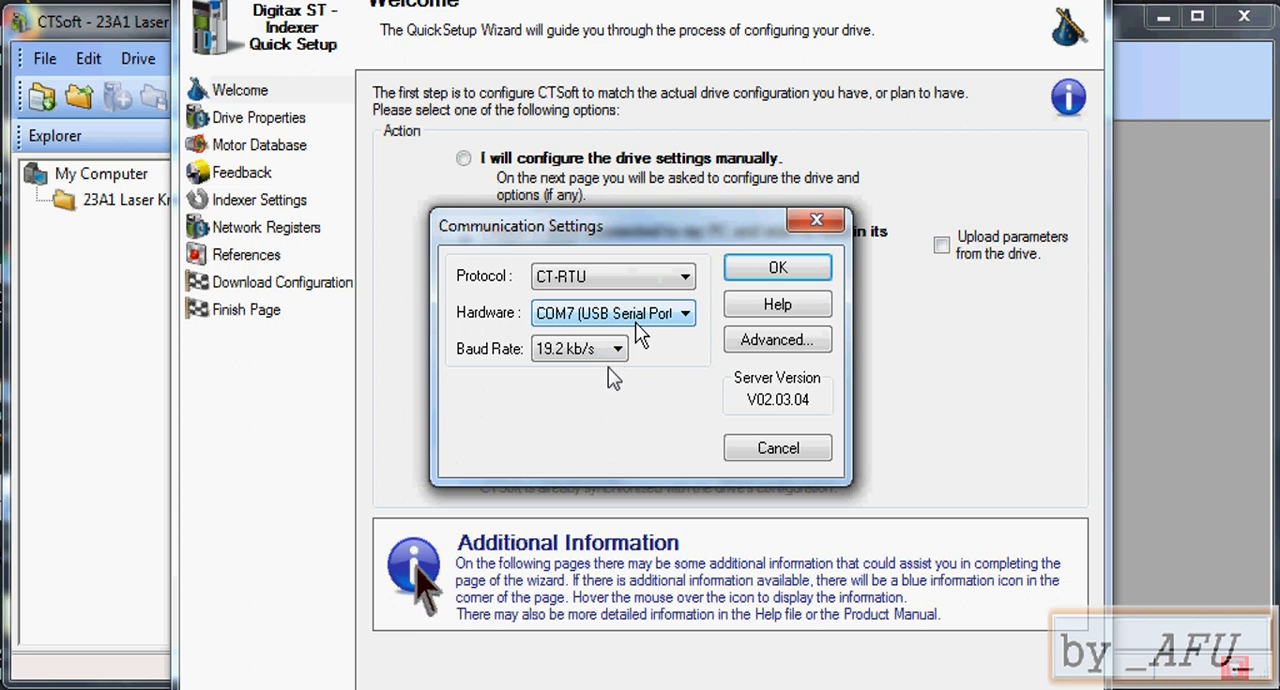
mouse_move(664, 262)
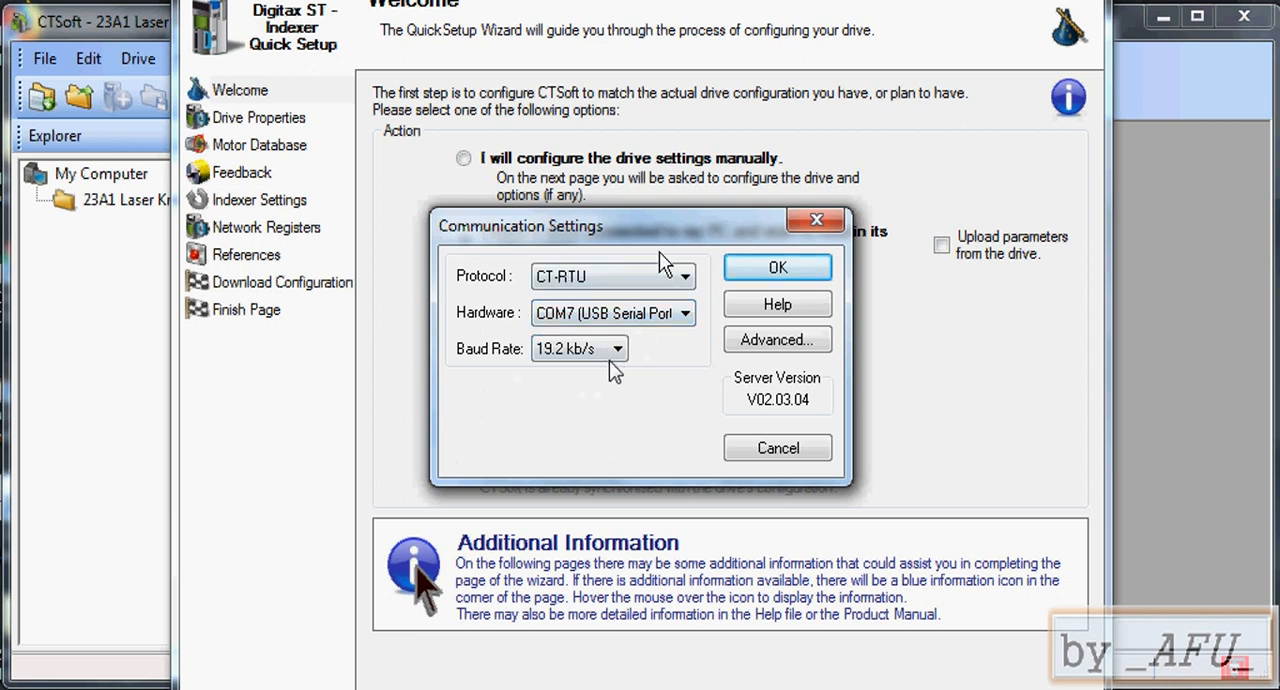
Step: Accept the comms settings, set node address 19 and upload parameters to synchronise with the drive
click(776, 268)
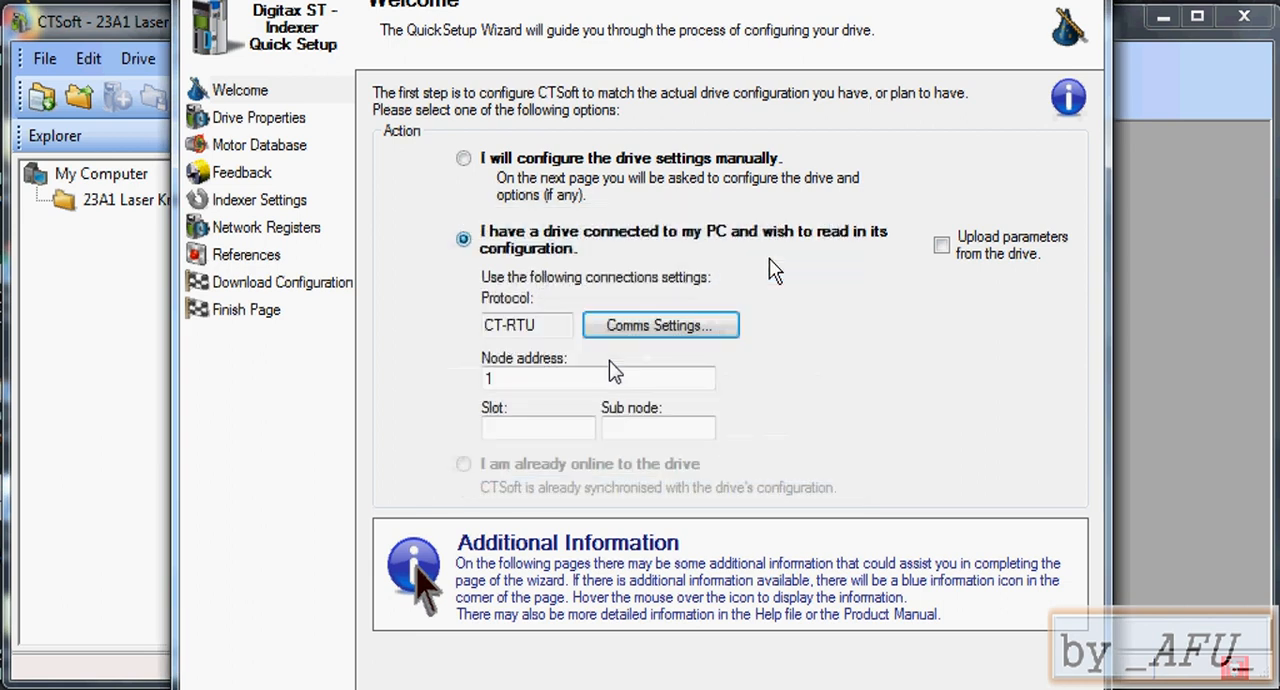
click(598, 378)
text(9)
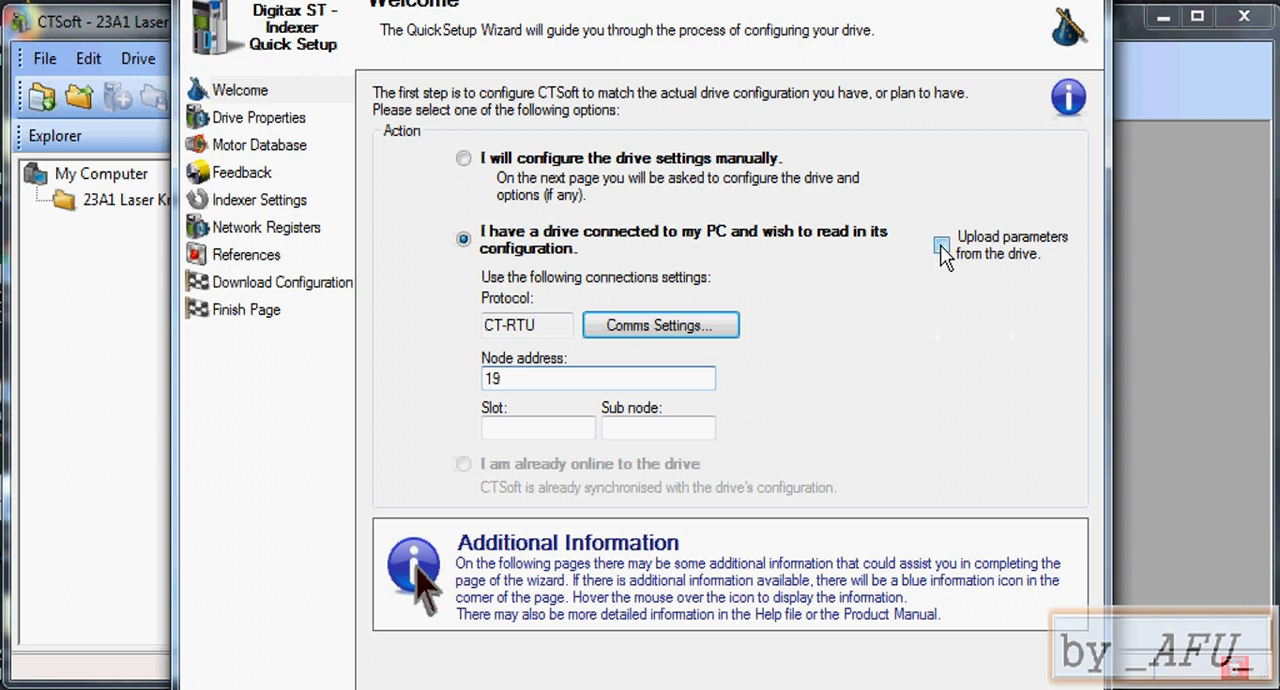
click(942, 246)
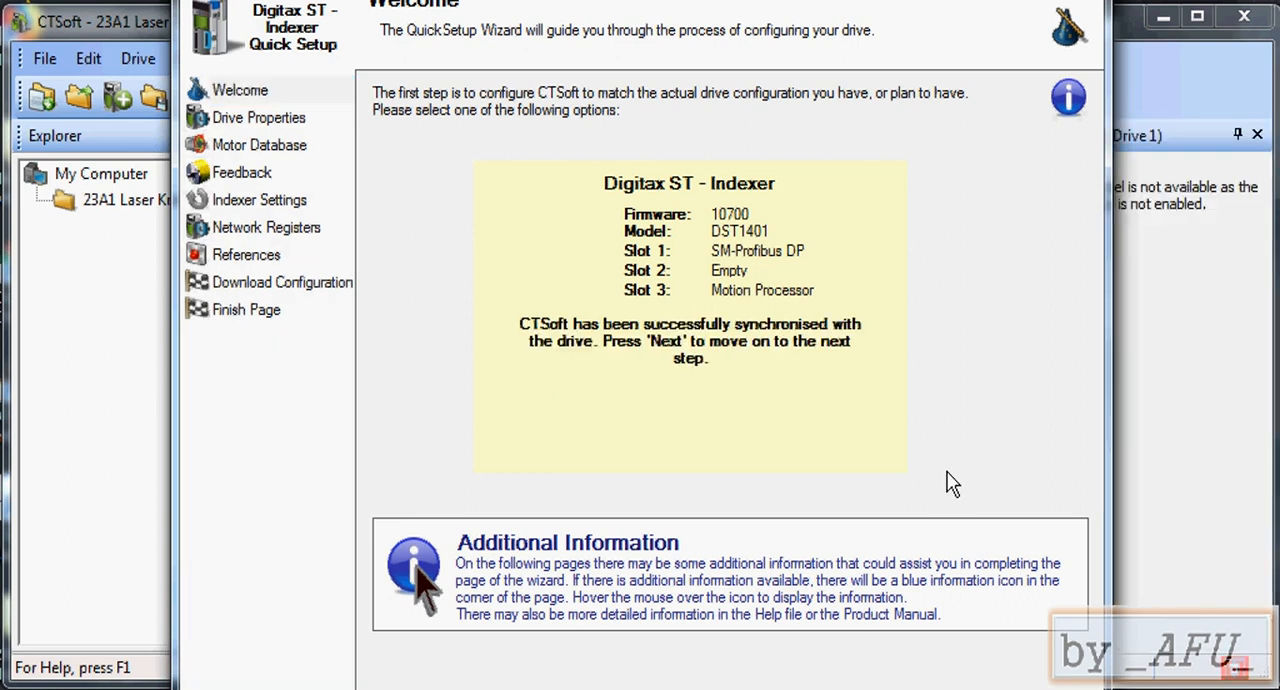
mouse_move(752, 228)
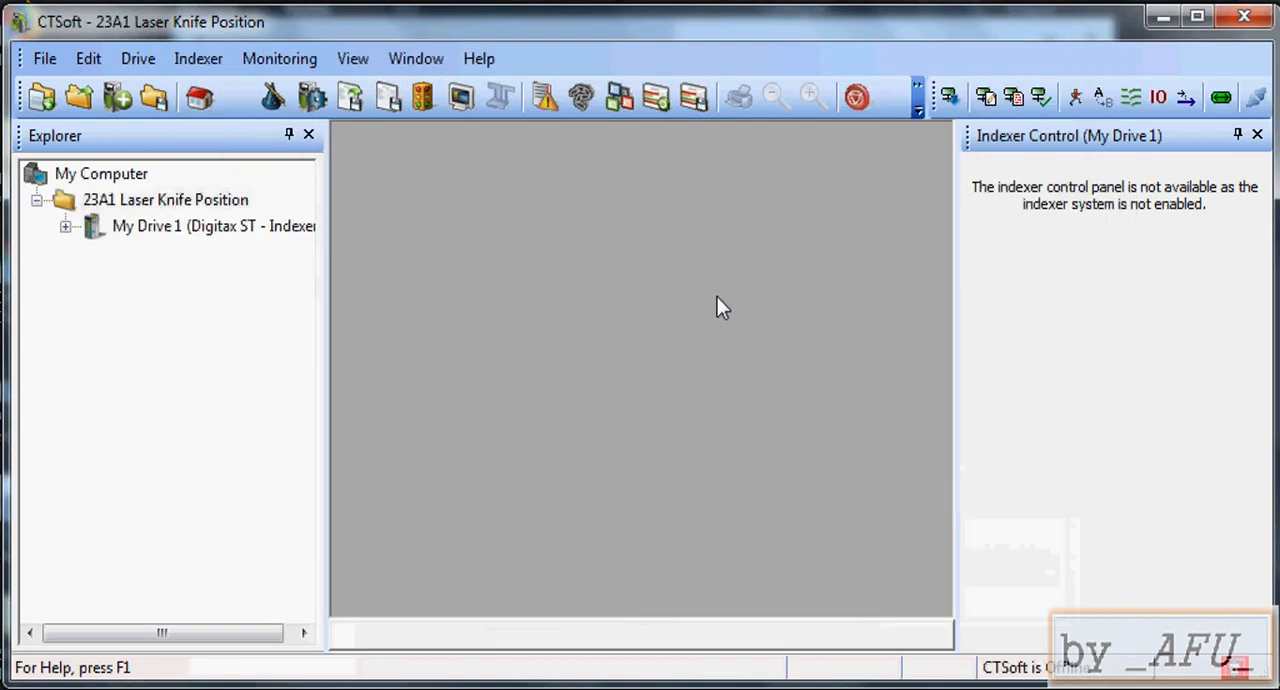
click(66, 224)
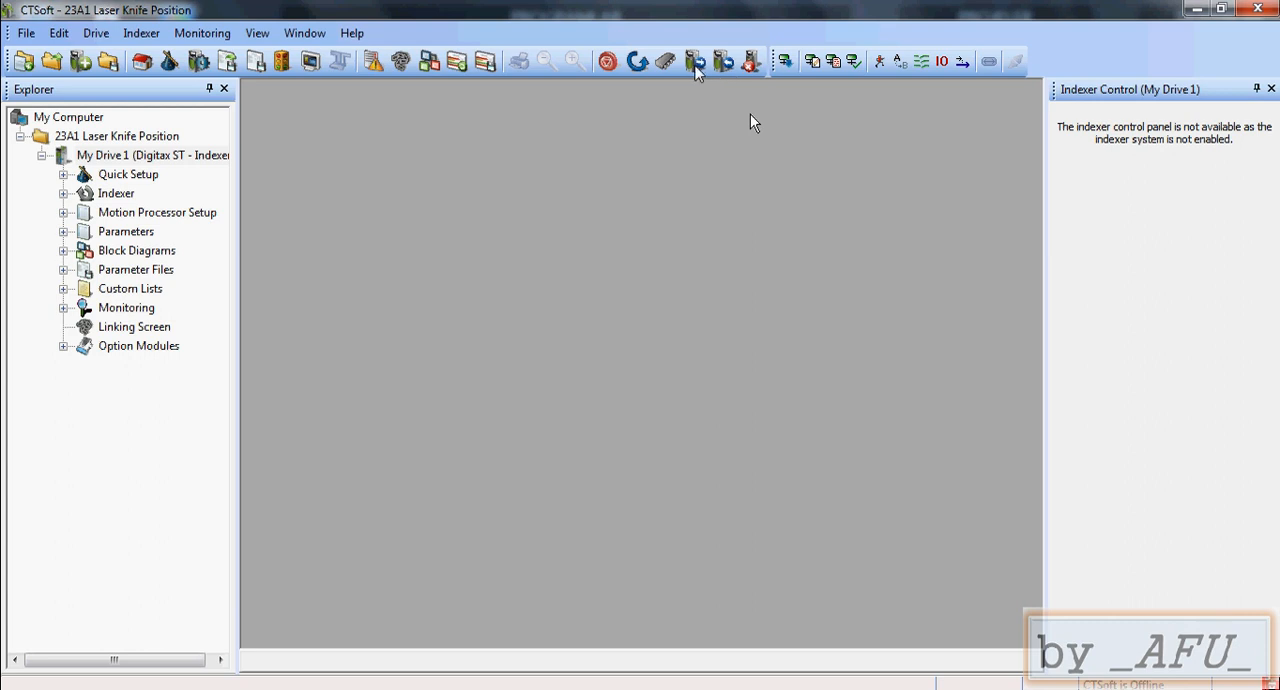
mouse_move(690, 62)
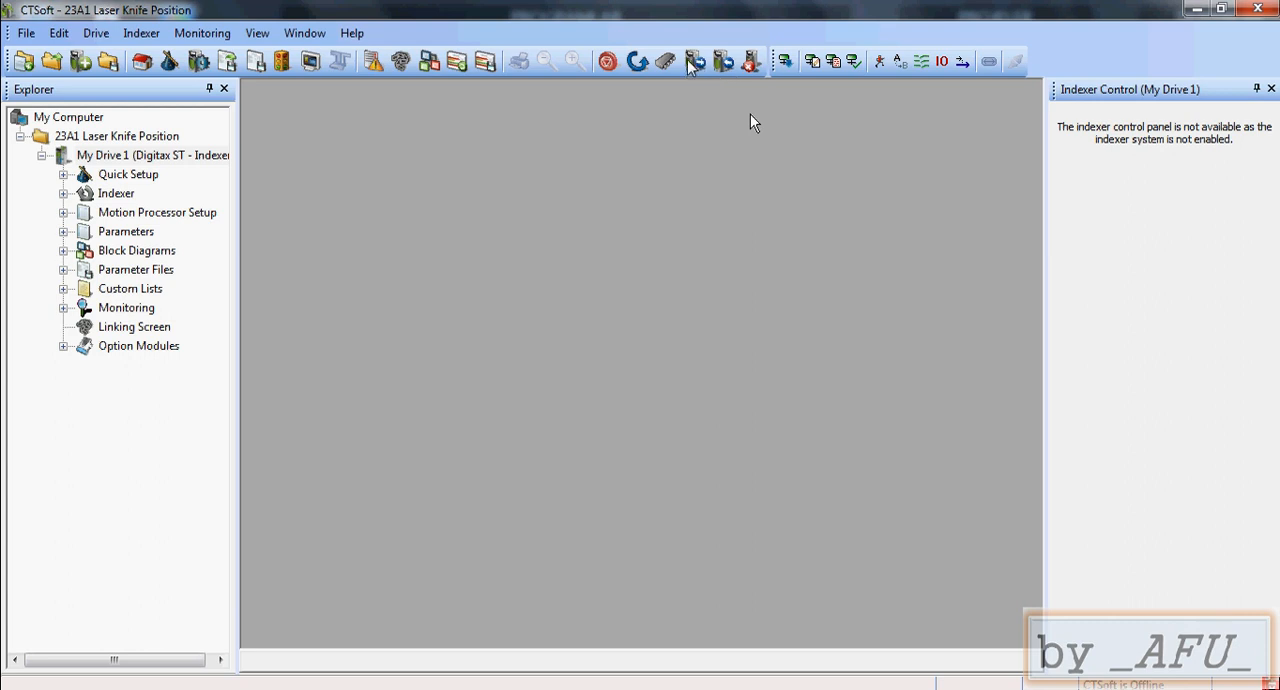
mouse_move(702, 72)
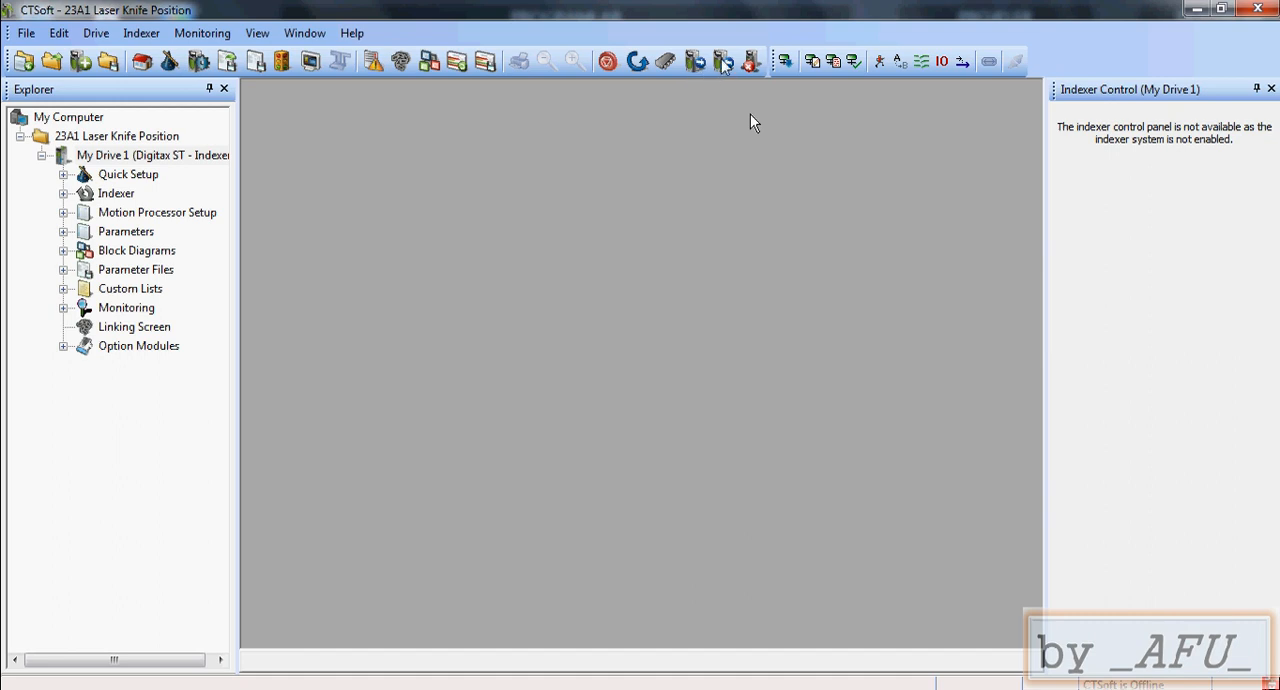
mouse_move(724, 60)
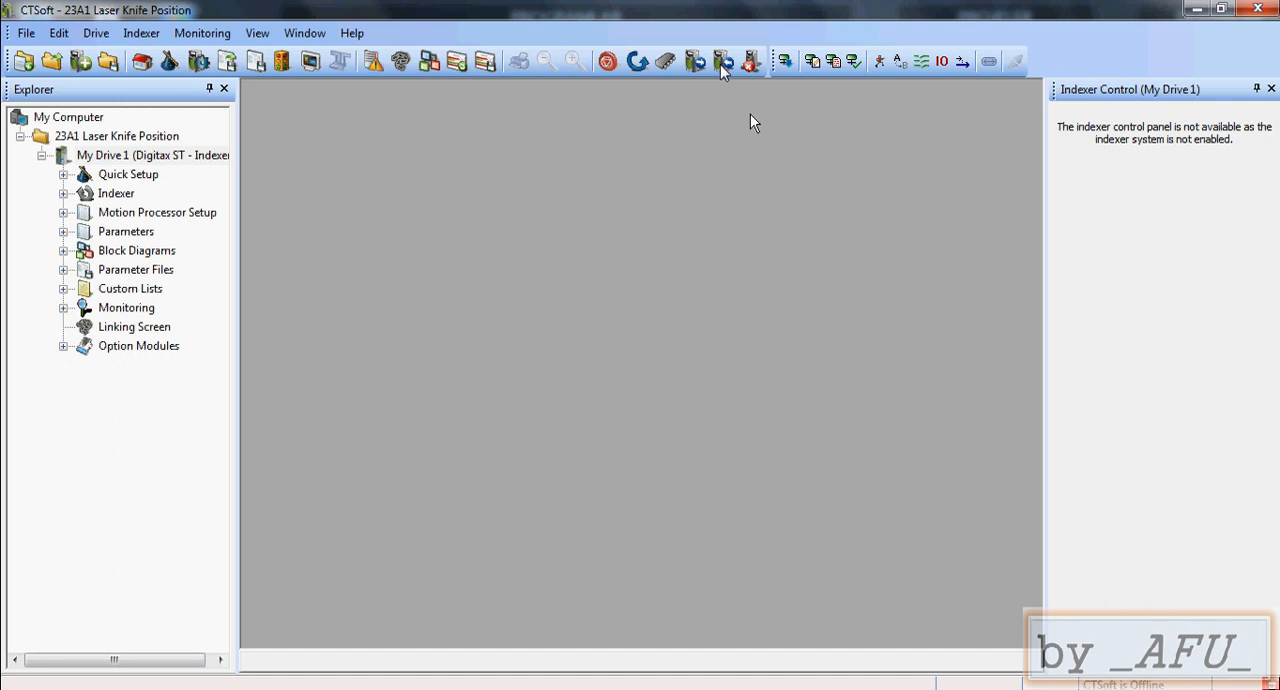
mouse_move(746, 78)
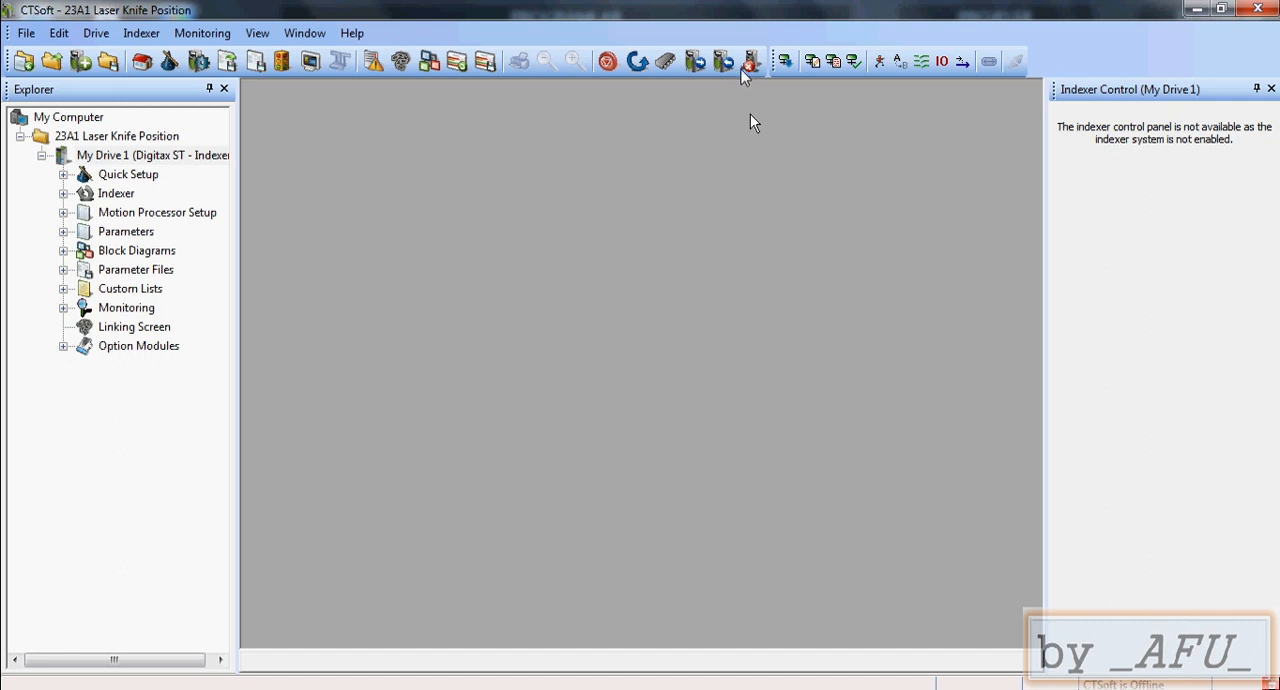
mouse_move(738, 84)
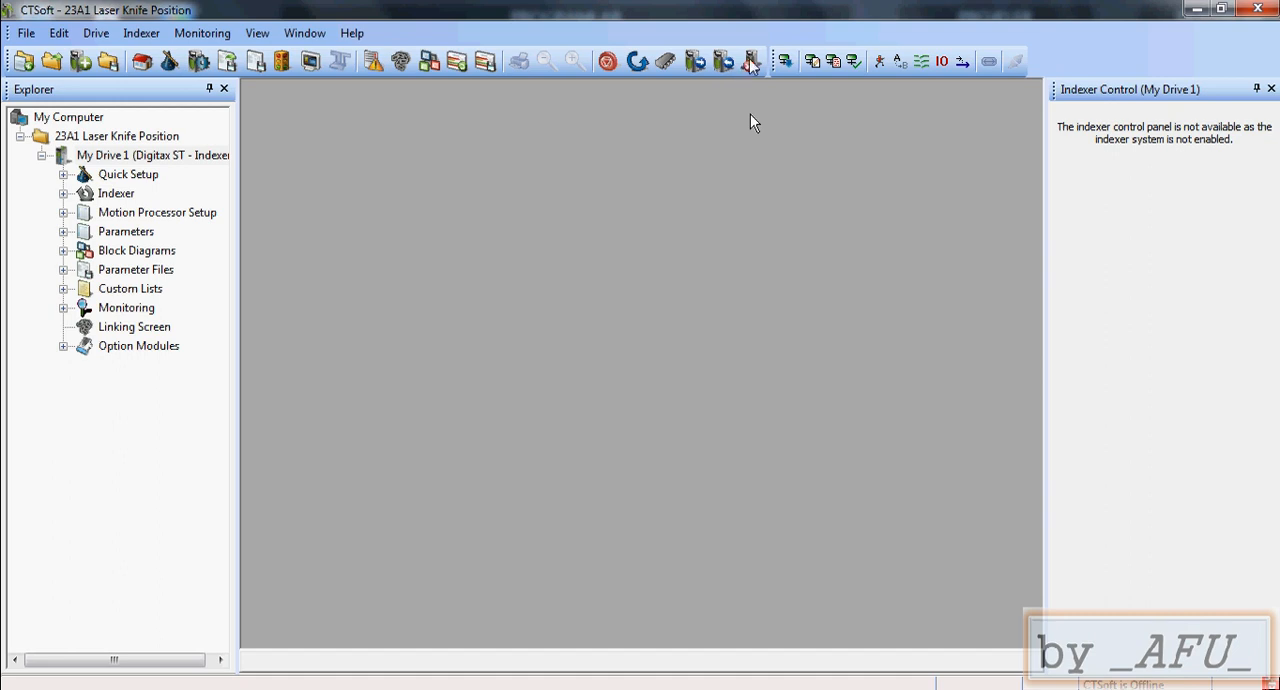
mouse_move(698, 112)
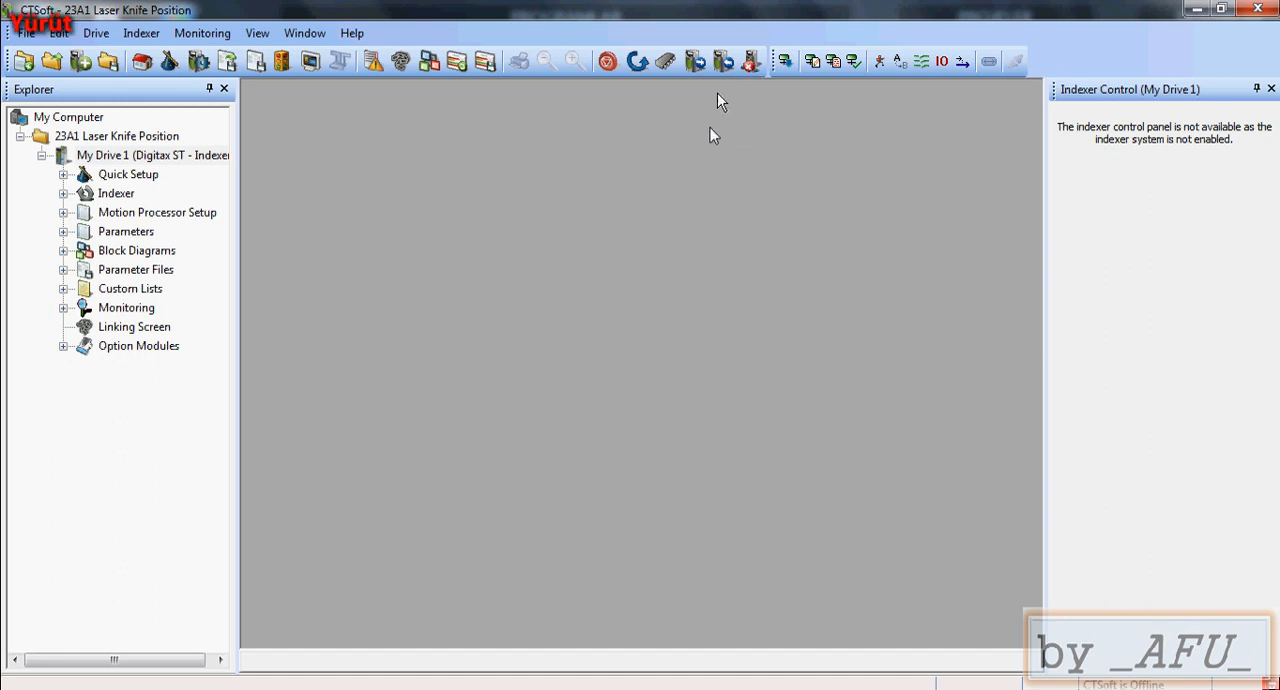
mouse_move(694, 58)
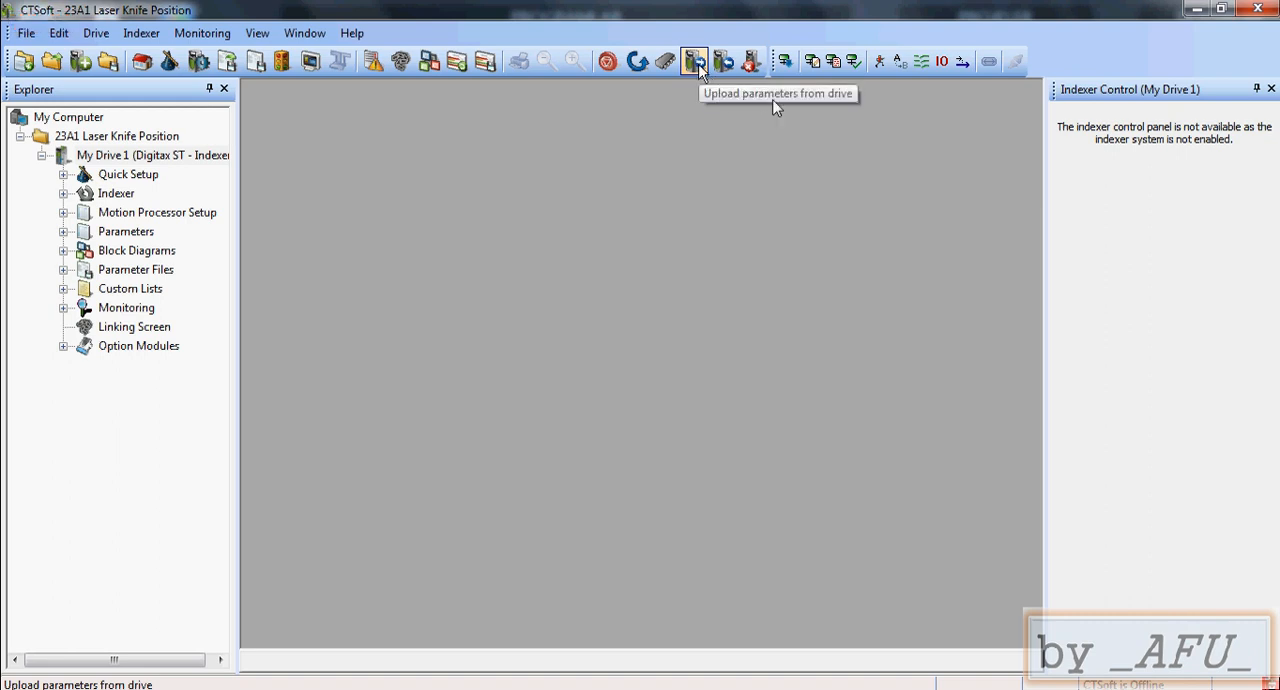
Step: Upload parameters from the drive, taking My Drive 1 online, and expand the Parameters menu list
click(692, 60)
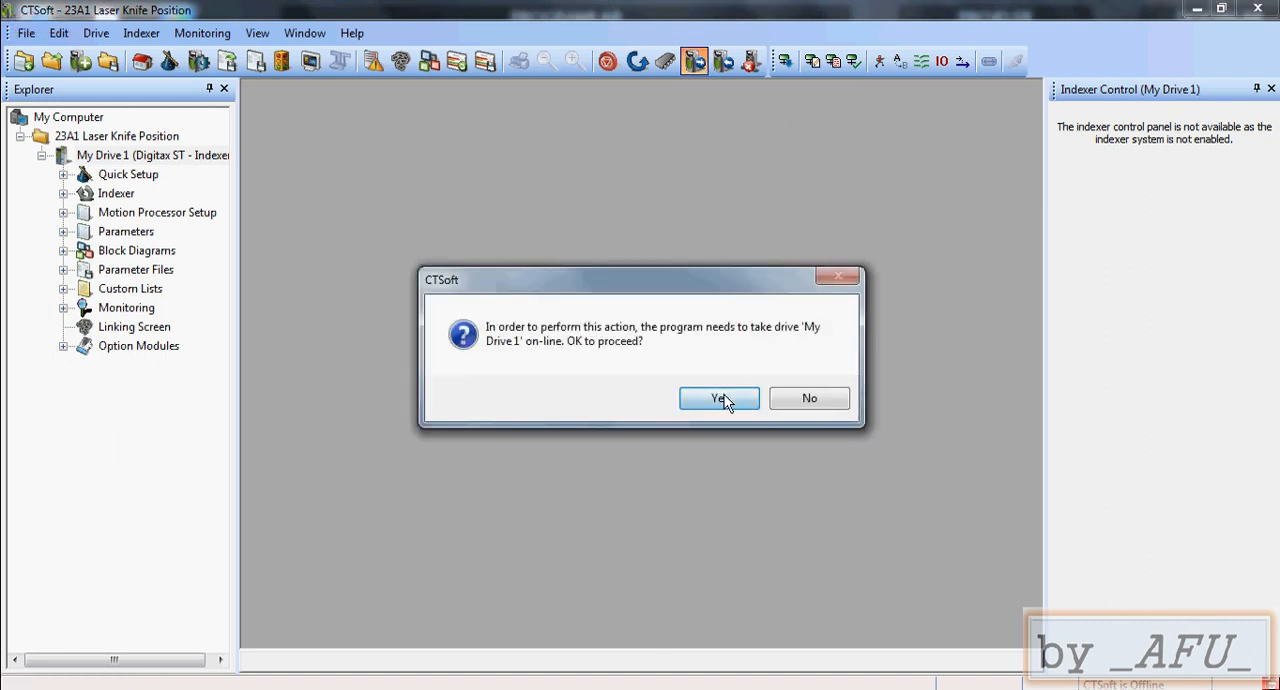
click(720, 398)
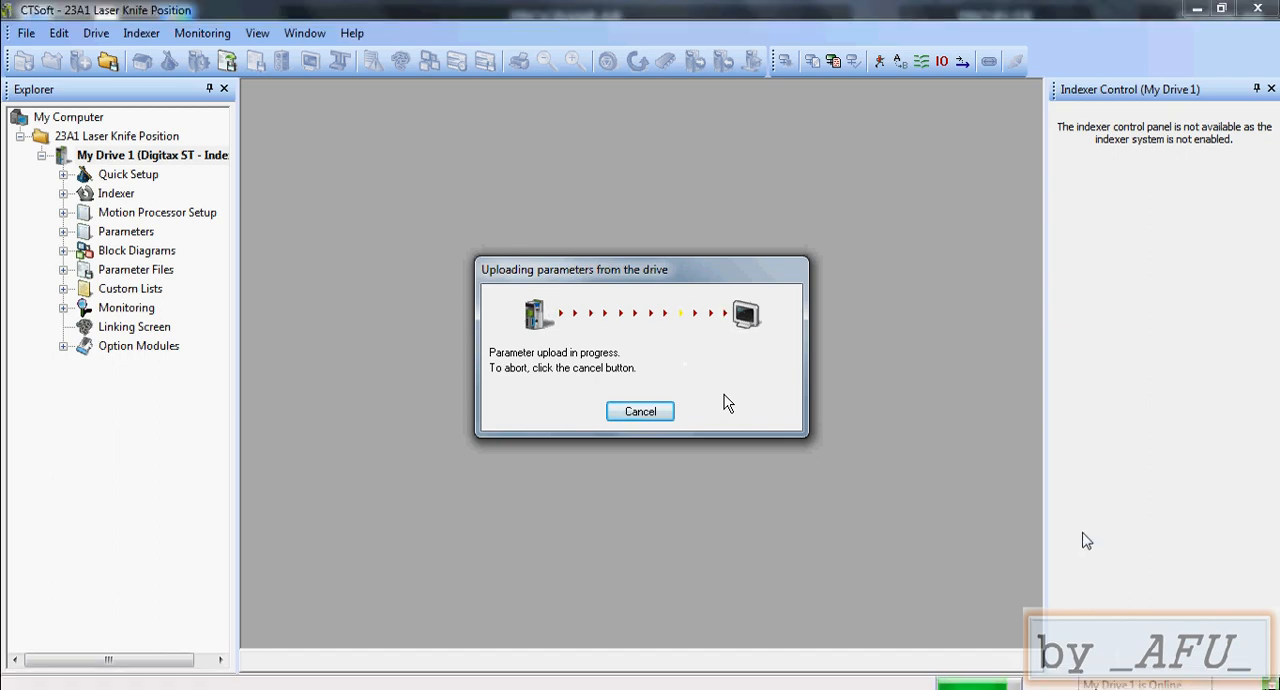
mouse_move(1128, 532)
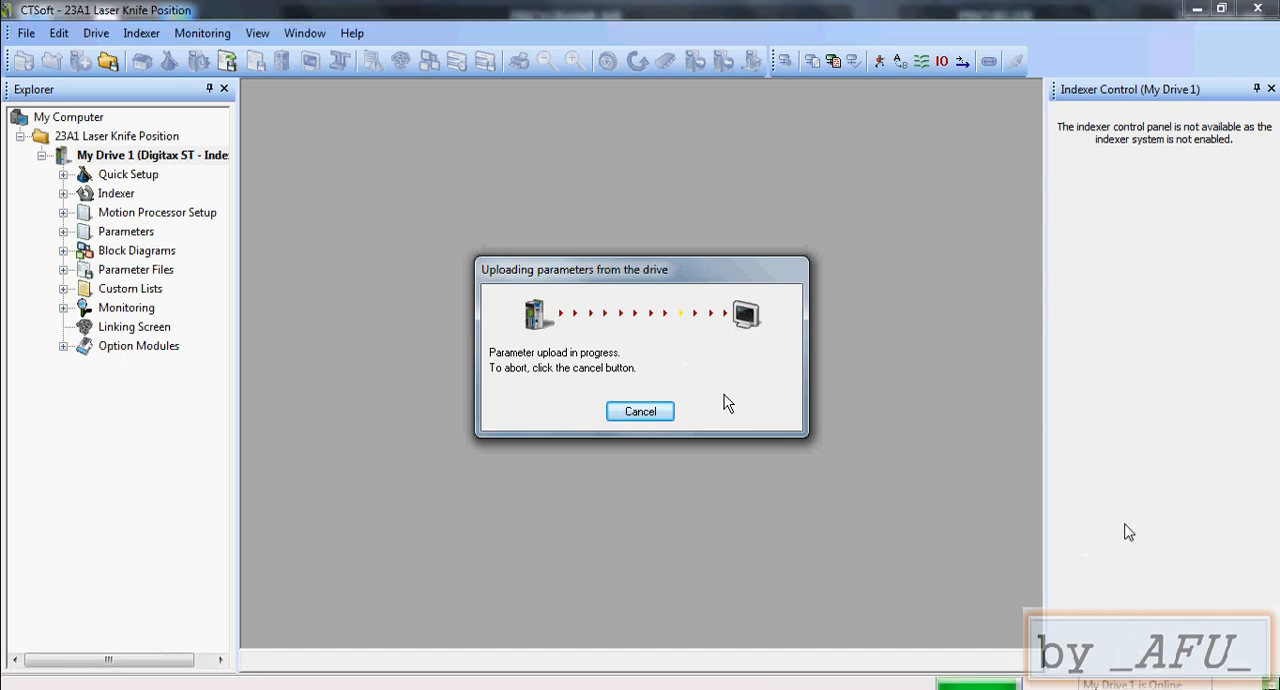
click(640, 412)
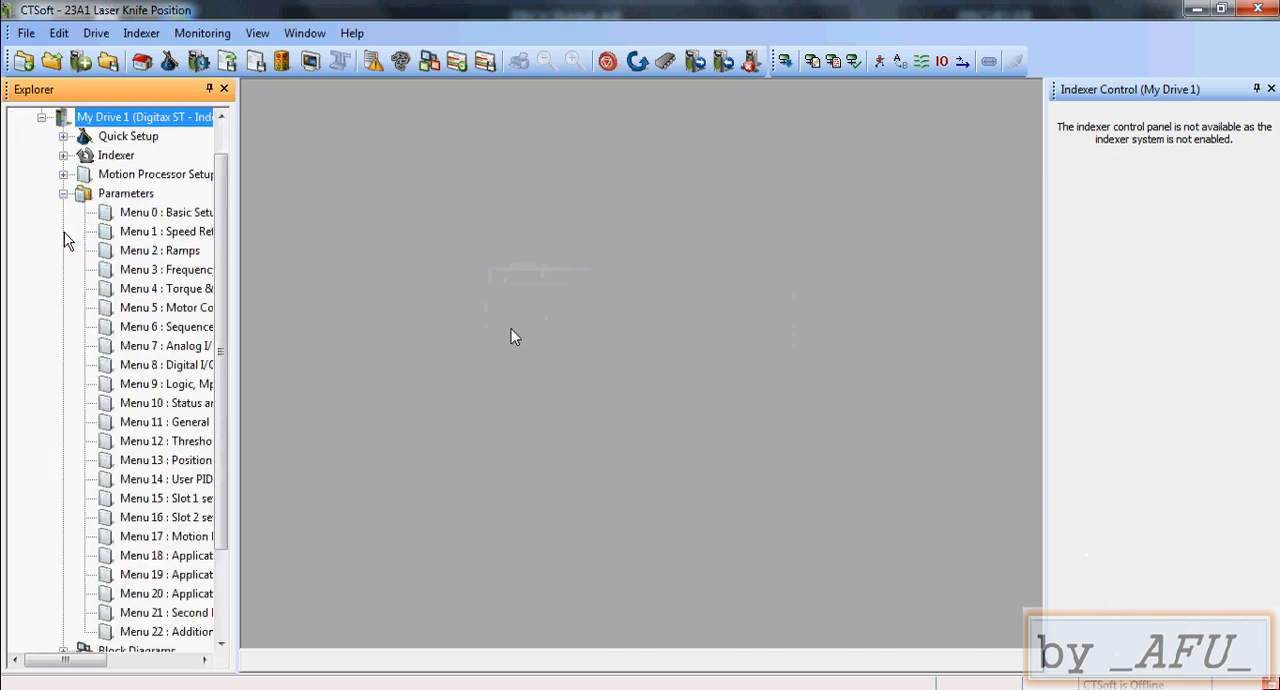
Step: Display Menu 0 Basic Setup, toggle the drive on-line and acknowledge the backup parameter file notice
double_click(164, 212)
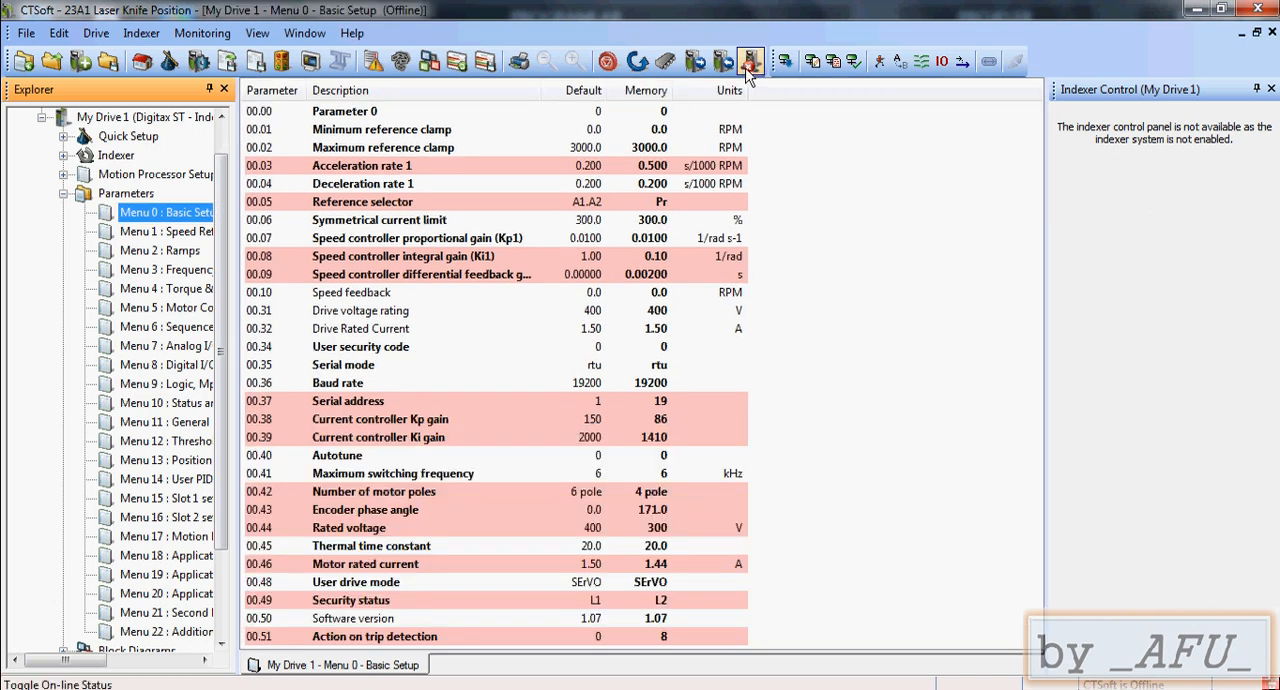
mouse_move(748, 56)
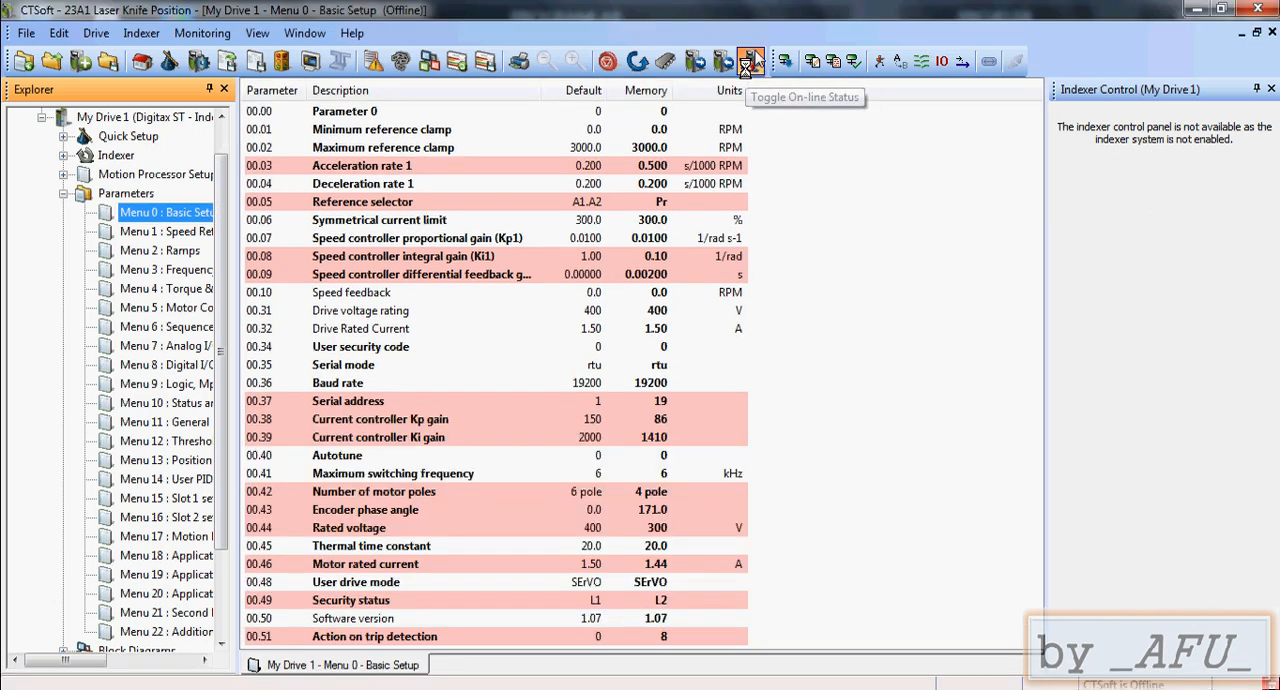
click(748, 56)
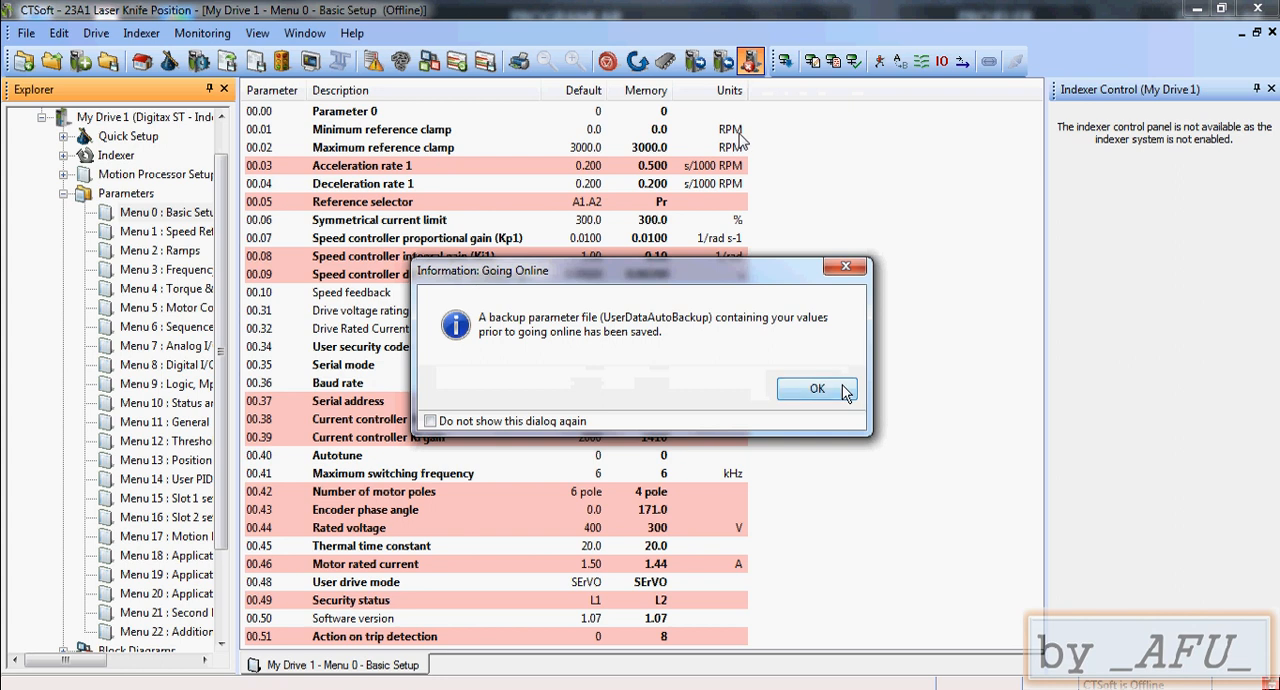
click(816, 388)
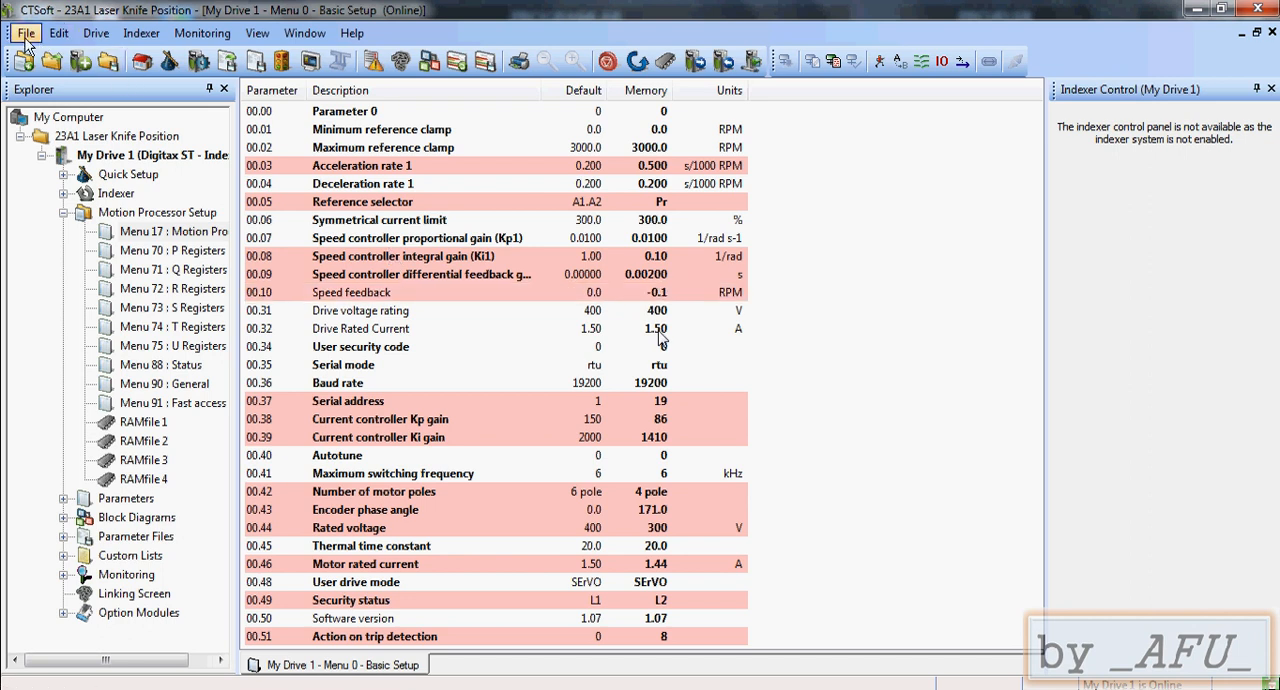
click(20, 36)
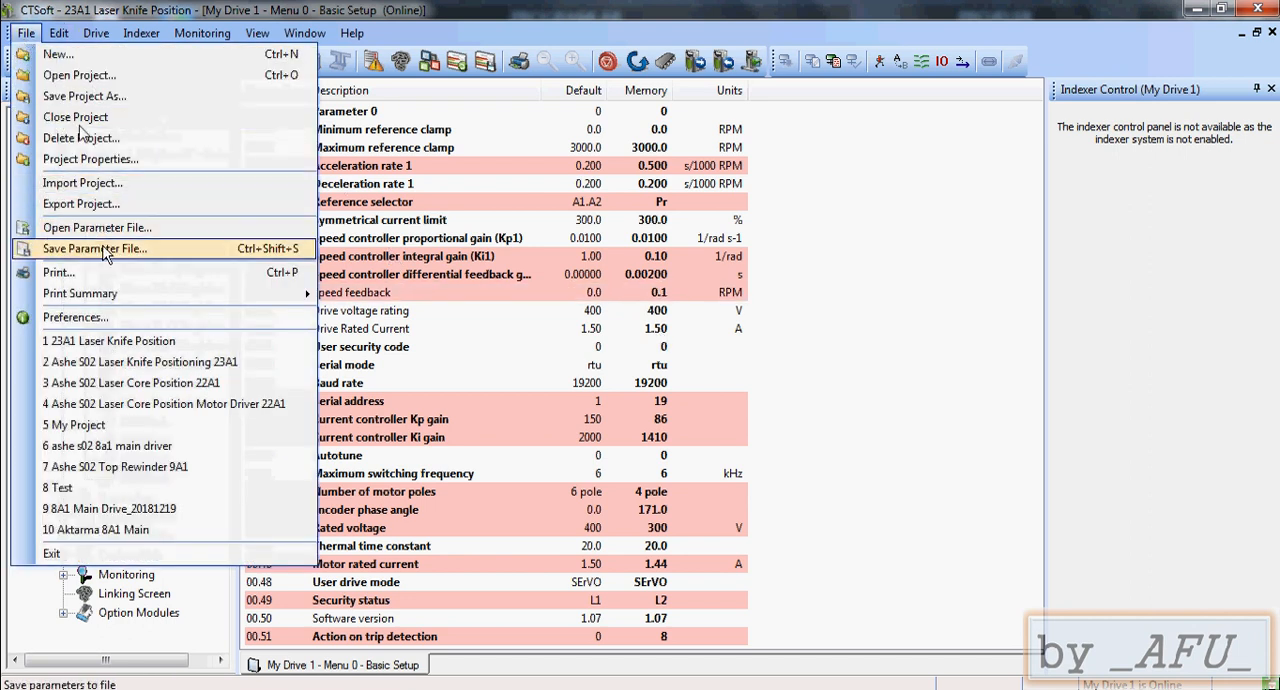
Step: Save the parameters as '23A1 Knife Position.par' and dismiss the success message
click(96, 248)
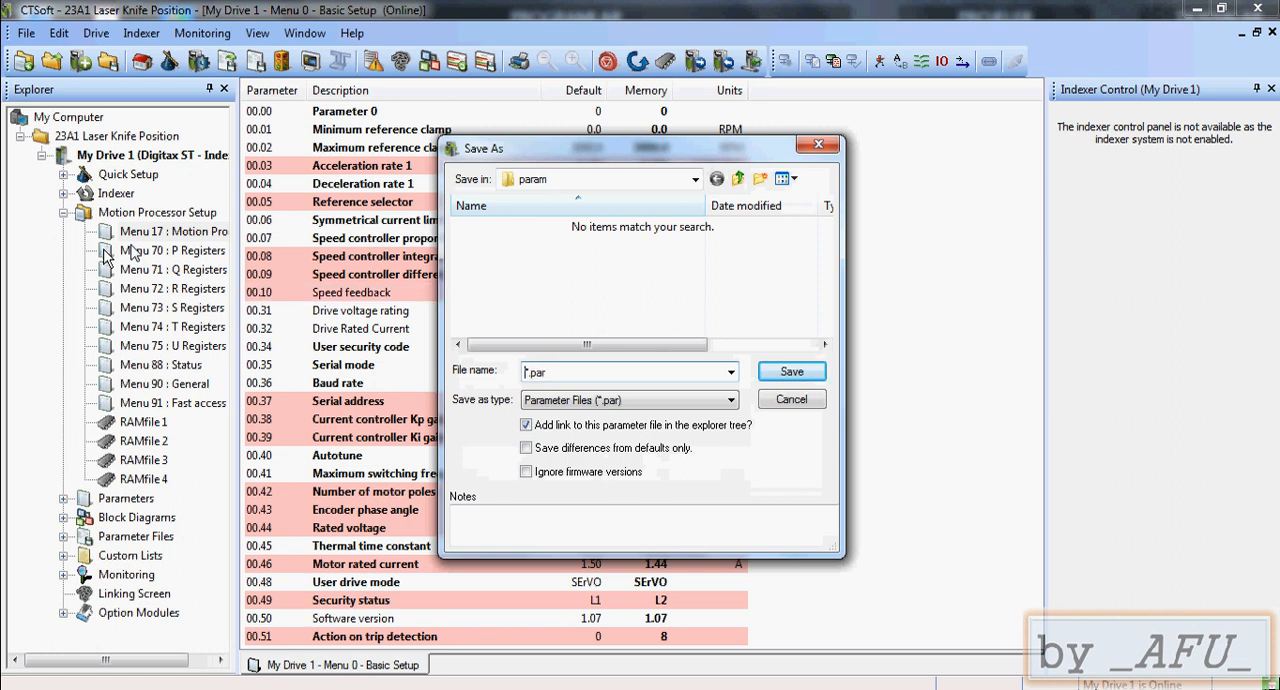
text(23A1)
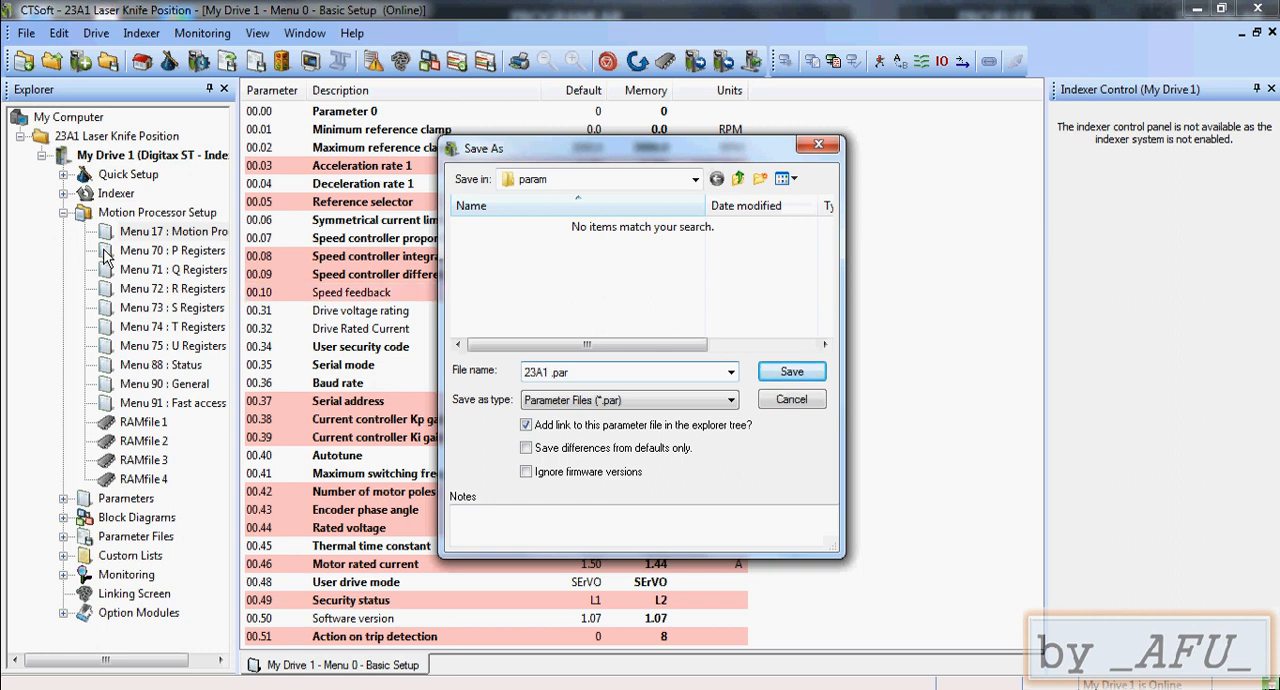
text(Knife Position)
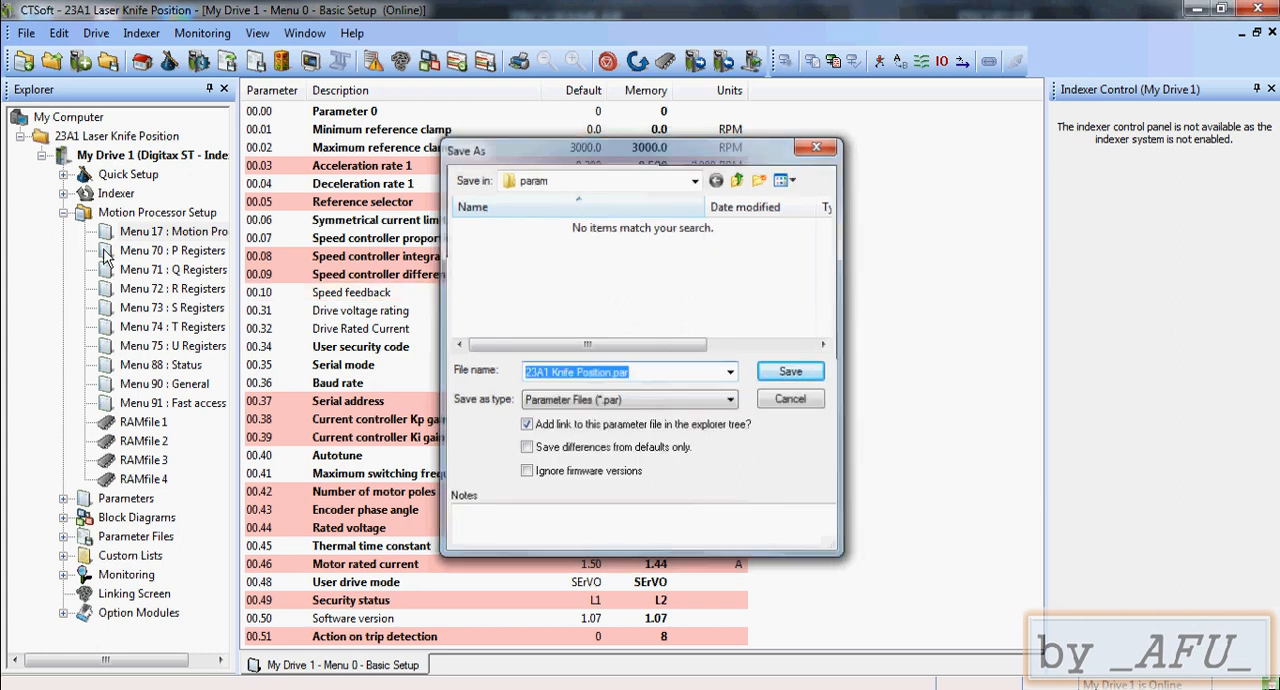
click(790, 372)
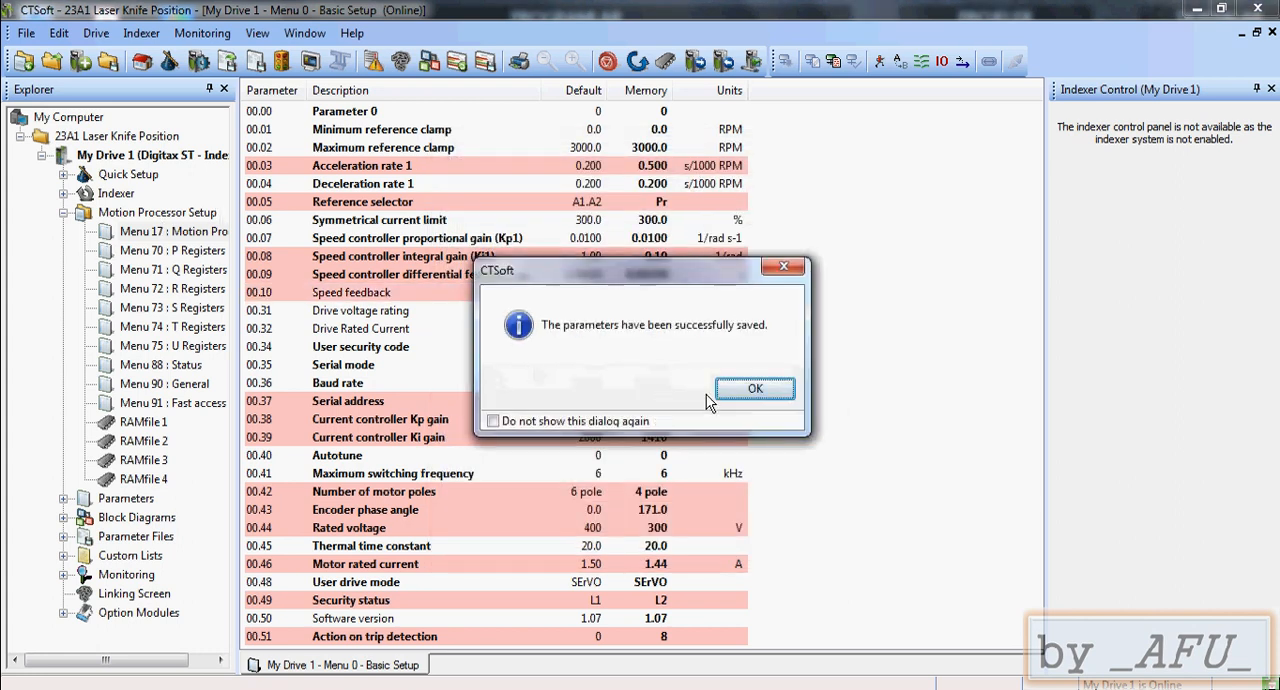
click(756, 388)
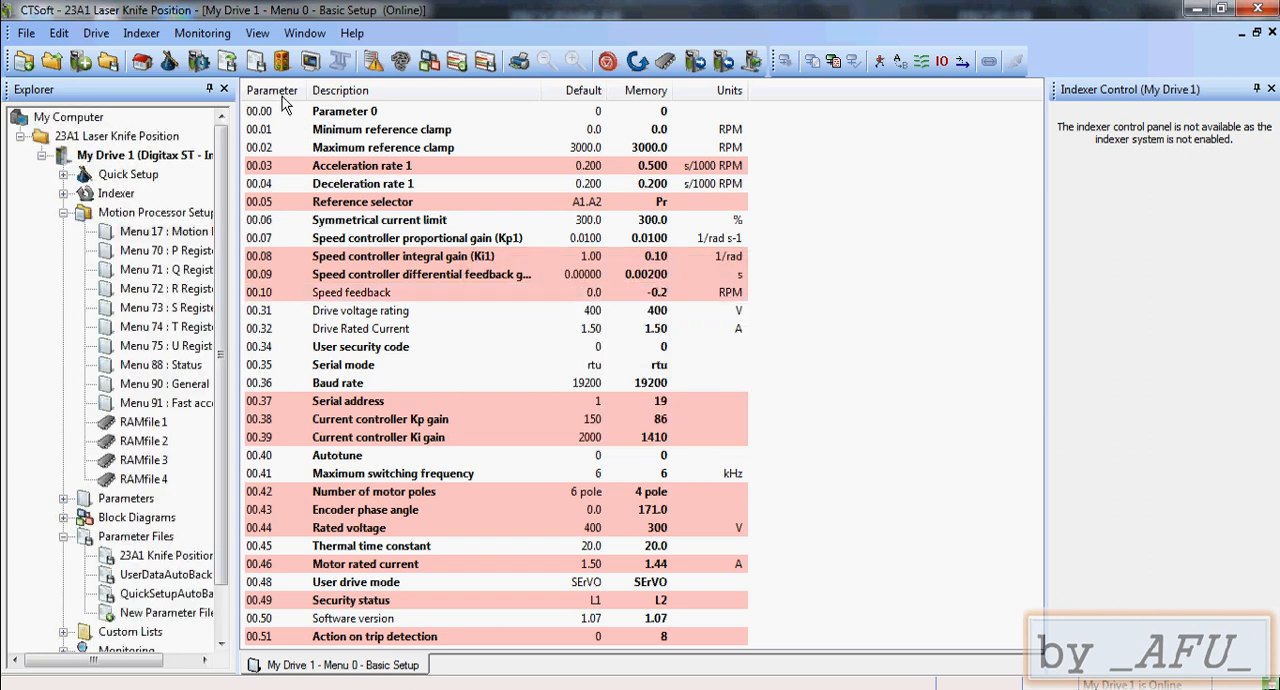
click(24, 32)
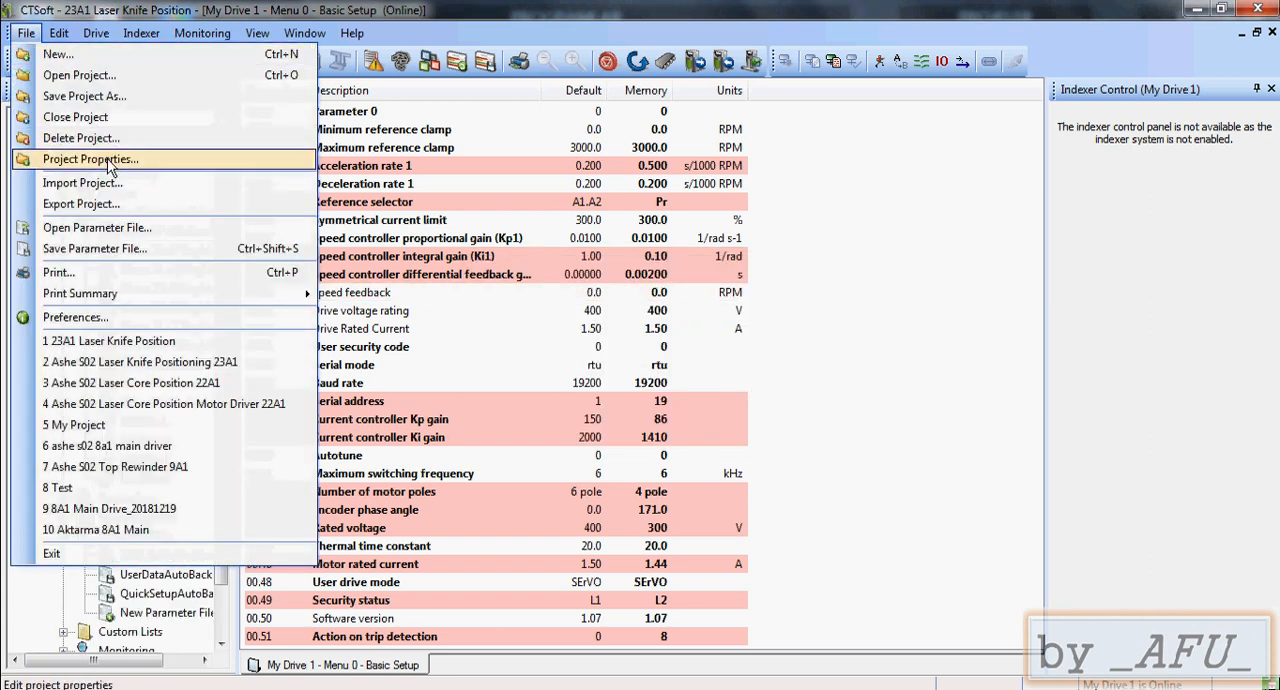
Step: Export the project as the '23A1 Laser Knife Position.prz' archive in the backup folder
click(82, 204)
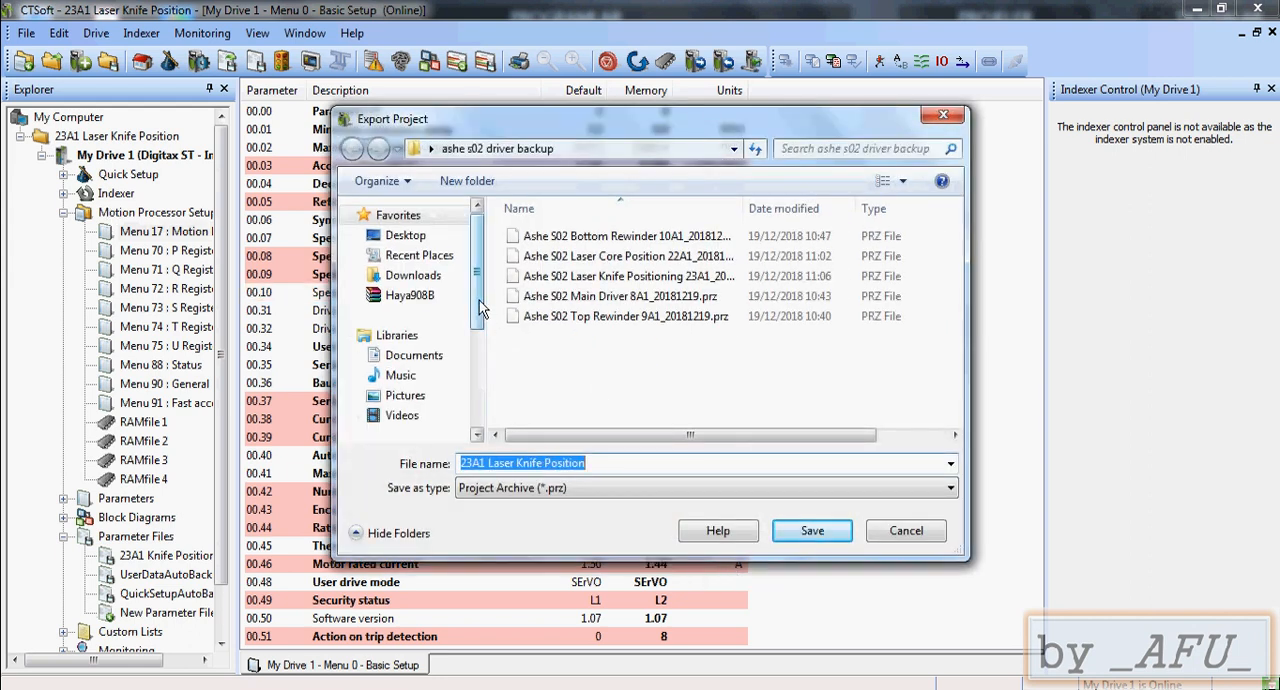
mouse_move(578, 296)
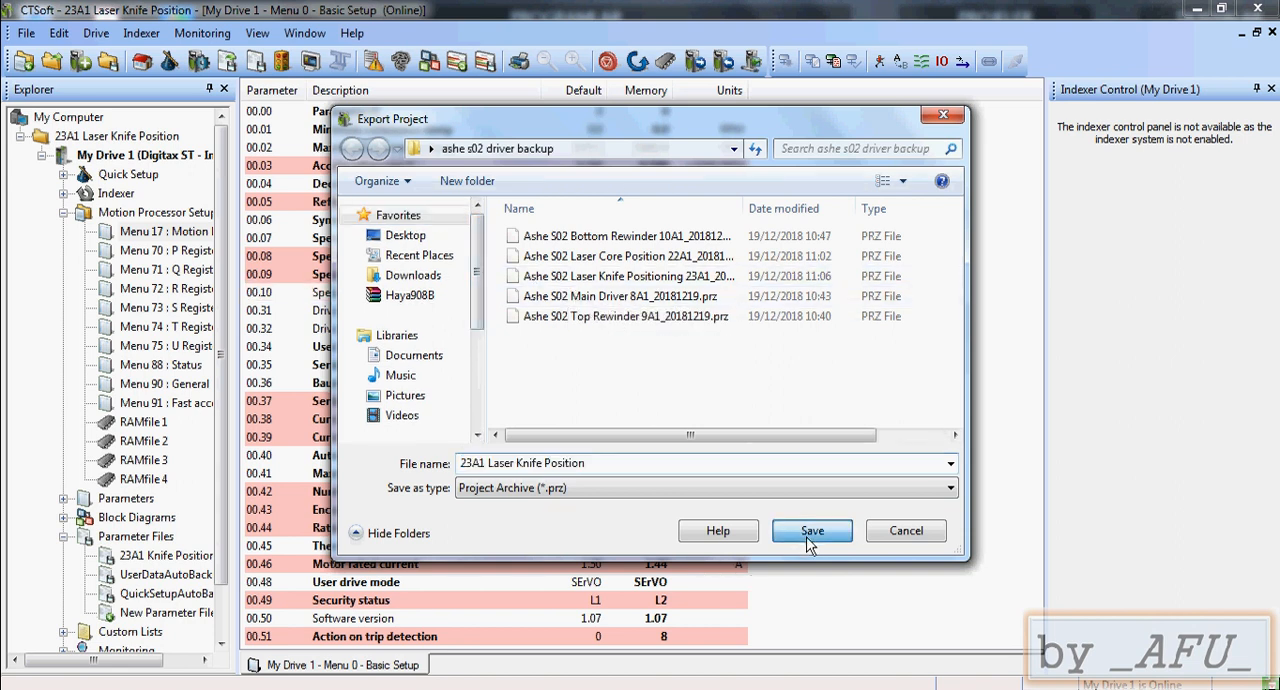
click(812, 530)
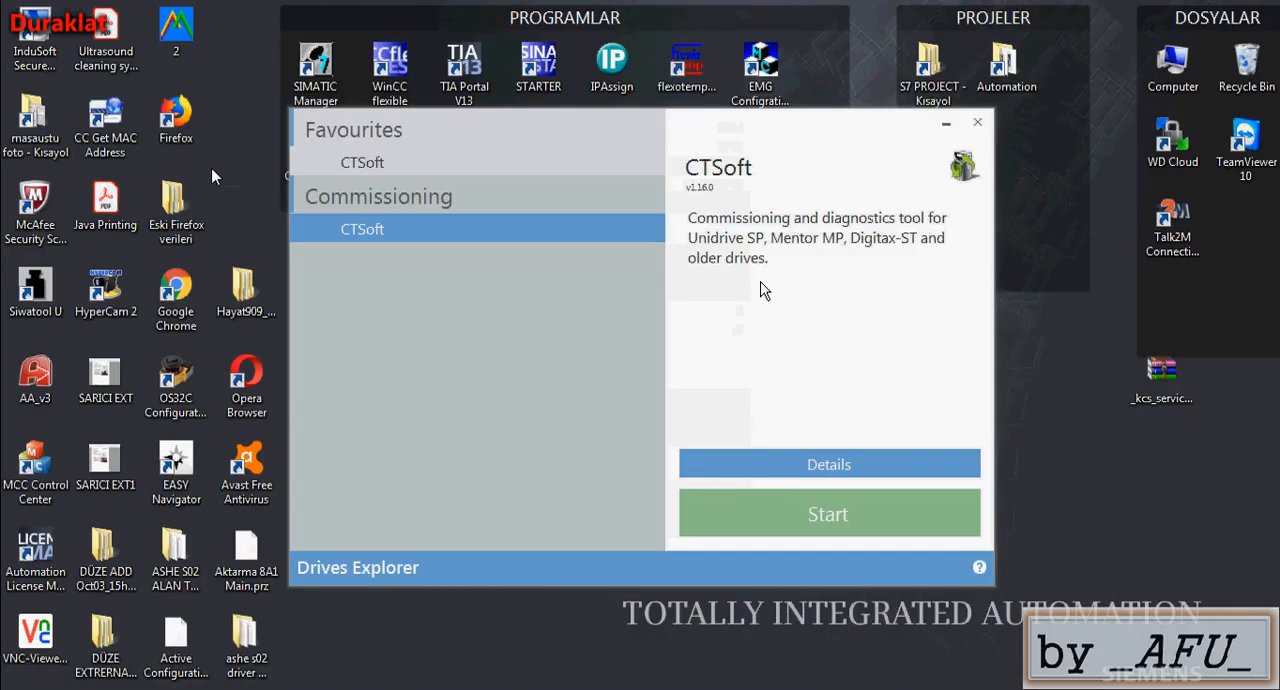
click(828, 512)
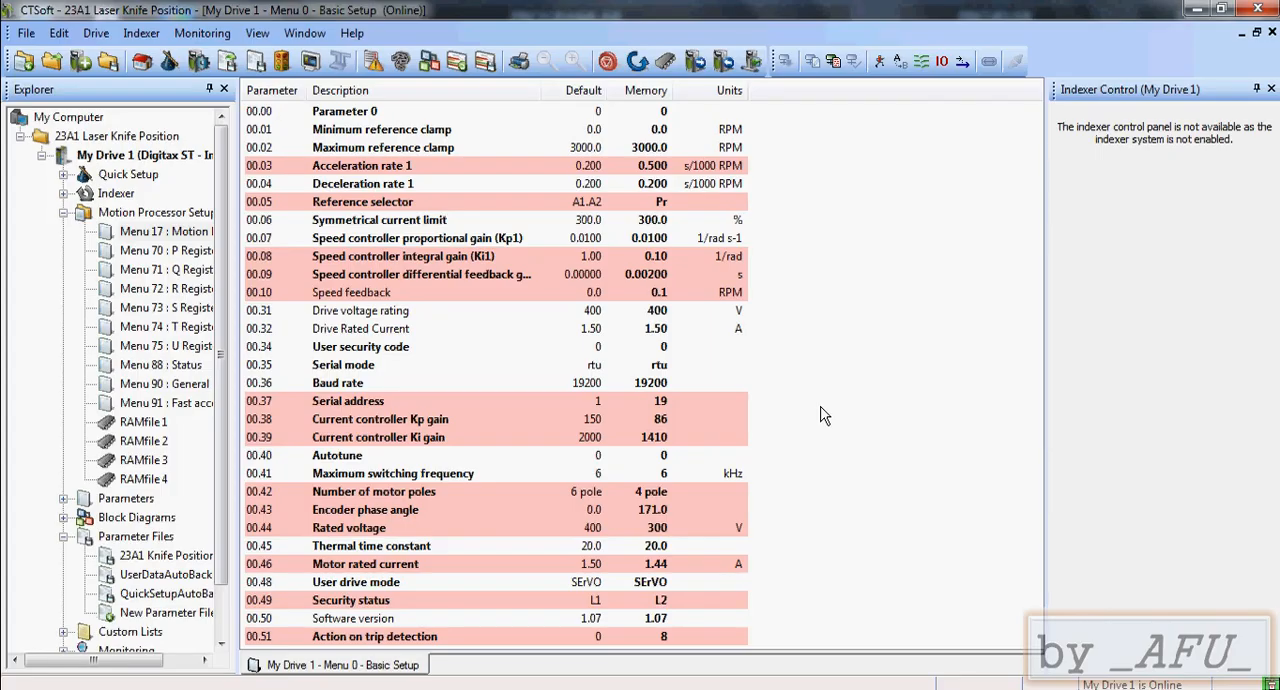
mouse_move(548, 408)
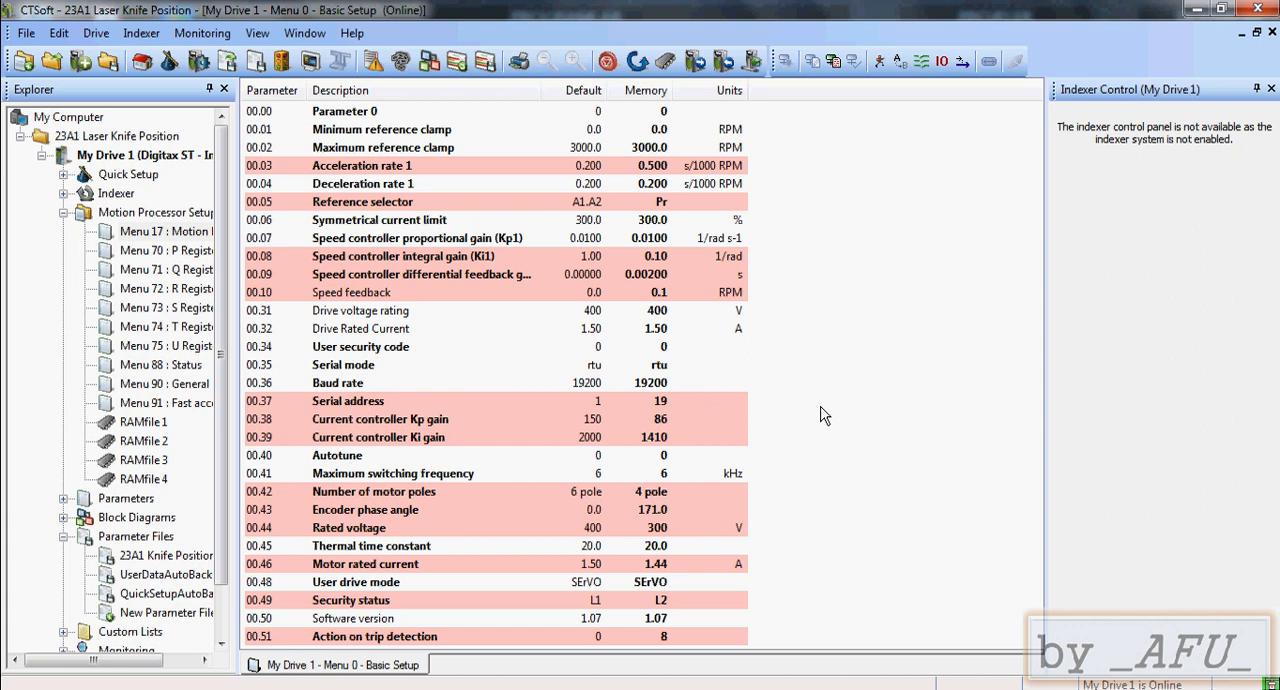
mouse_move(596, 238)
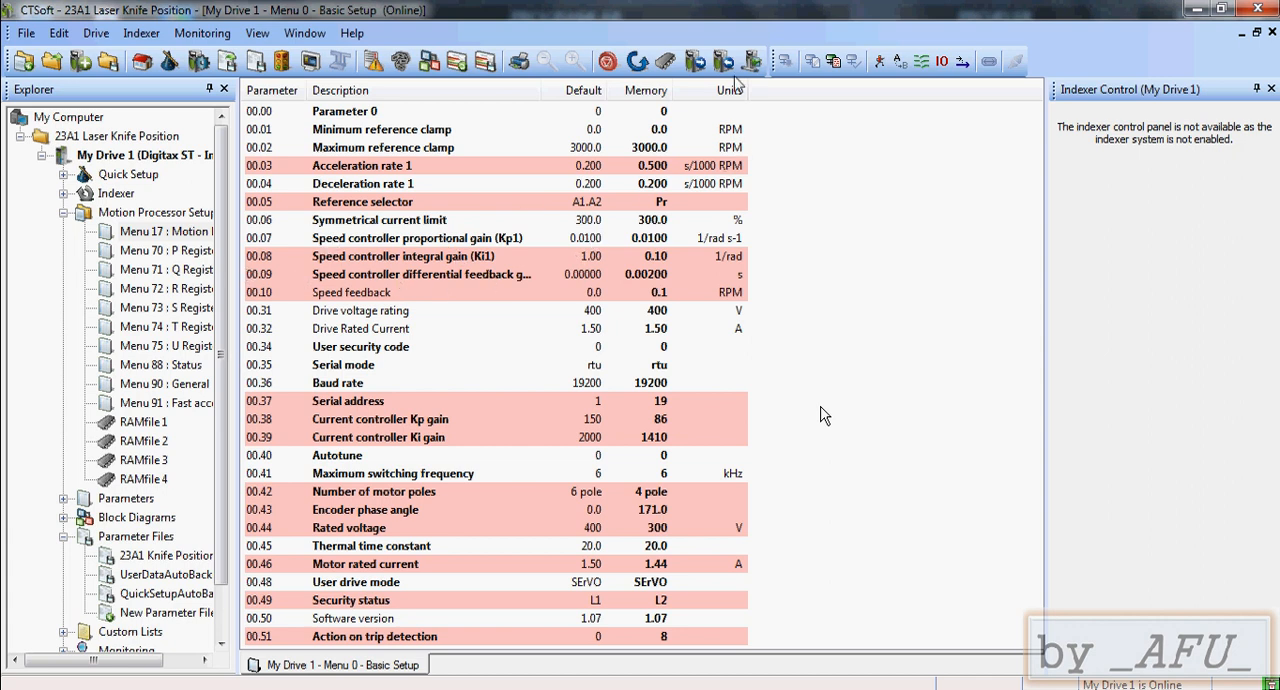
mouse_move(760, 236)
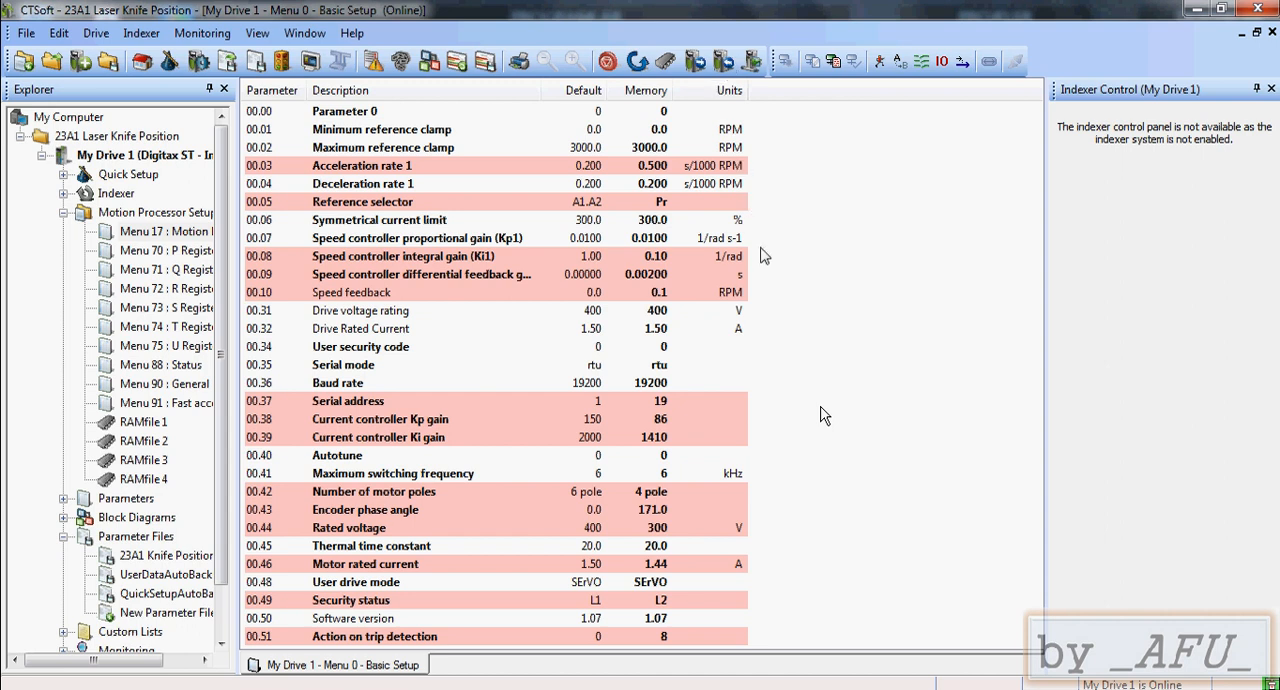
mouse_move(824, 414)
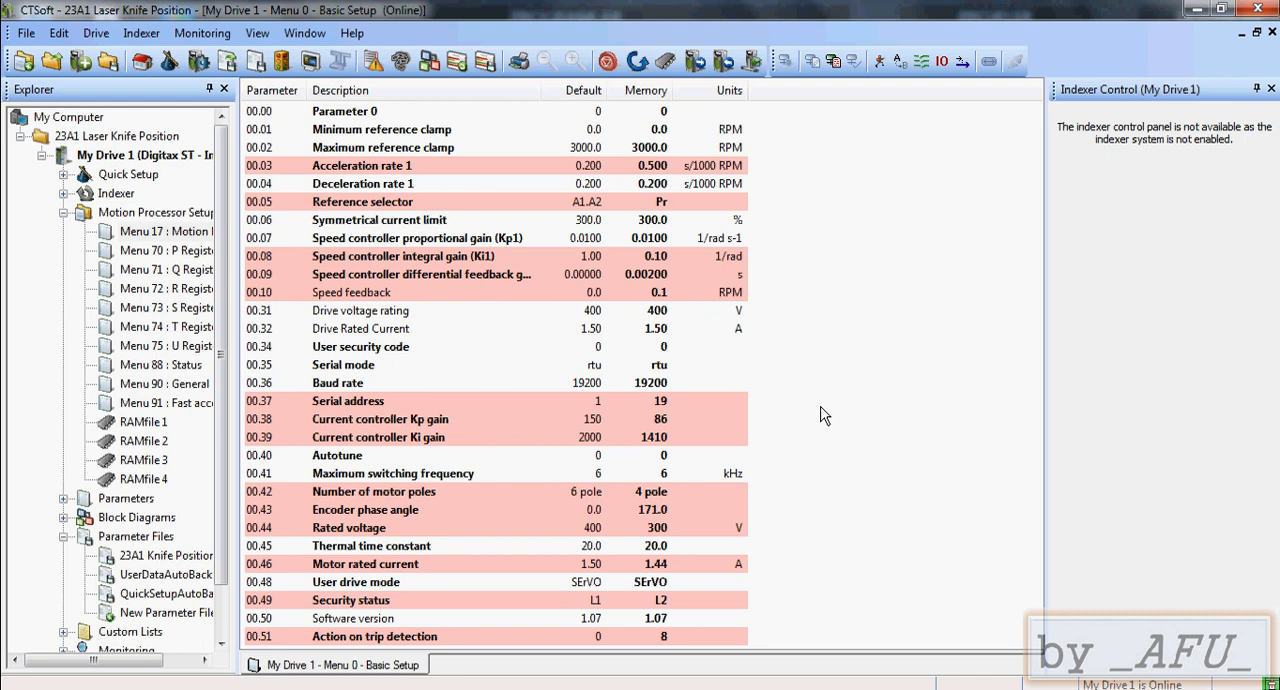
mouse_move(924, 264)
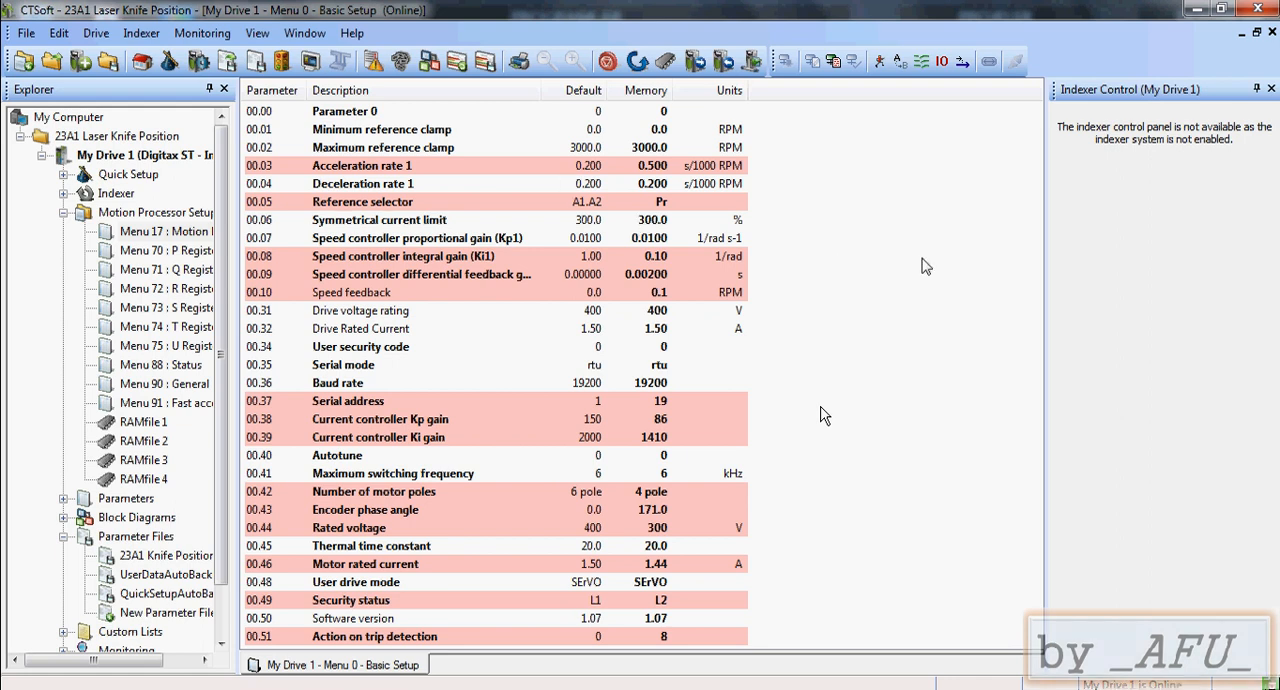
mouse_move(824, 416)
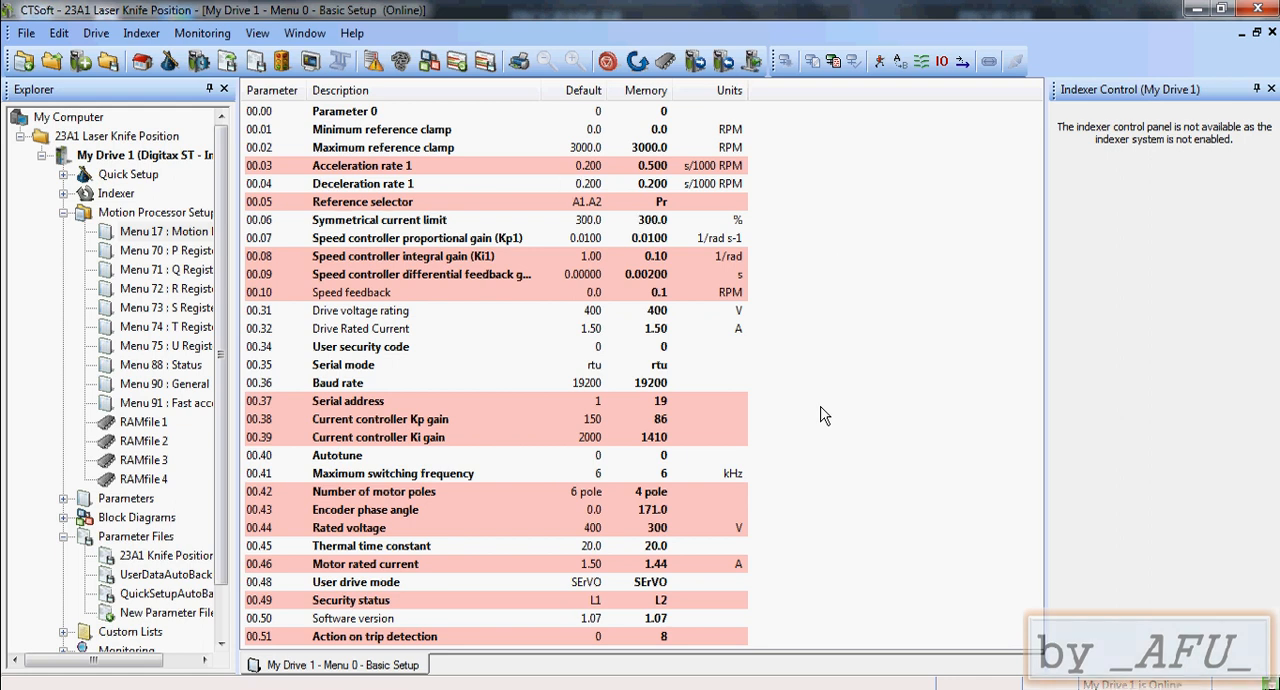